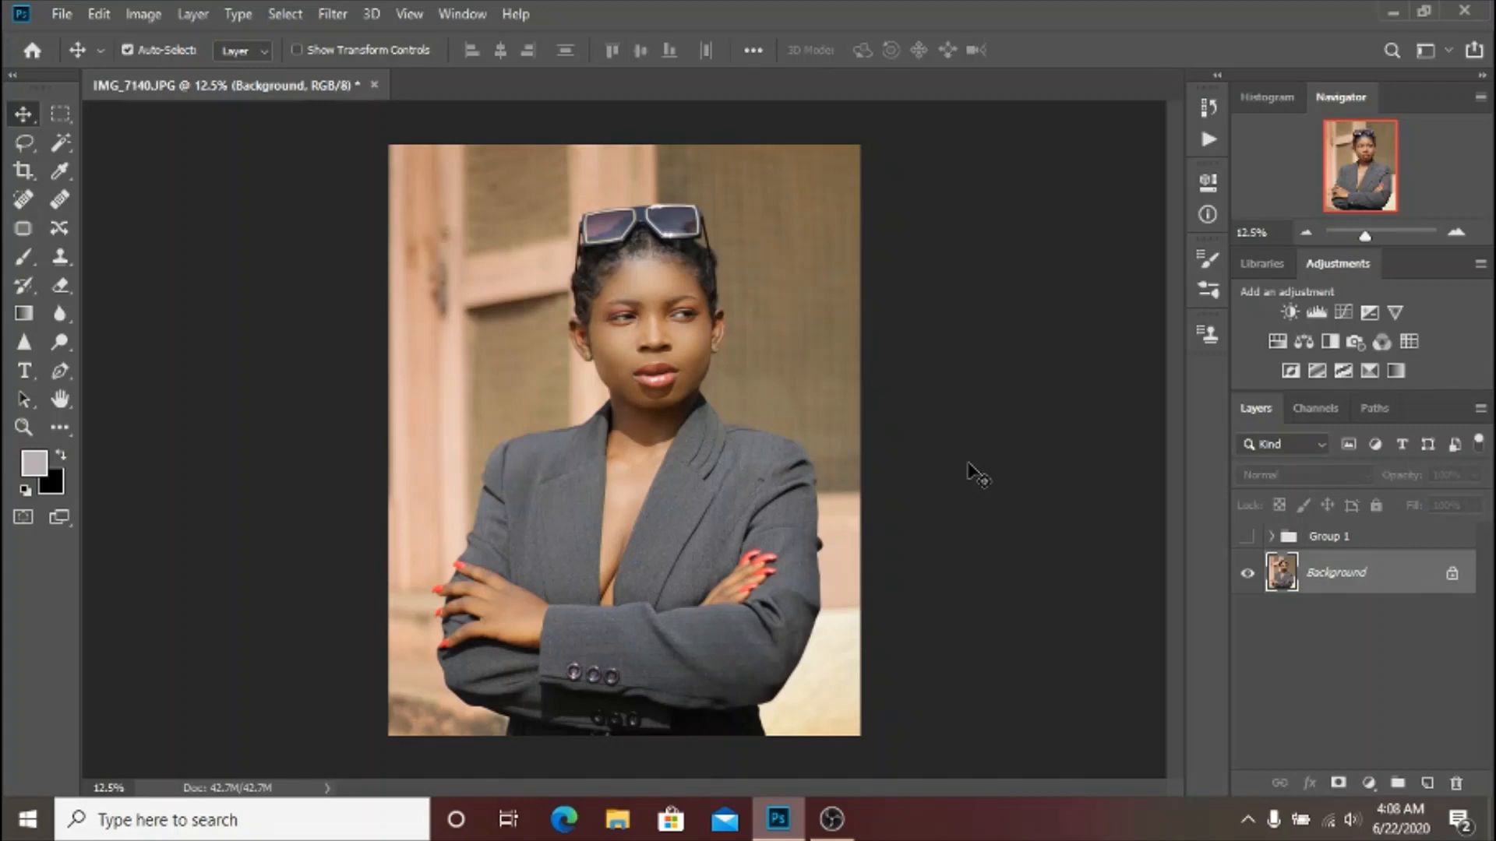
mouse_move(1107, 630)
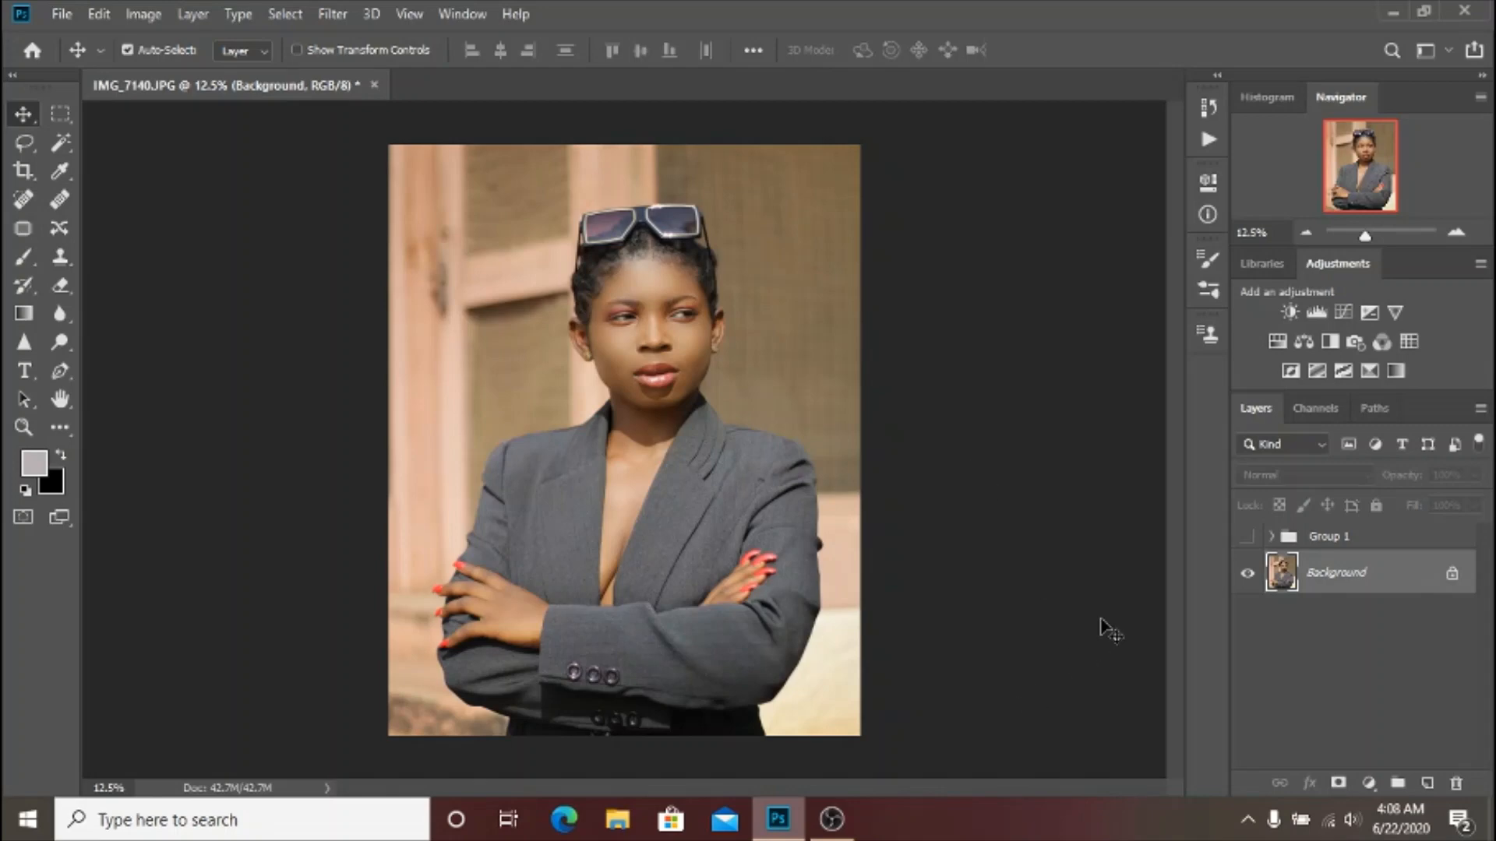
mouse_move(1246, 553)
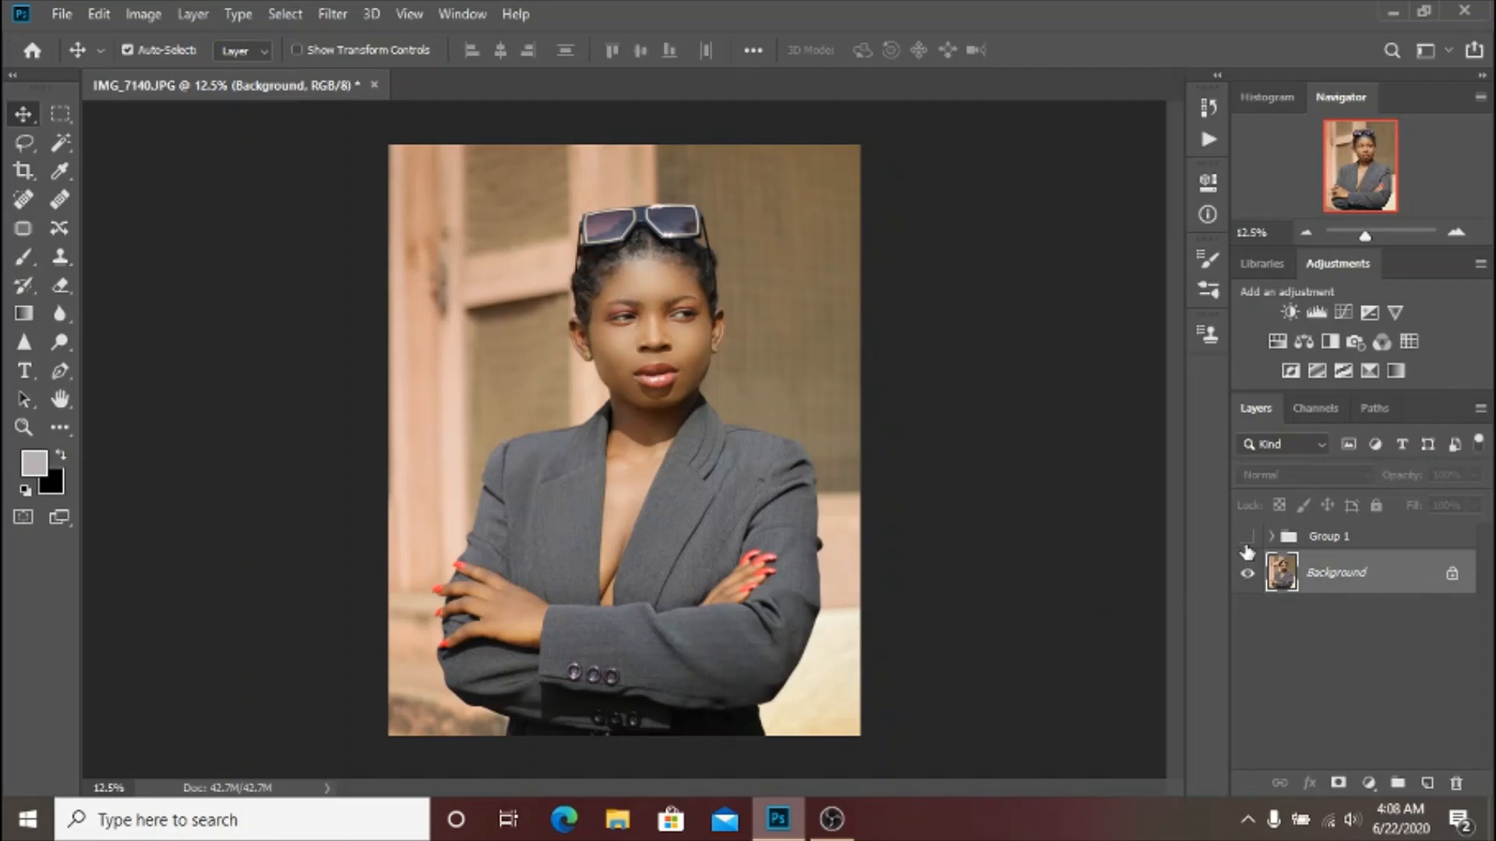
Step: Make Group 1 visible so the warm skin-tone grade shows on the portrait
left_click(1246, 536)
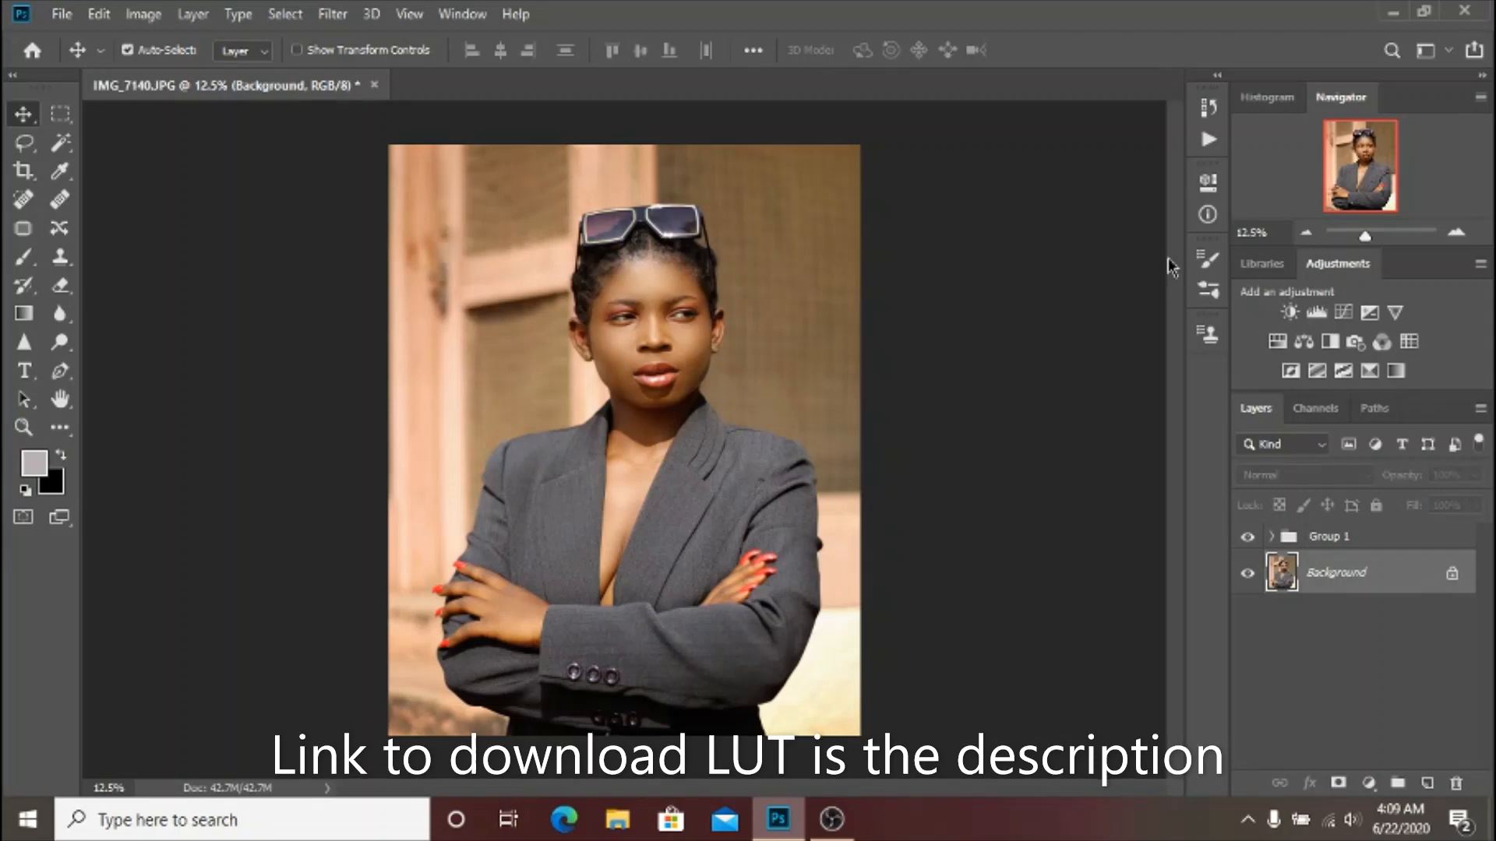
mouse_move(1213, 506)
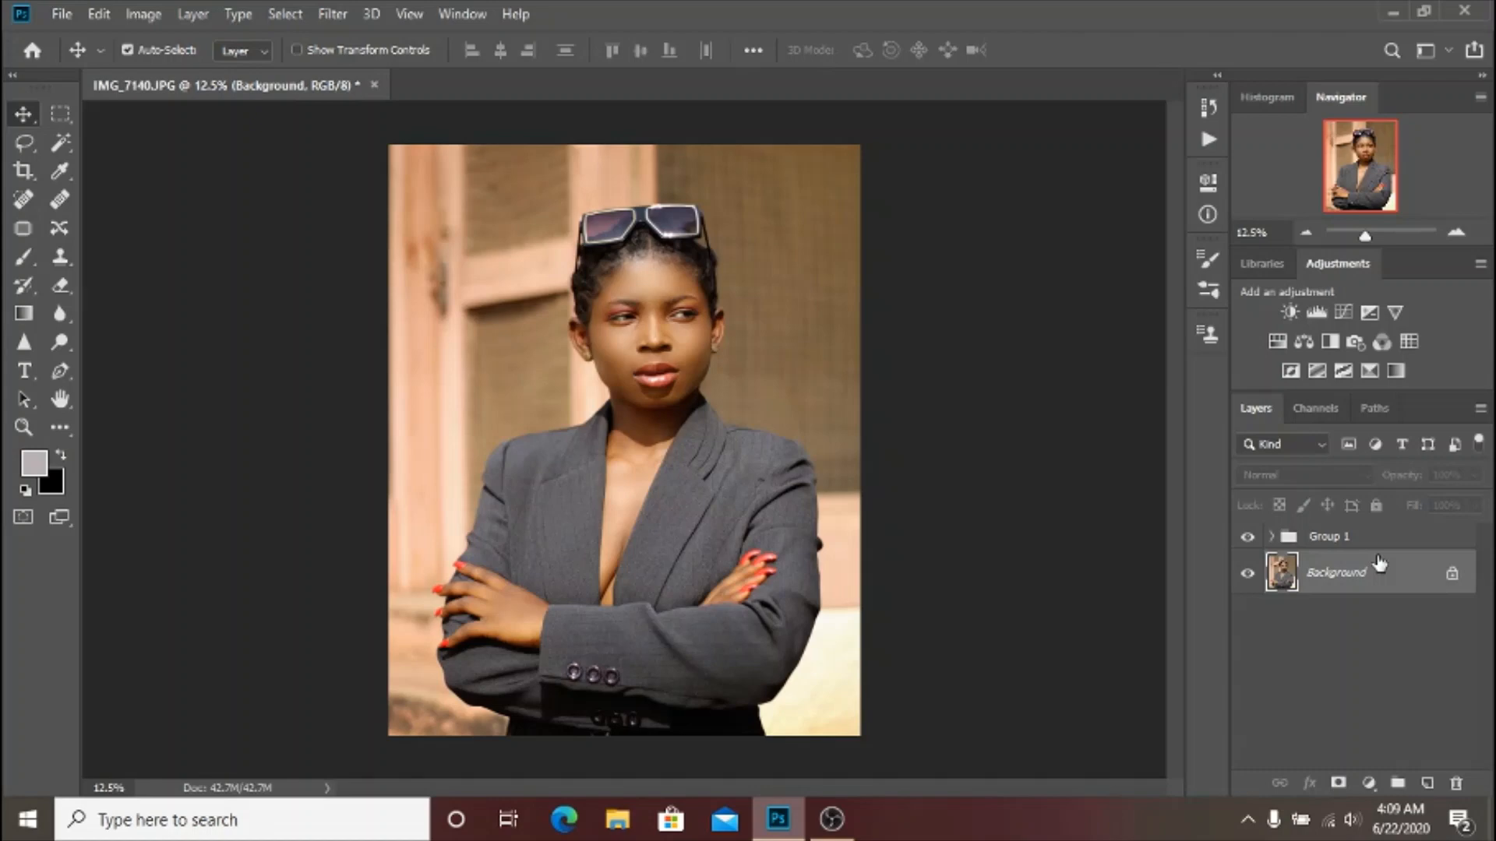
Step: Expand Group 1 to show its adjustment layers and toggle Black & White 1 to compare
left_click(1329, 536)
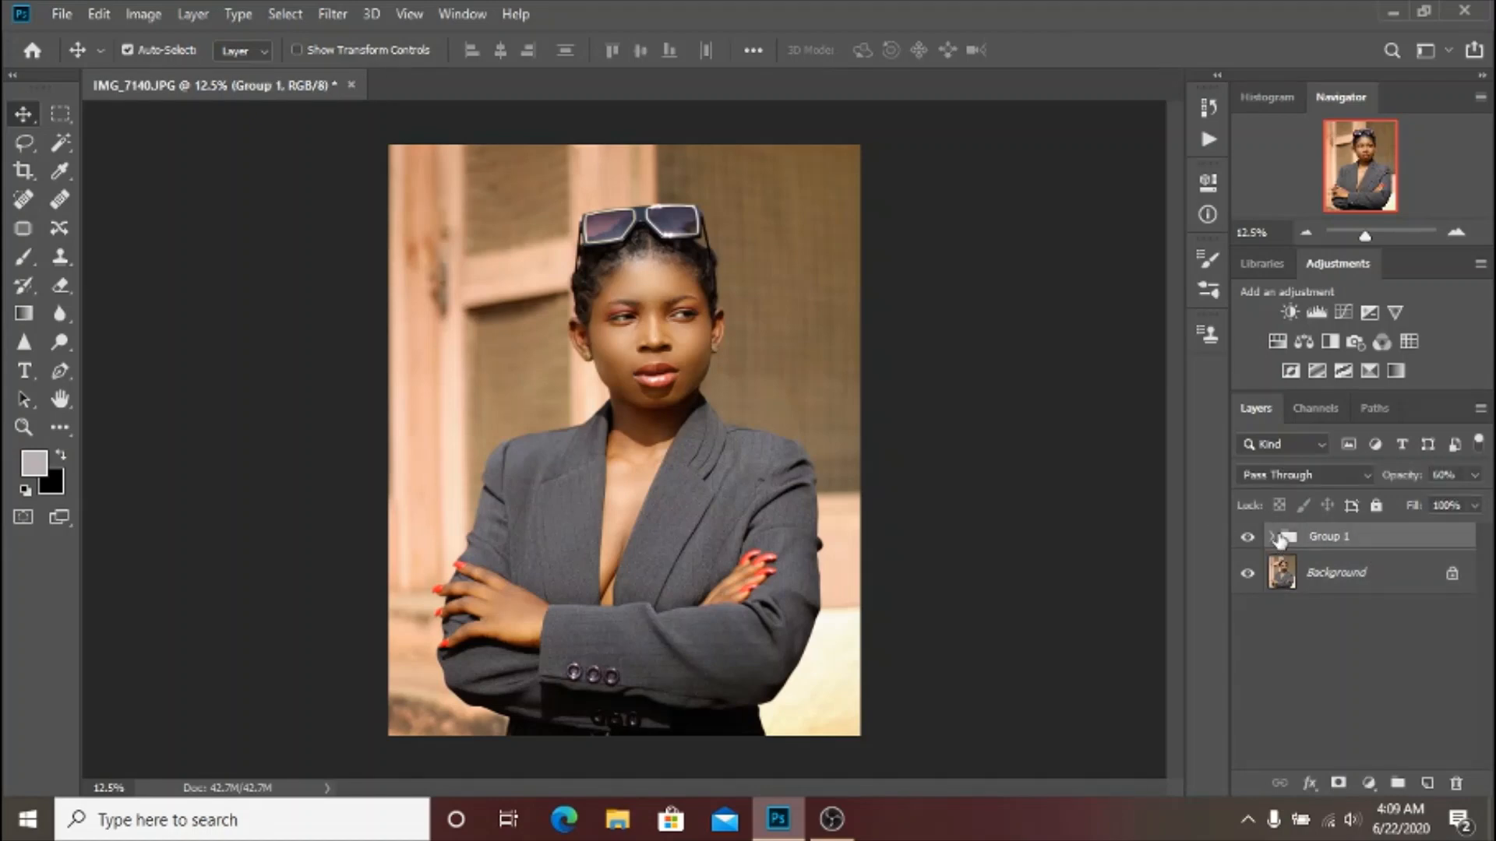
left_click(1267, 536)
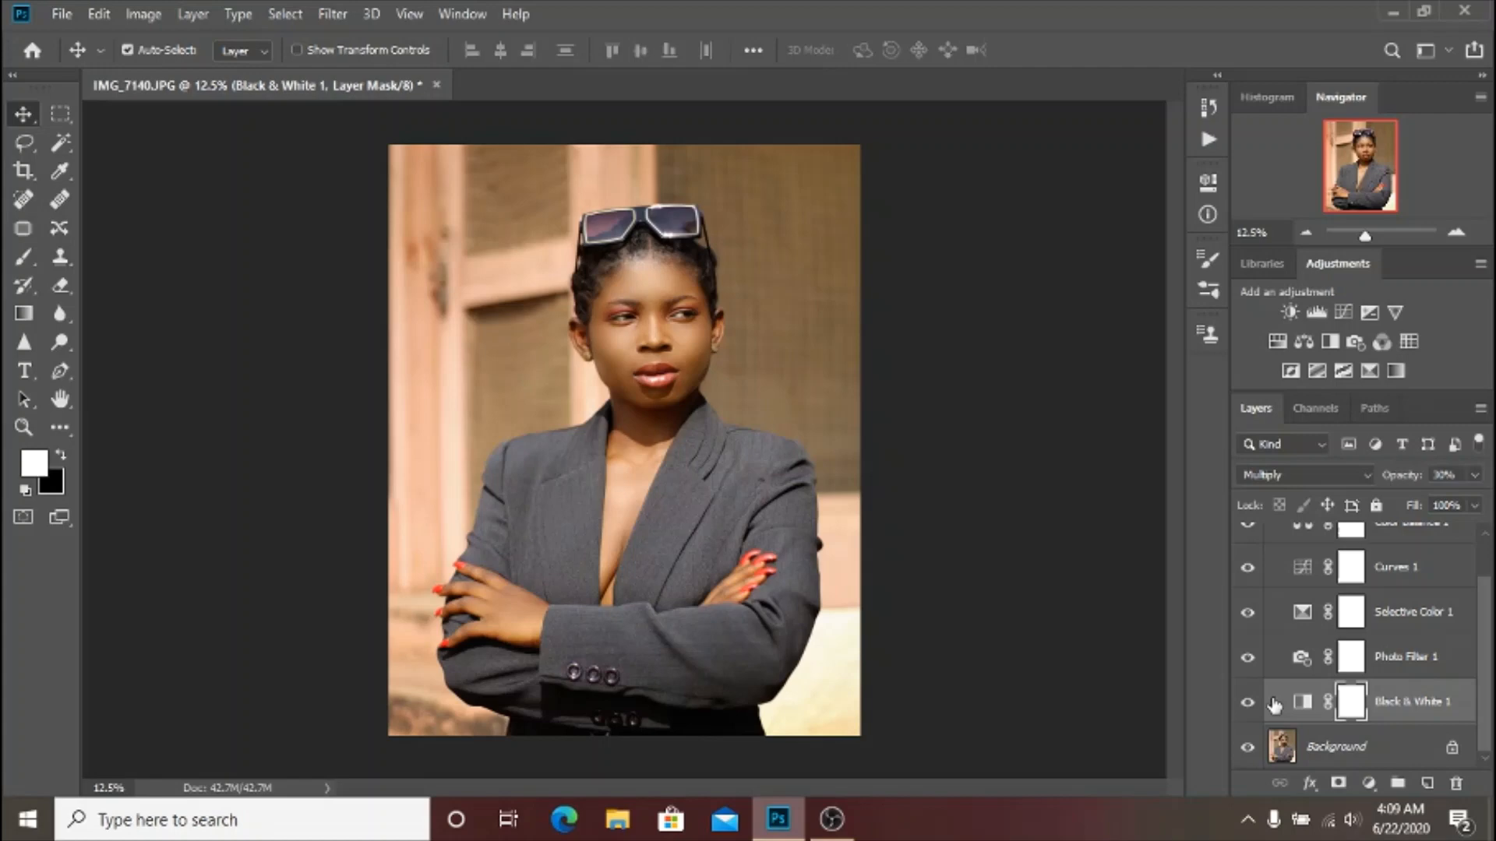
left_click(1246, 703)
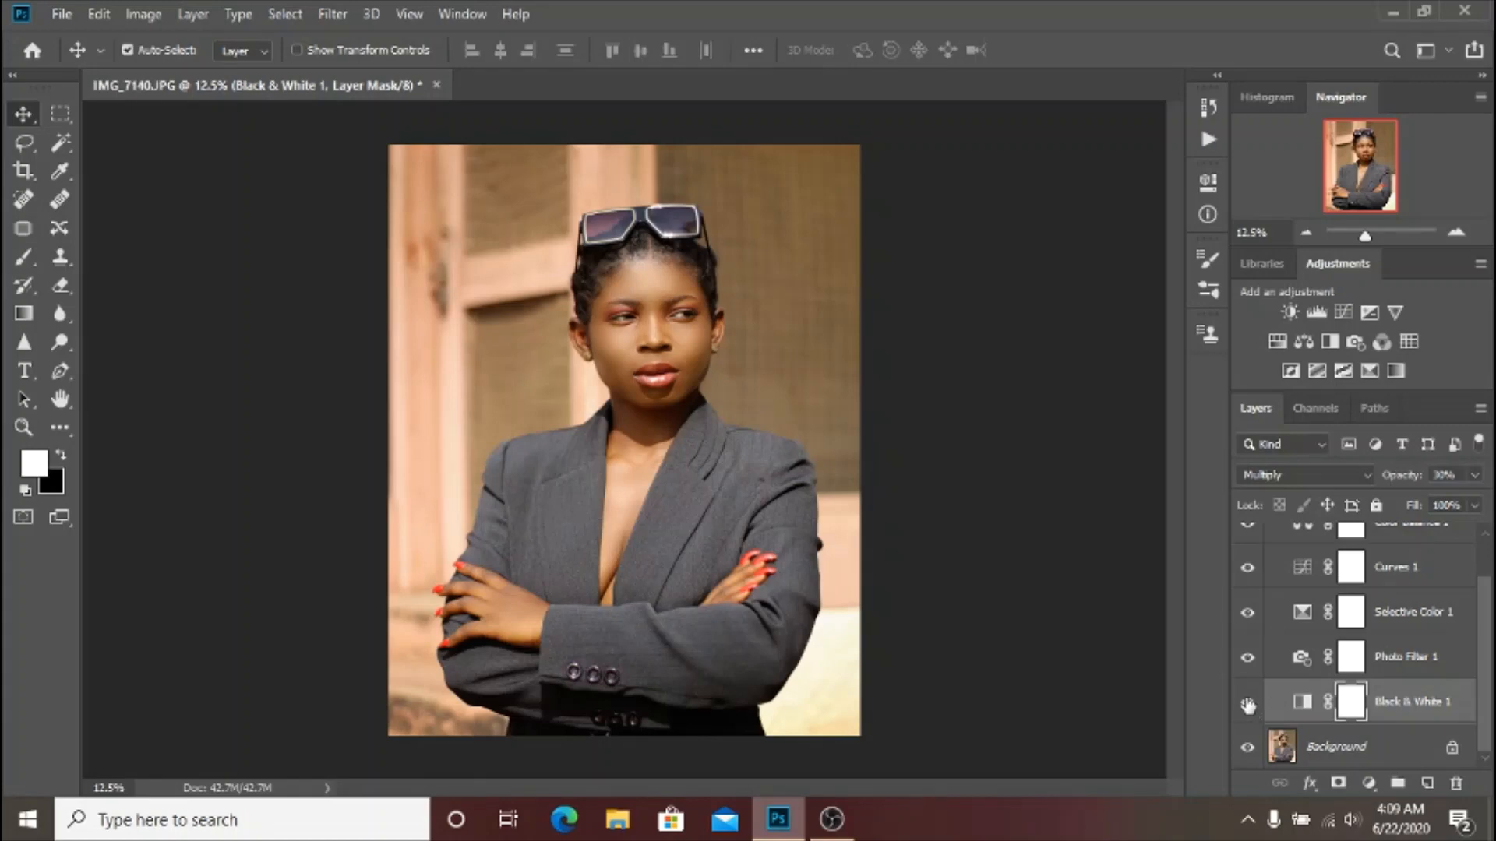
left_click(1246, 702)
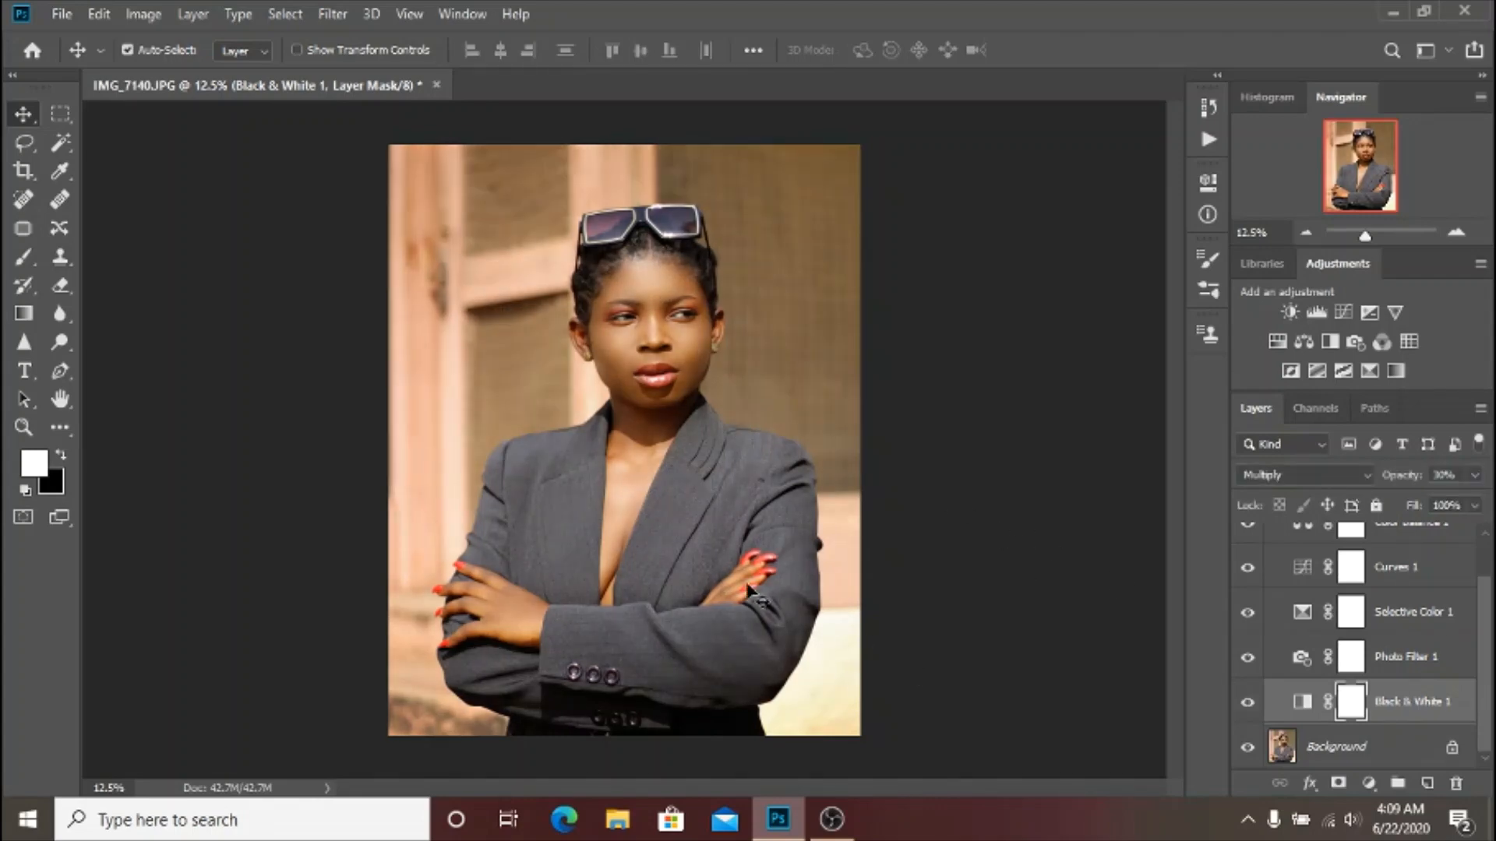
mouse_move(692, 419)
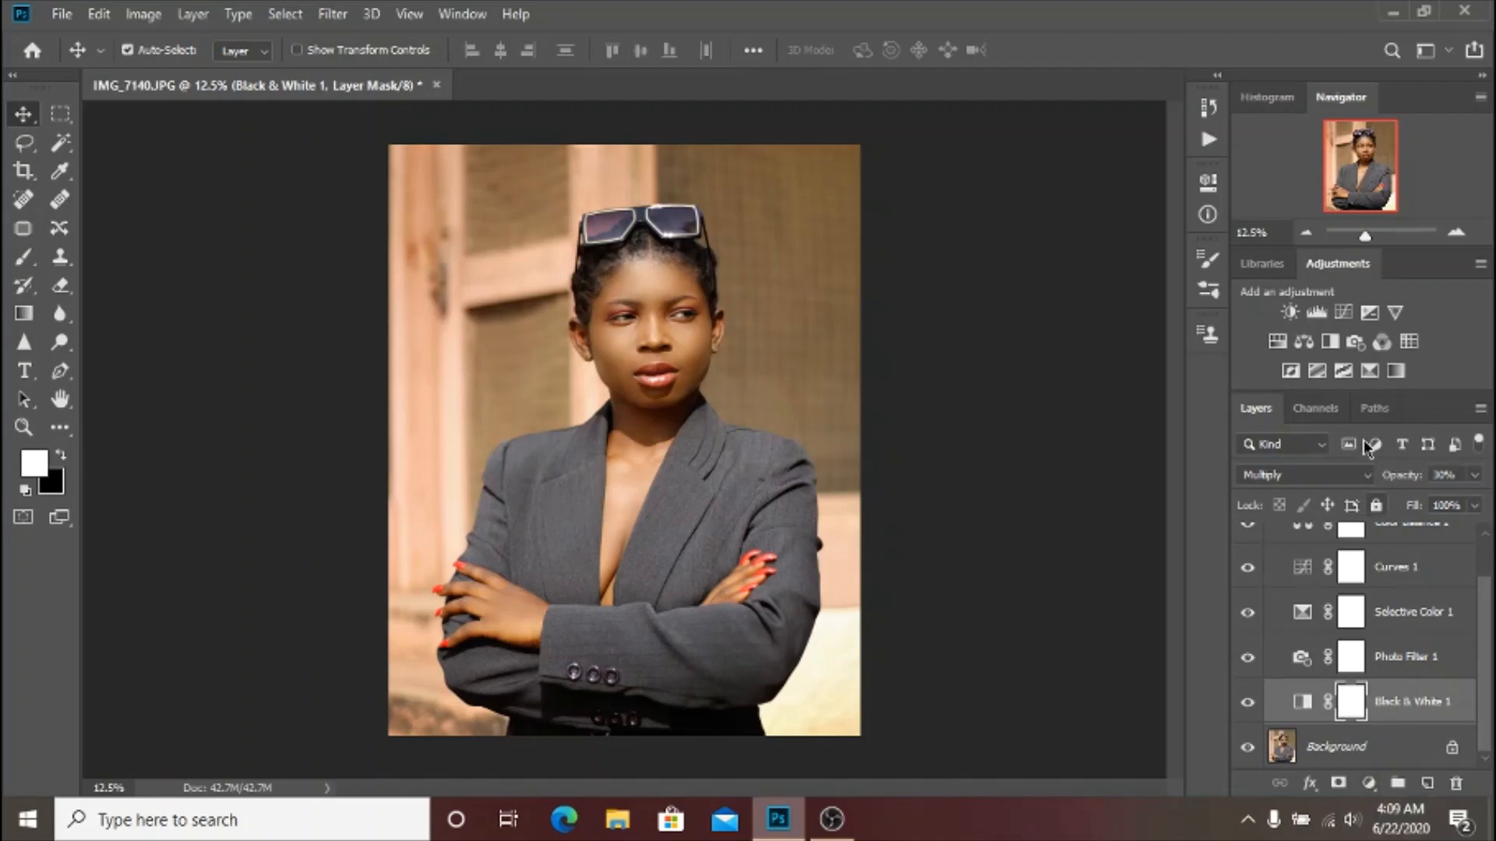
mouse_move(1365, 475)
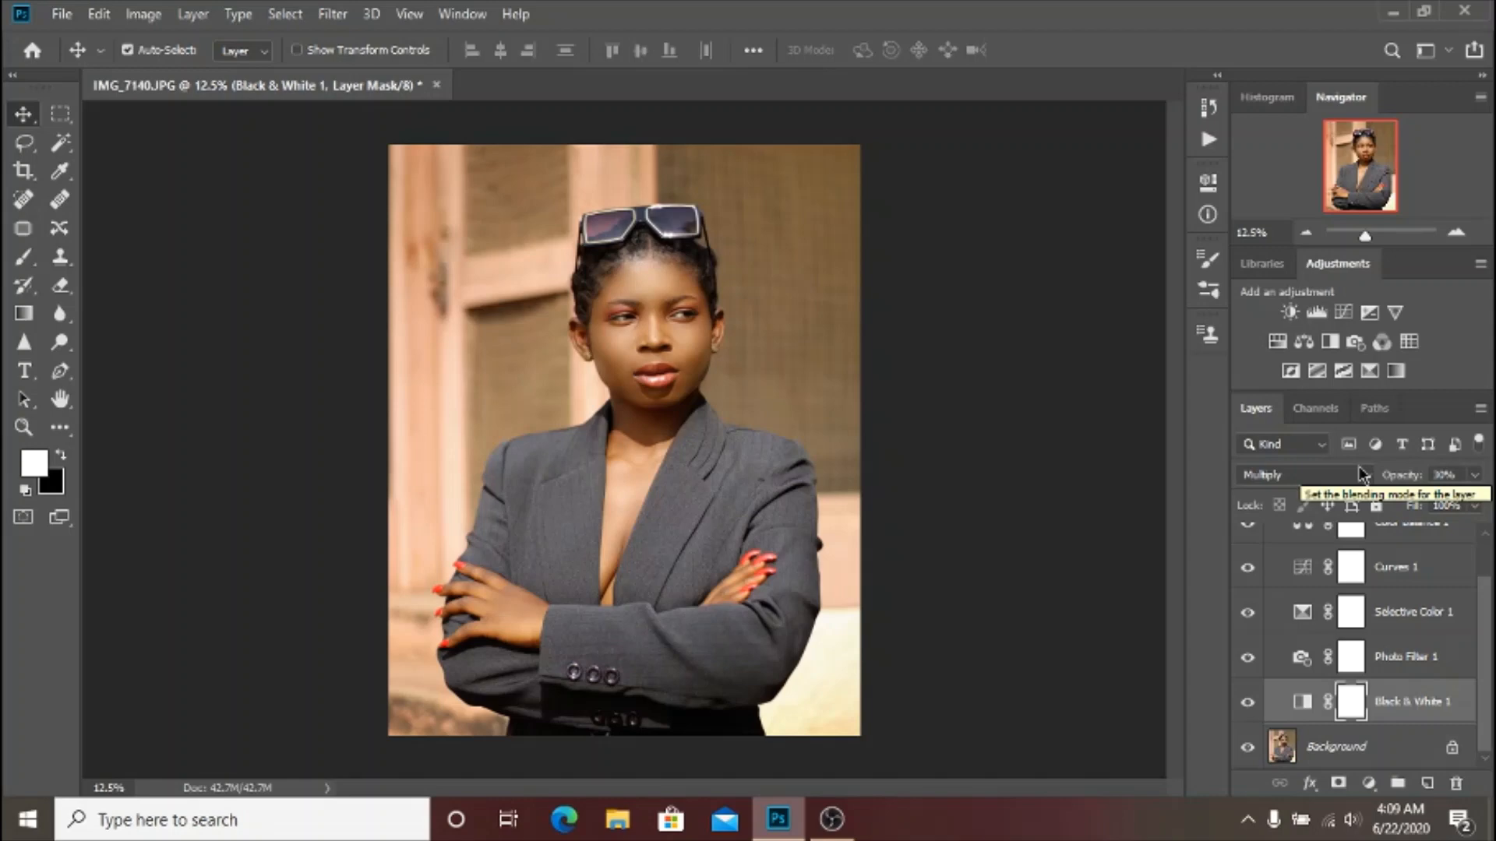
mouse_move(1251, 498)
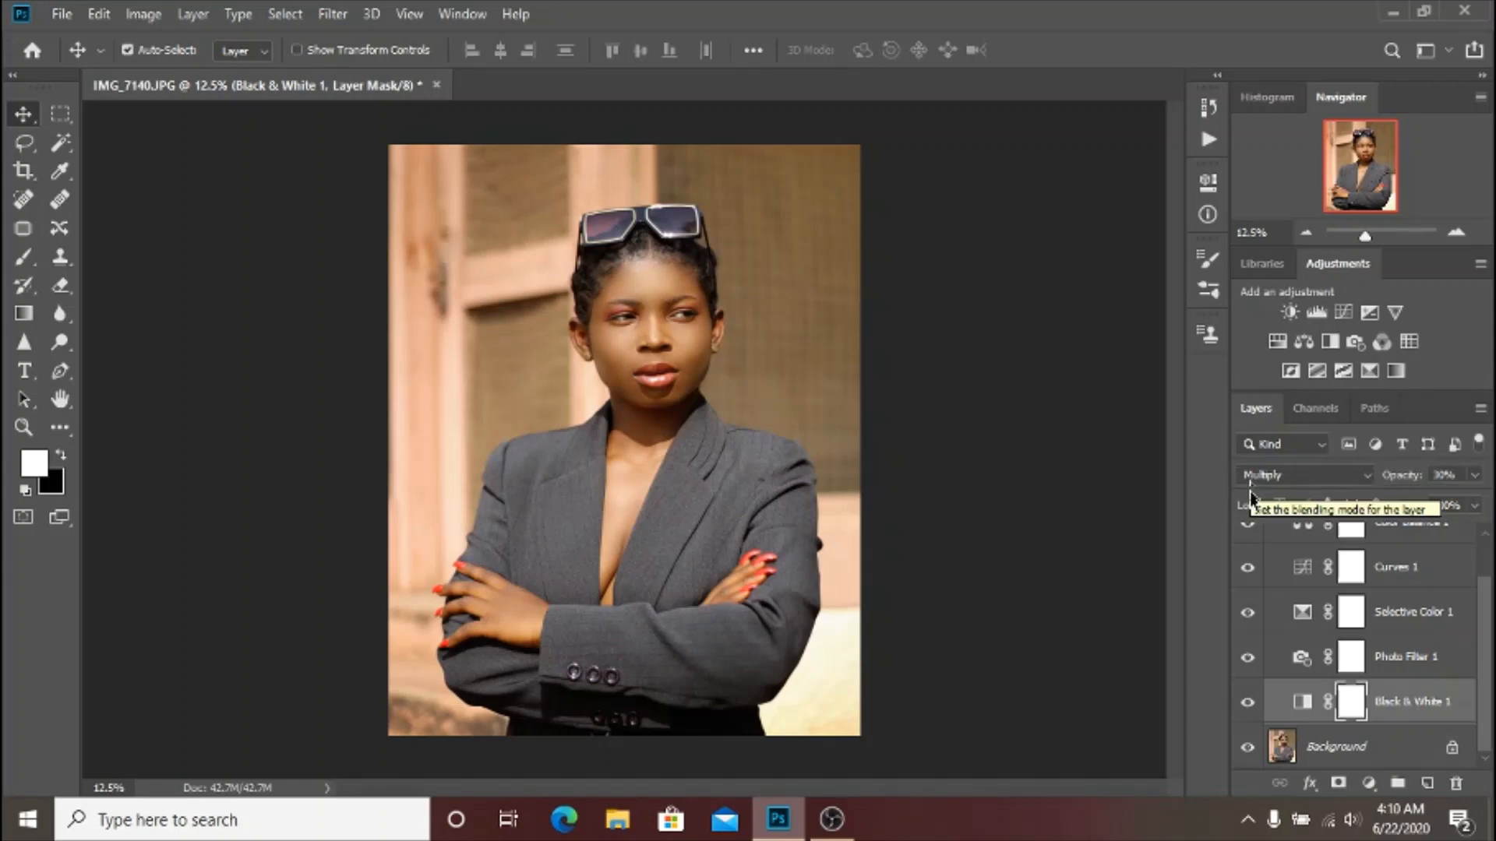
mouse_move(1448, 673)
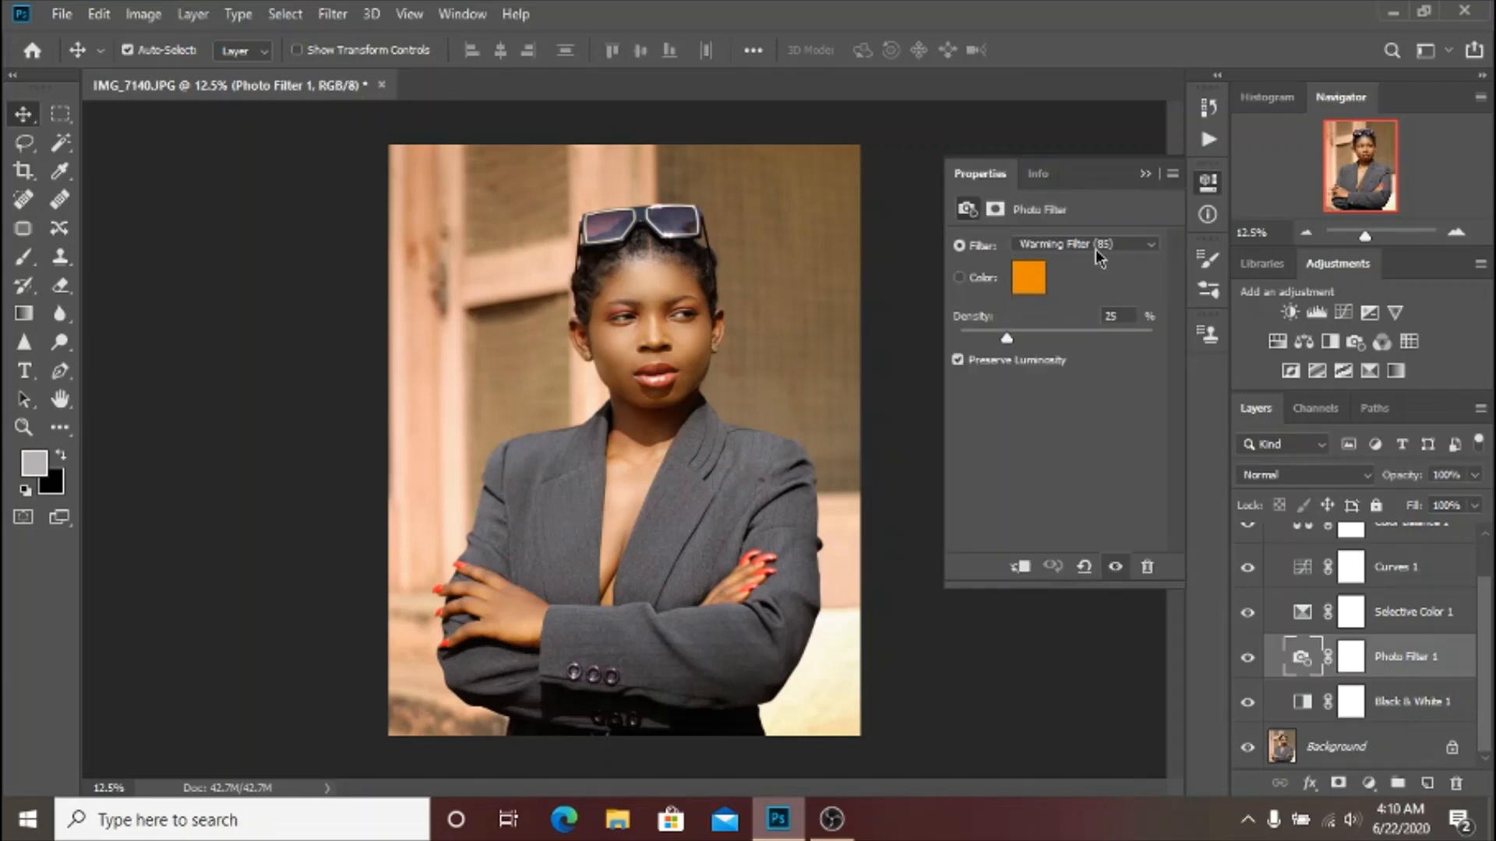
Step: Review the Photo Filter's type list, keeping Warming Filter (85), and close its settings
left_click(1084, 245)
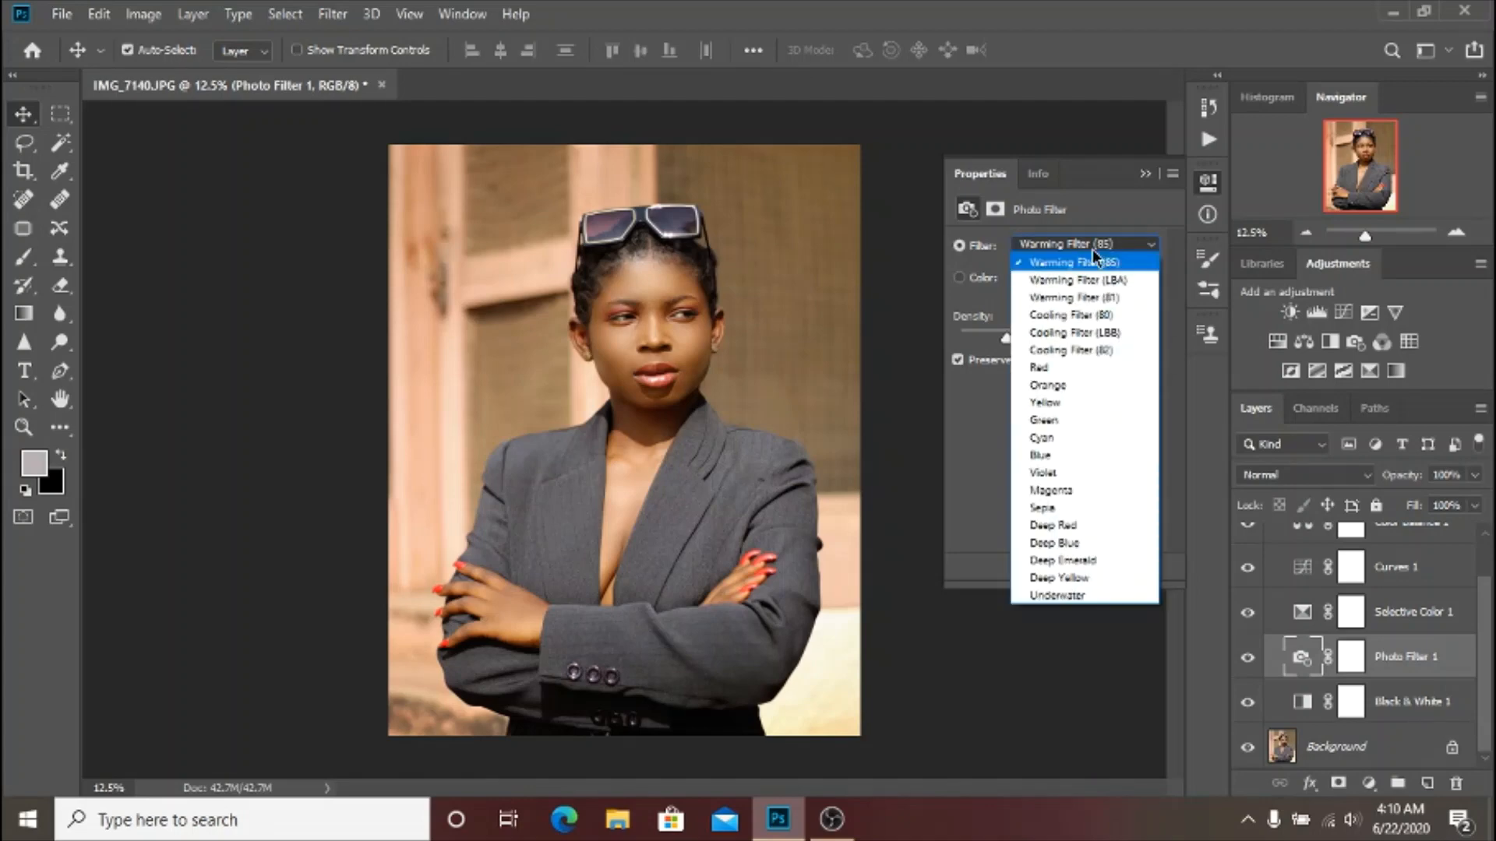
mouse_move(1091, 260)
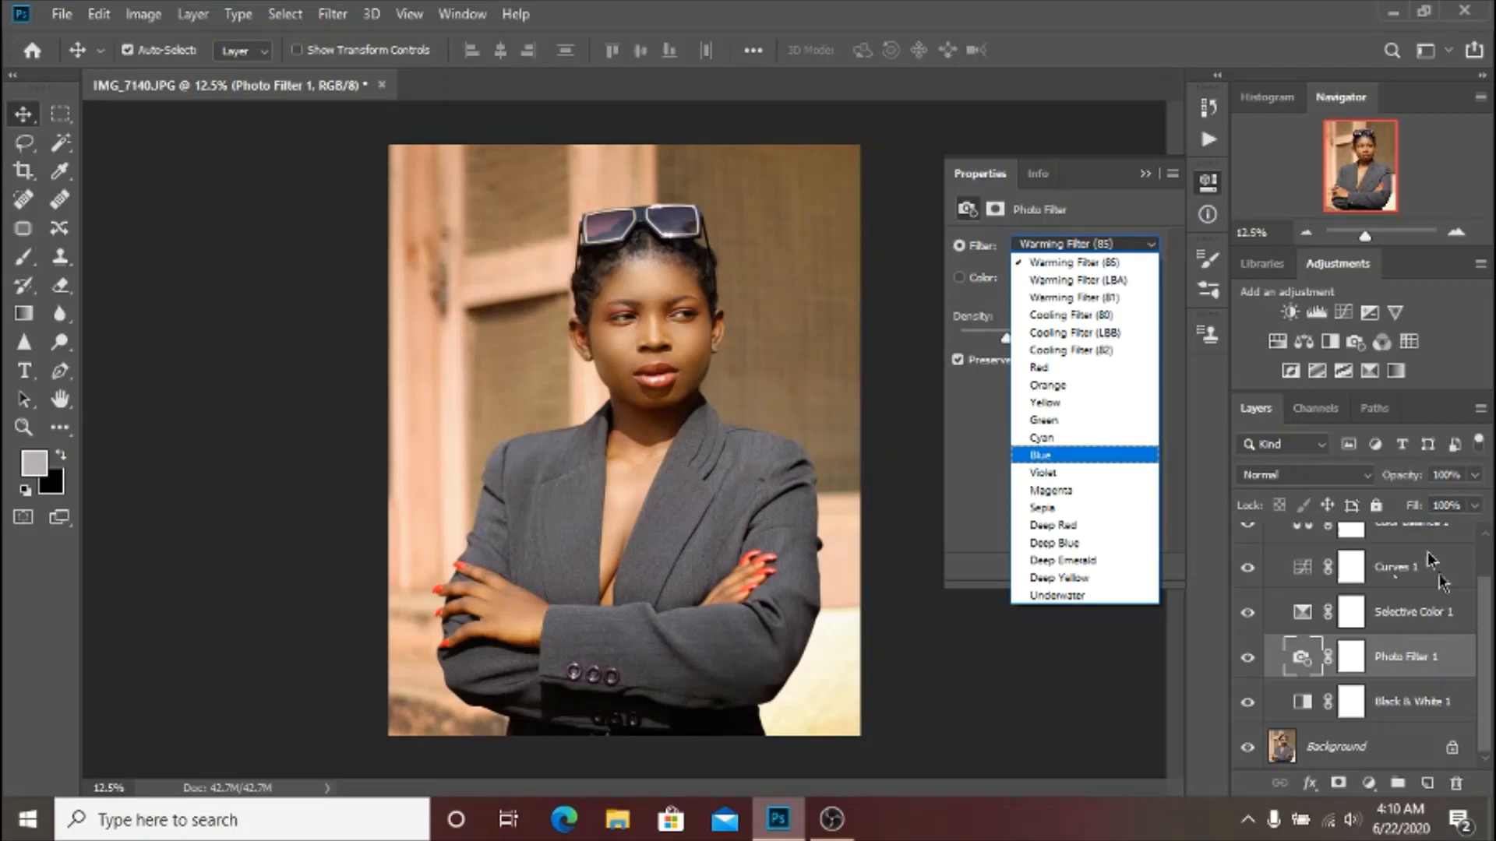
mouse_move(1393, 539)
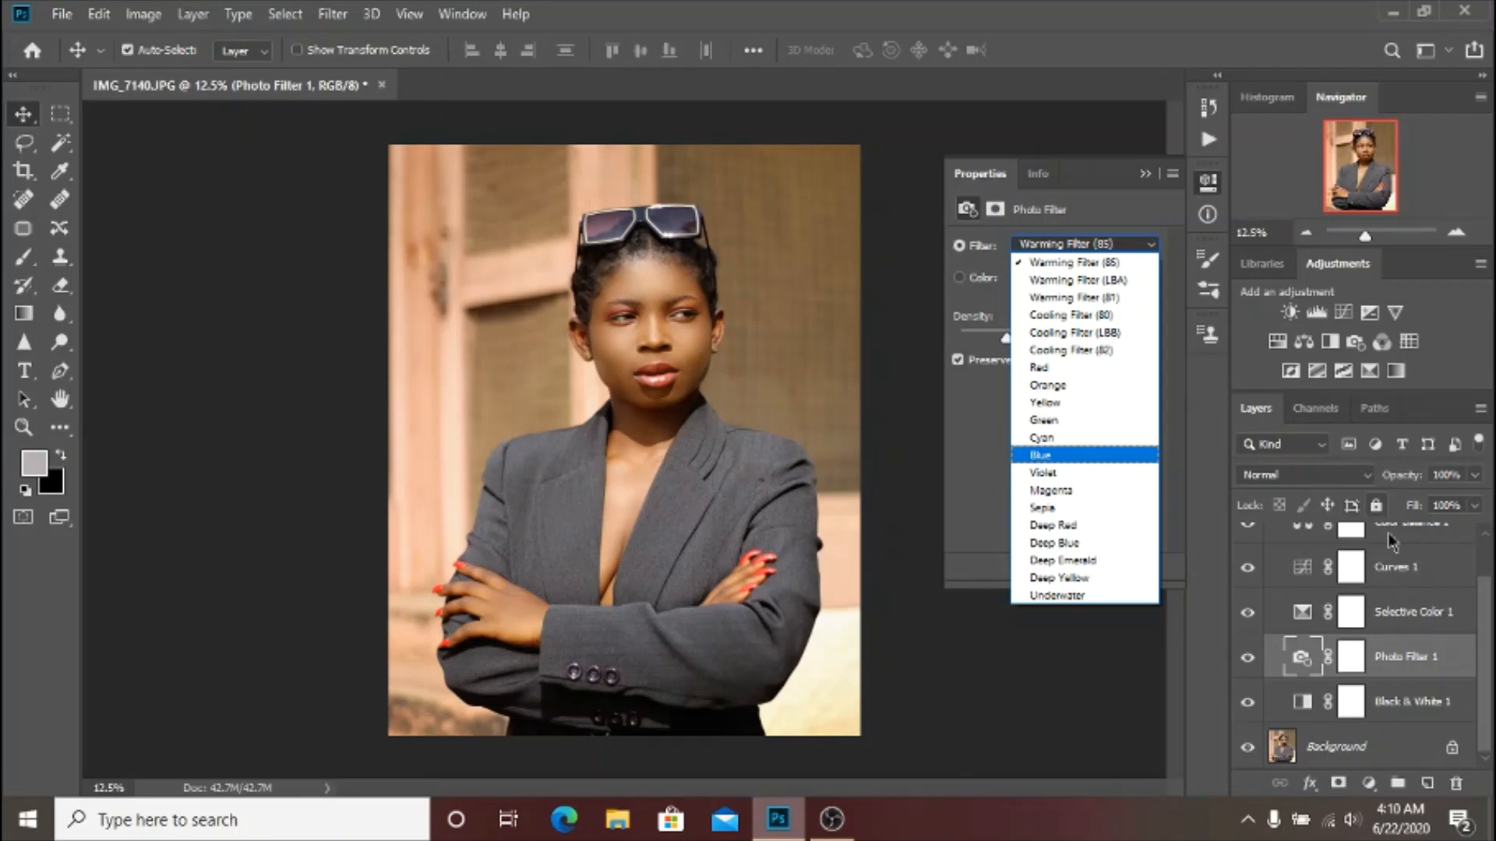
mouse_move(1083, 296)
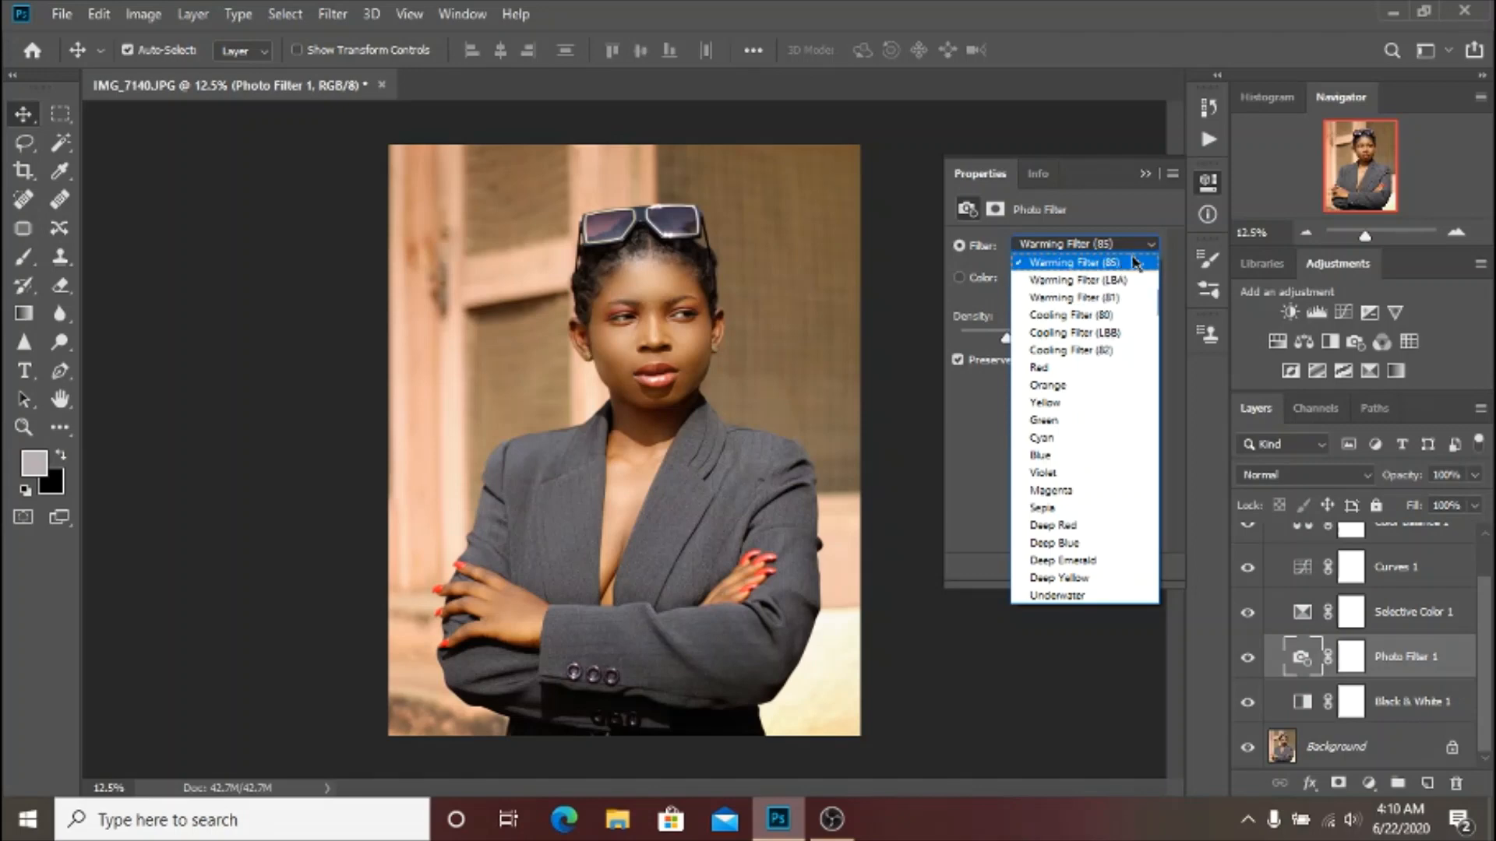
mouse_move(1044, 402)
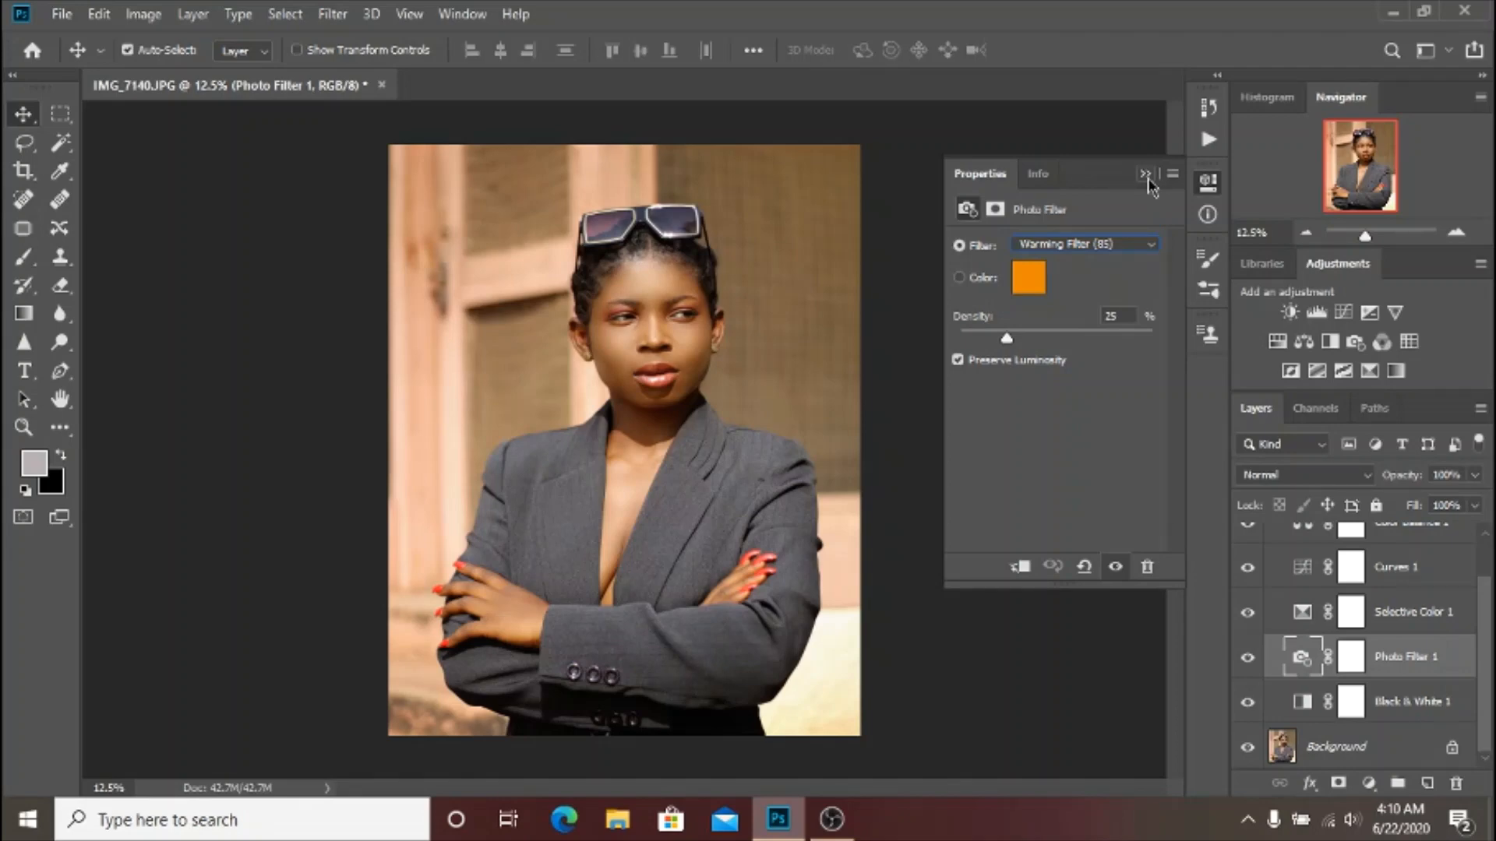
left_click(1145, 173)
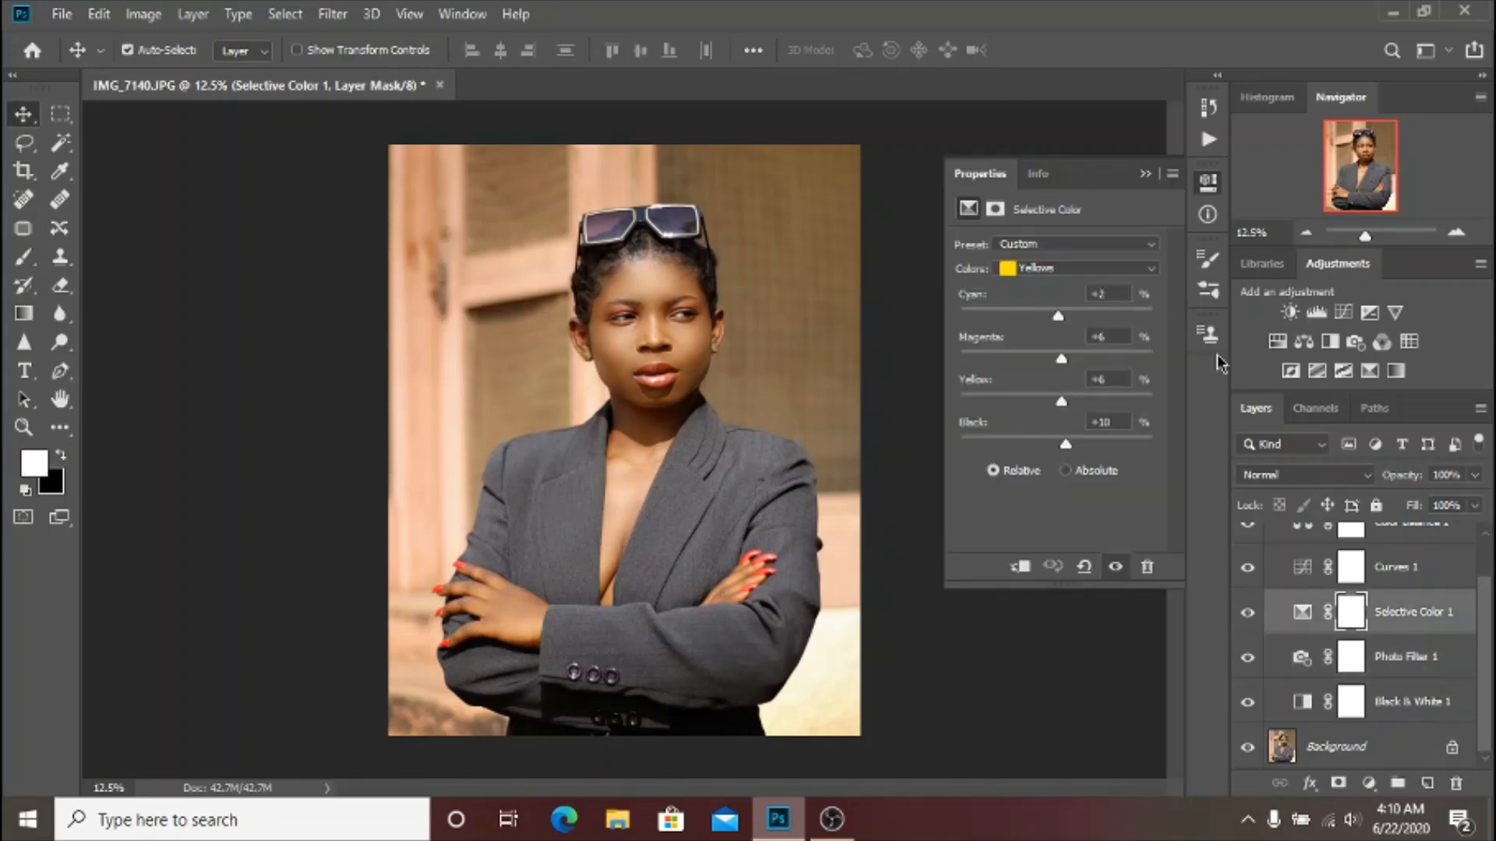
Step: Review Selective Color Reds and Yellows (+2, +6, +6, +10, Relative), keeping Yellows, and close
left_click(1078, 268)
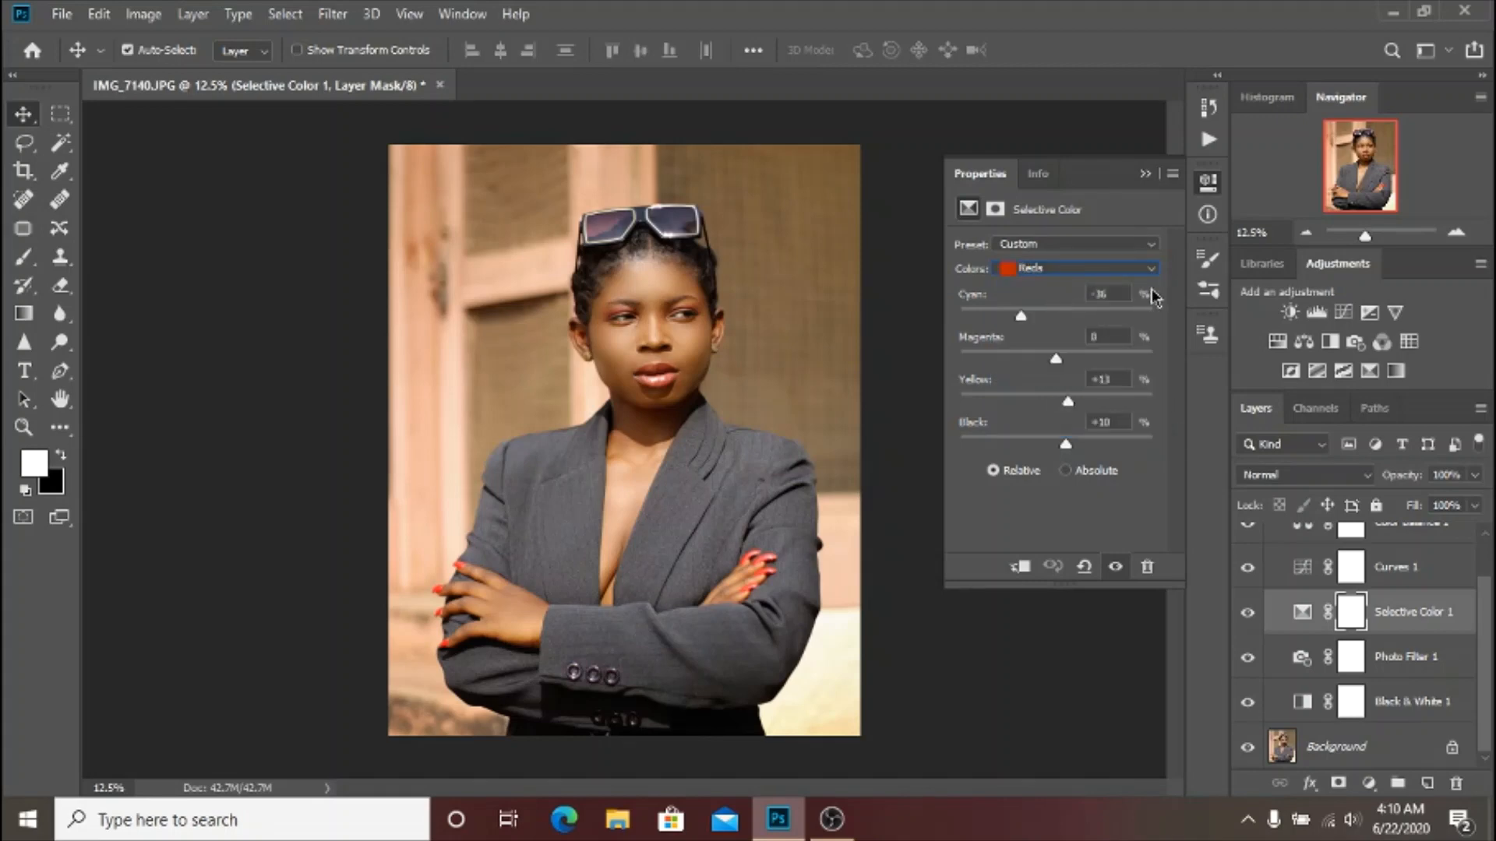
mouse_move(1022, 330)
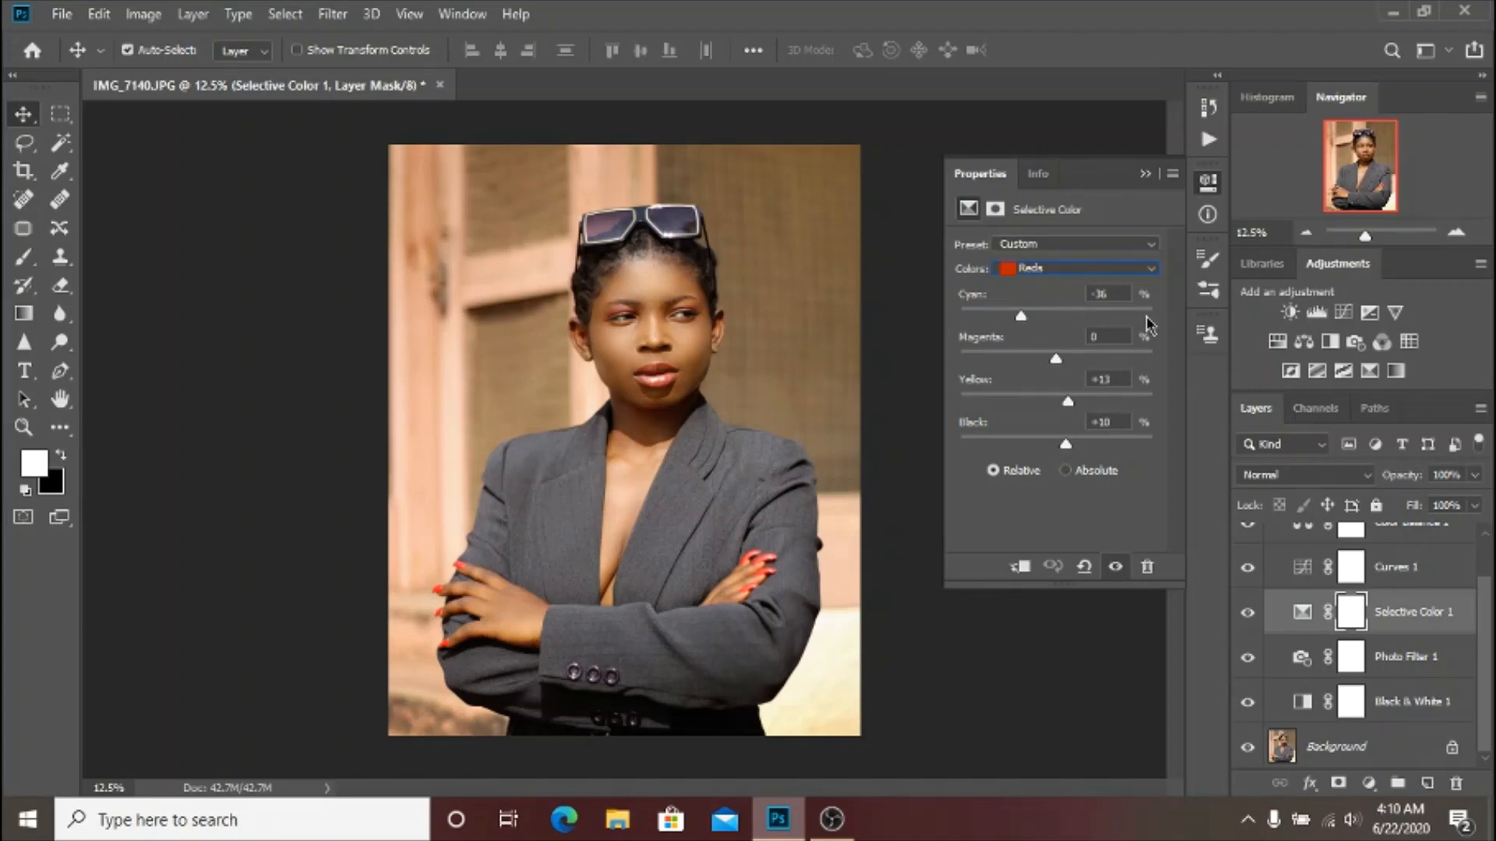
mouse_move(968, 299)
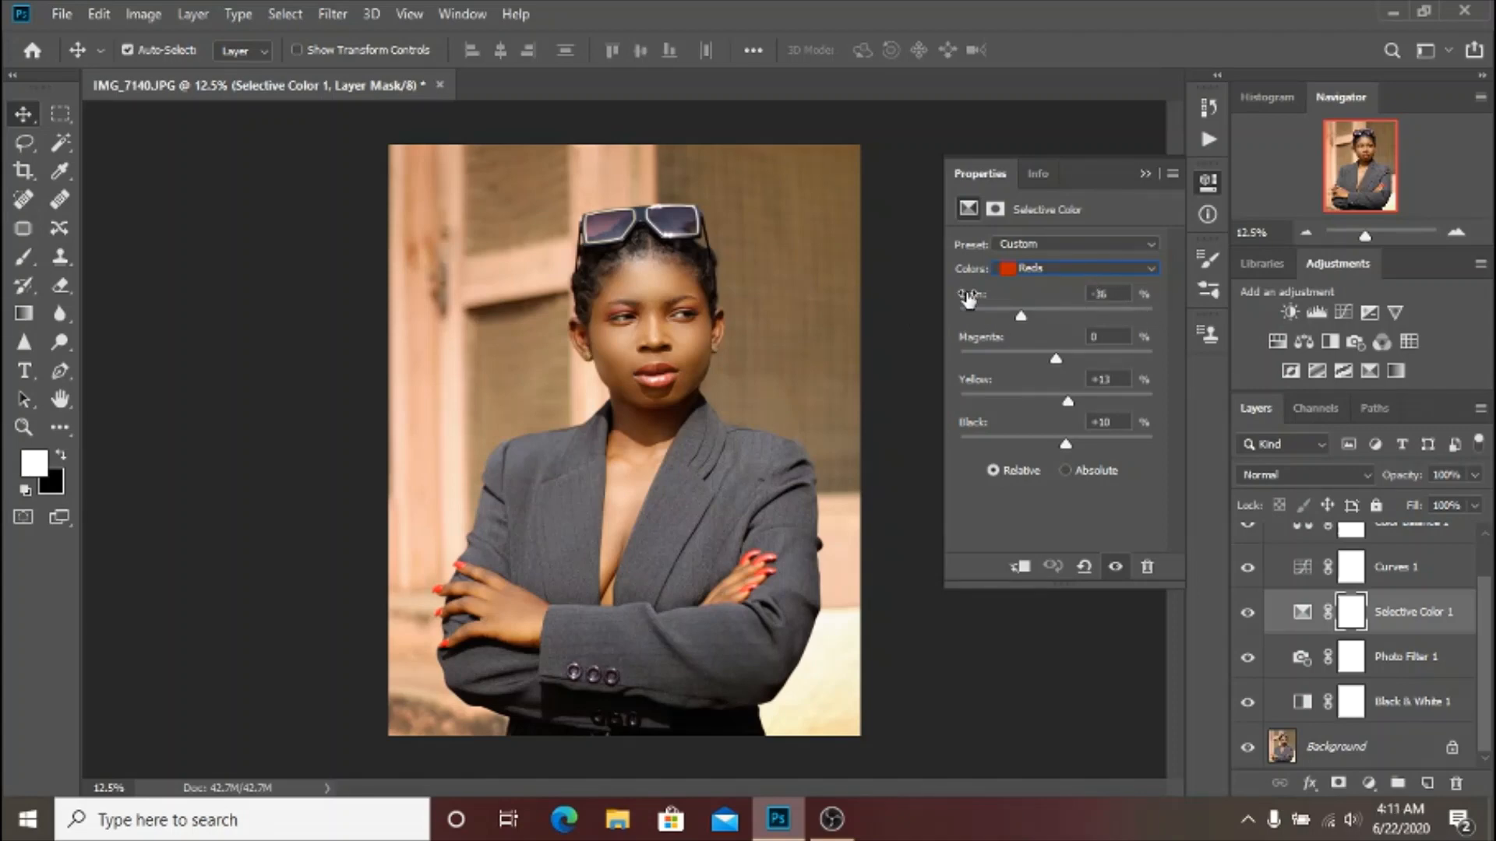
mouse_move(1024, 324)
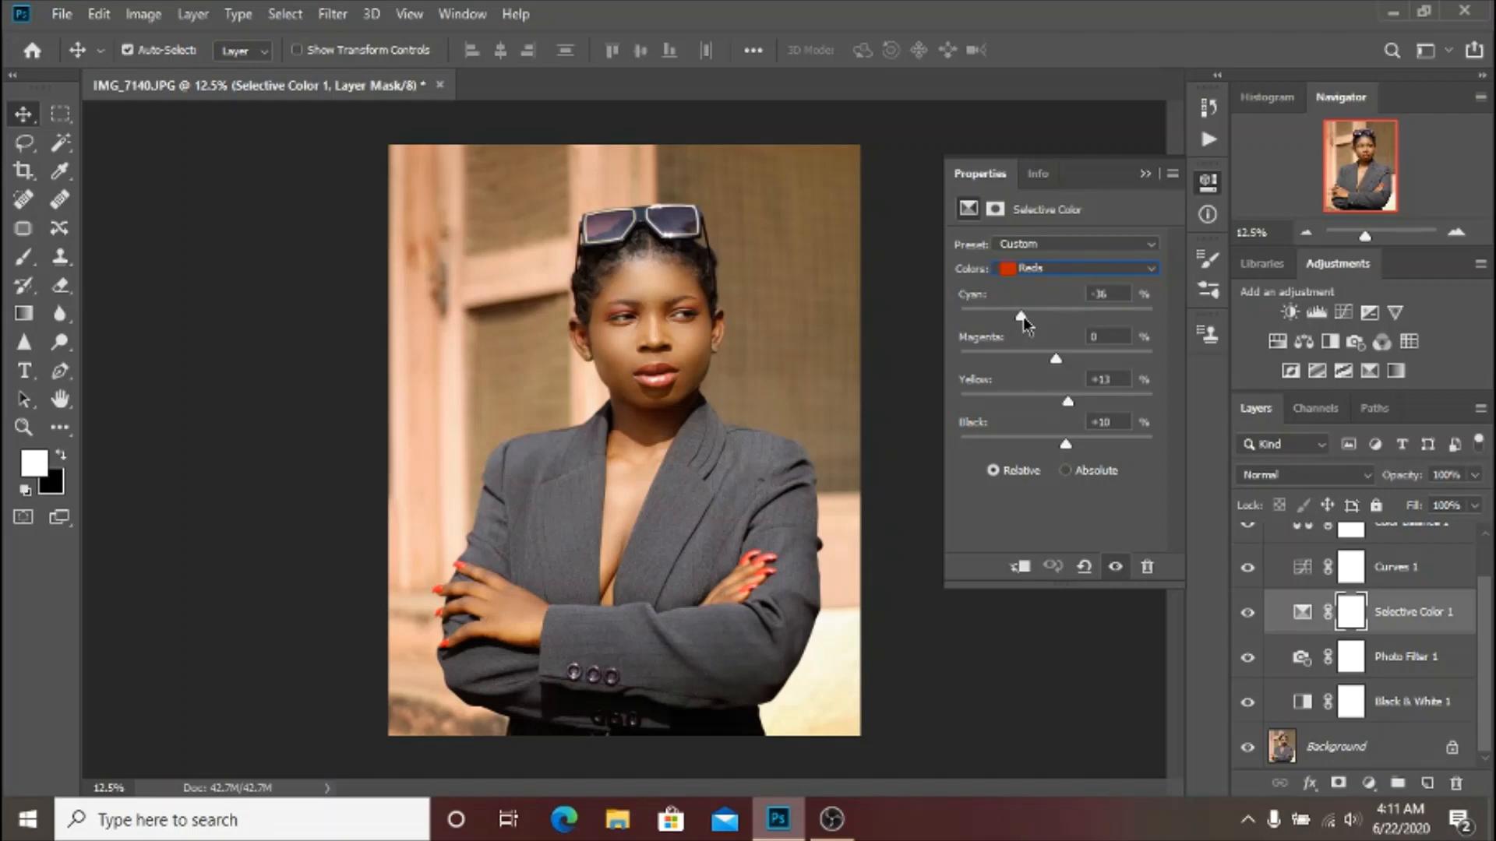
mouse_move(1039, 398)
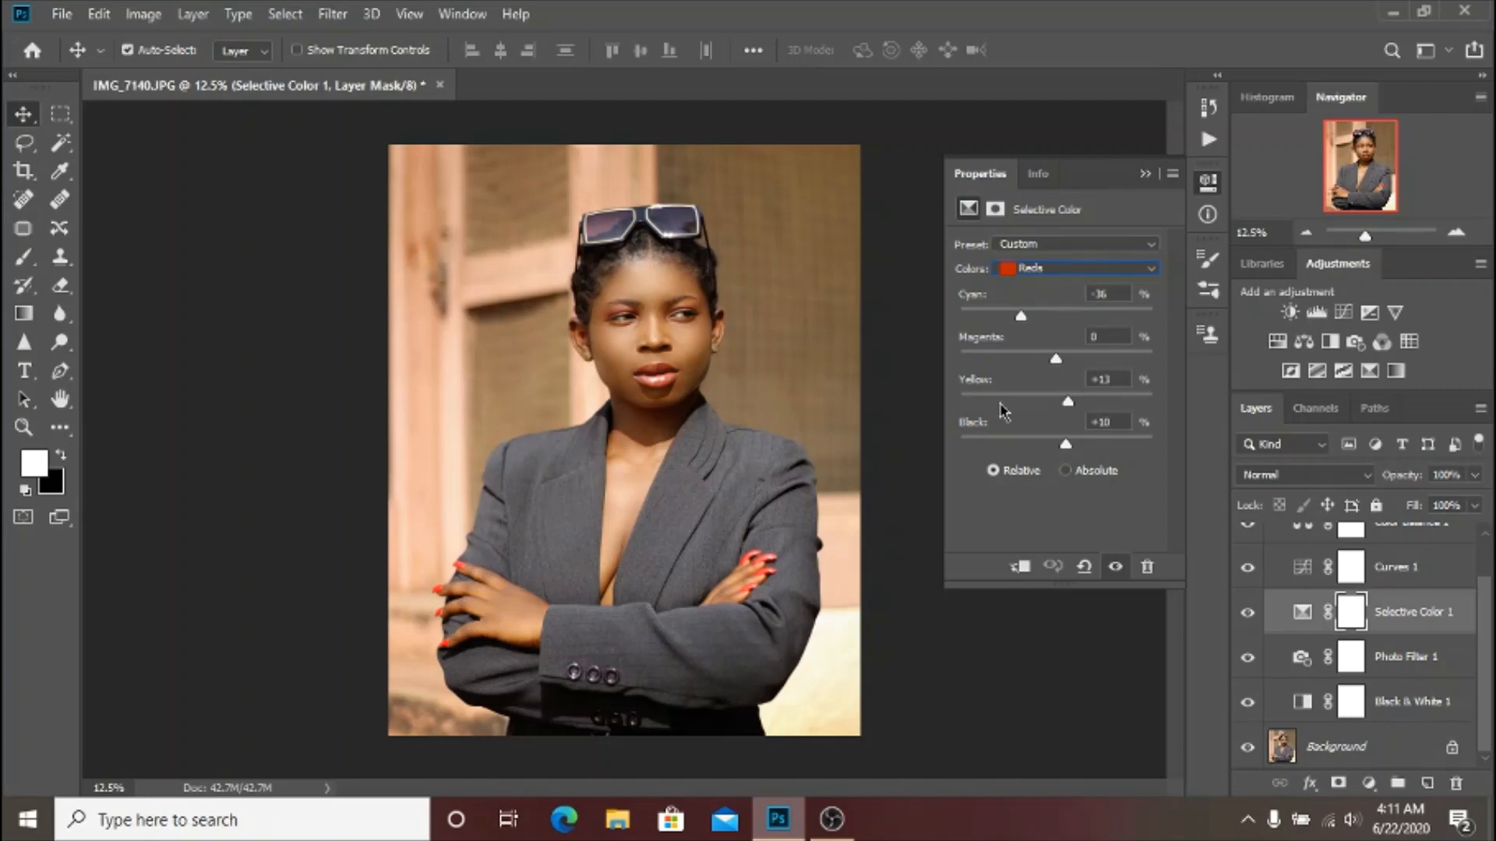
mouse_move(1082, 424)
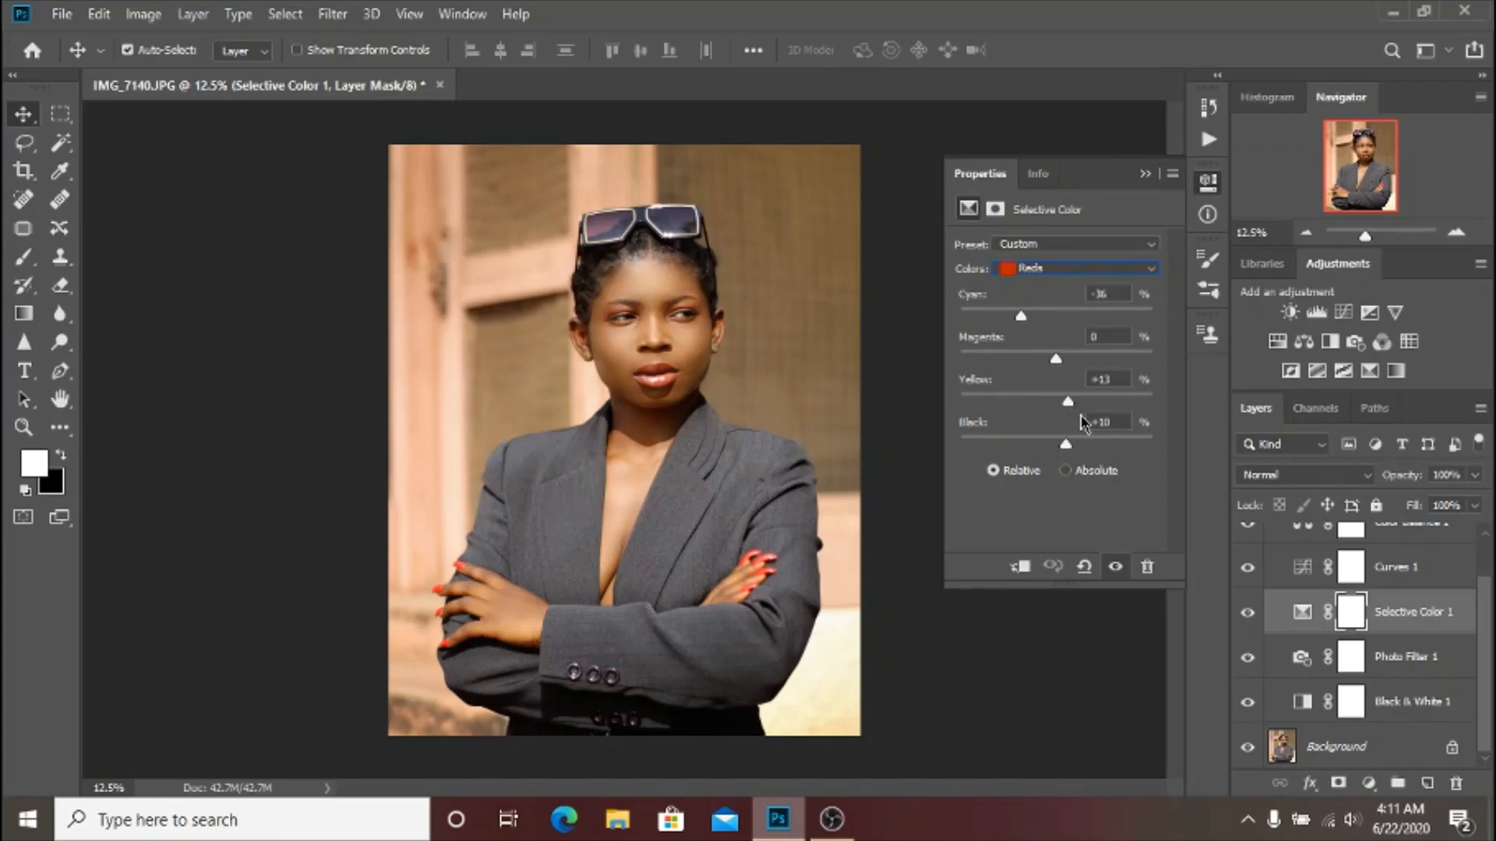
mouse_move(1061, 441)
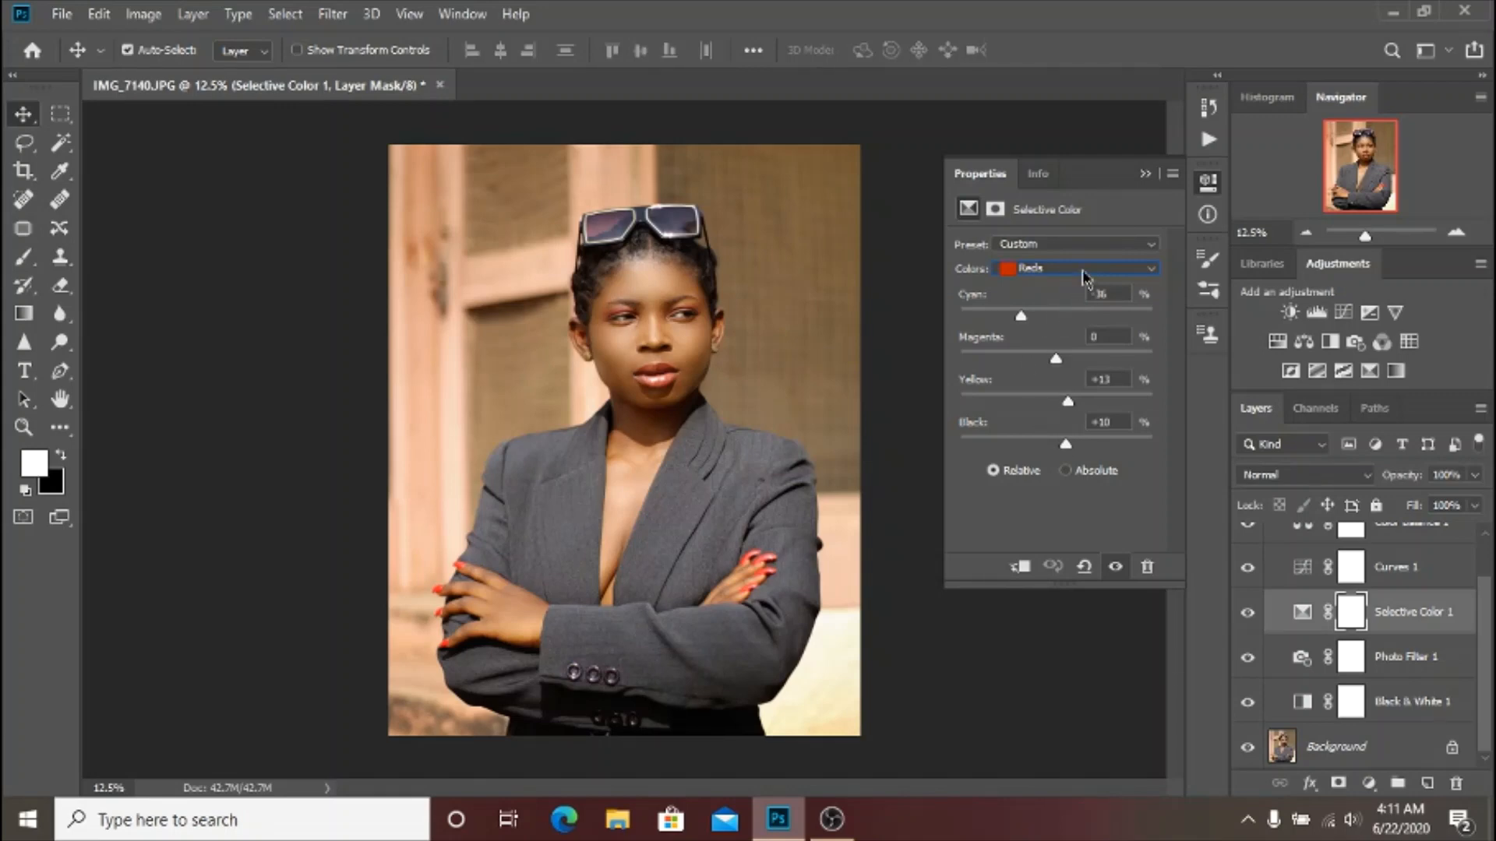
left_click(1078, 268)
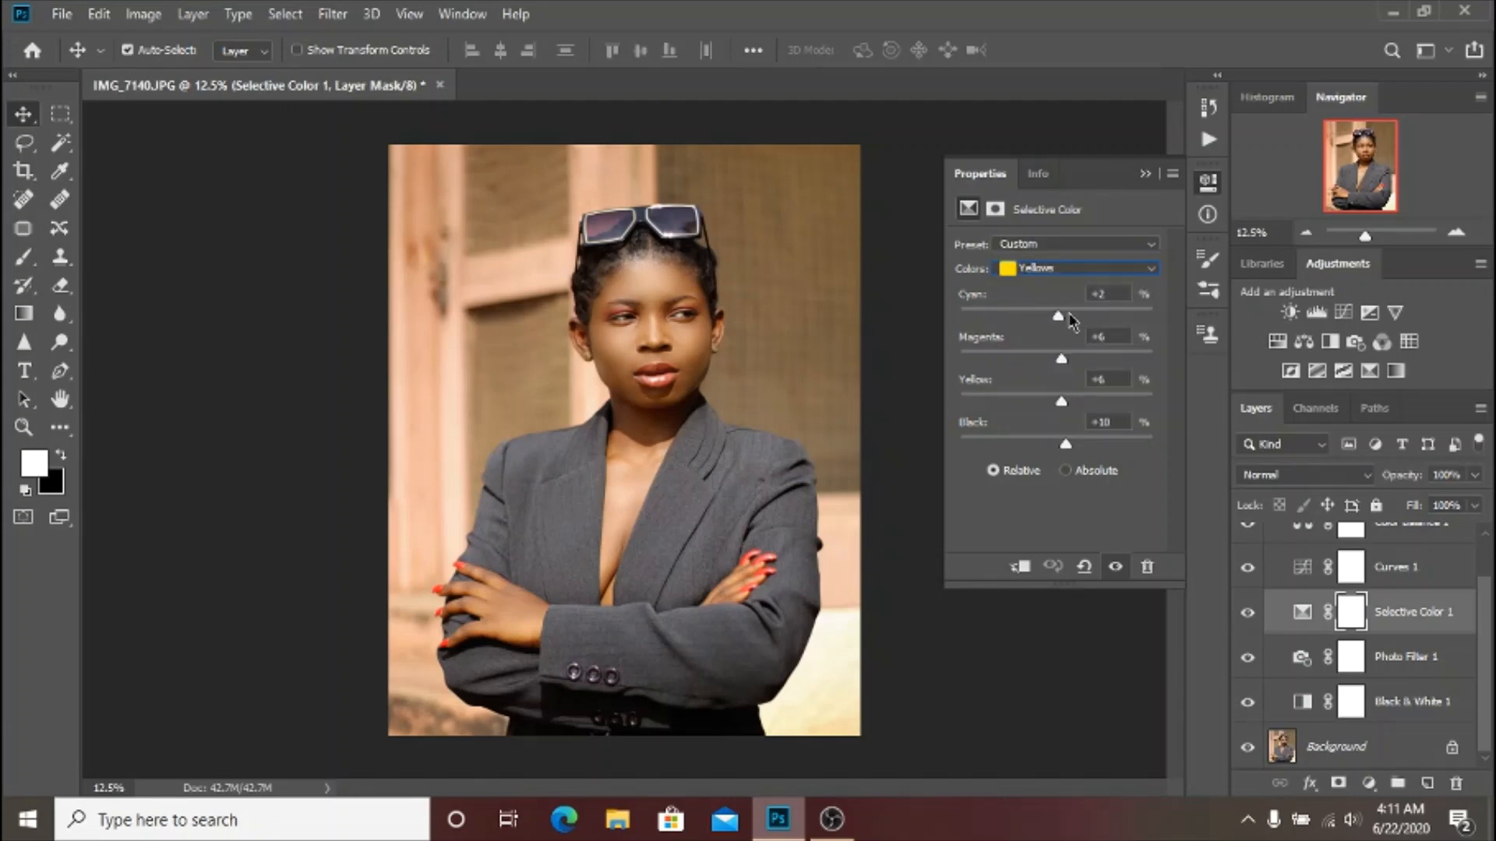
mouse_move(1094, 318)
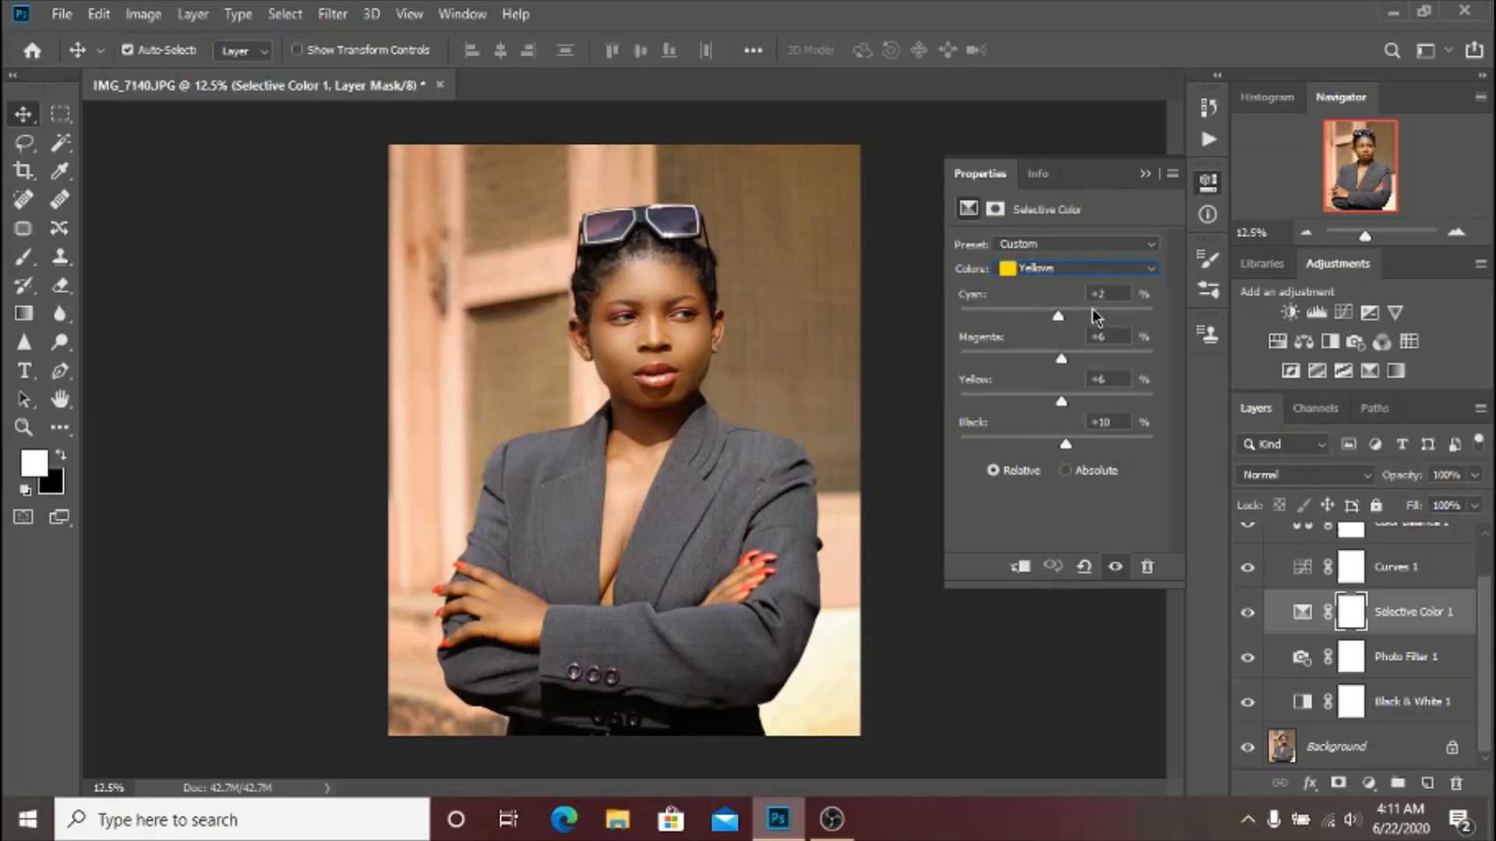
mouse_move(1033, 373)
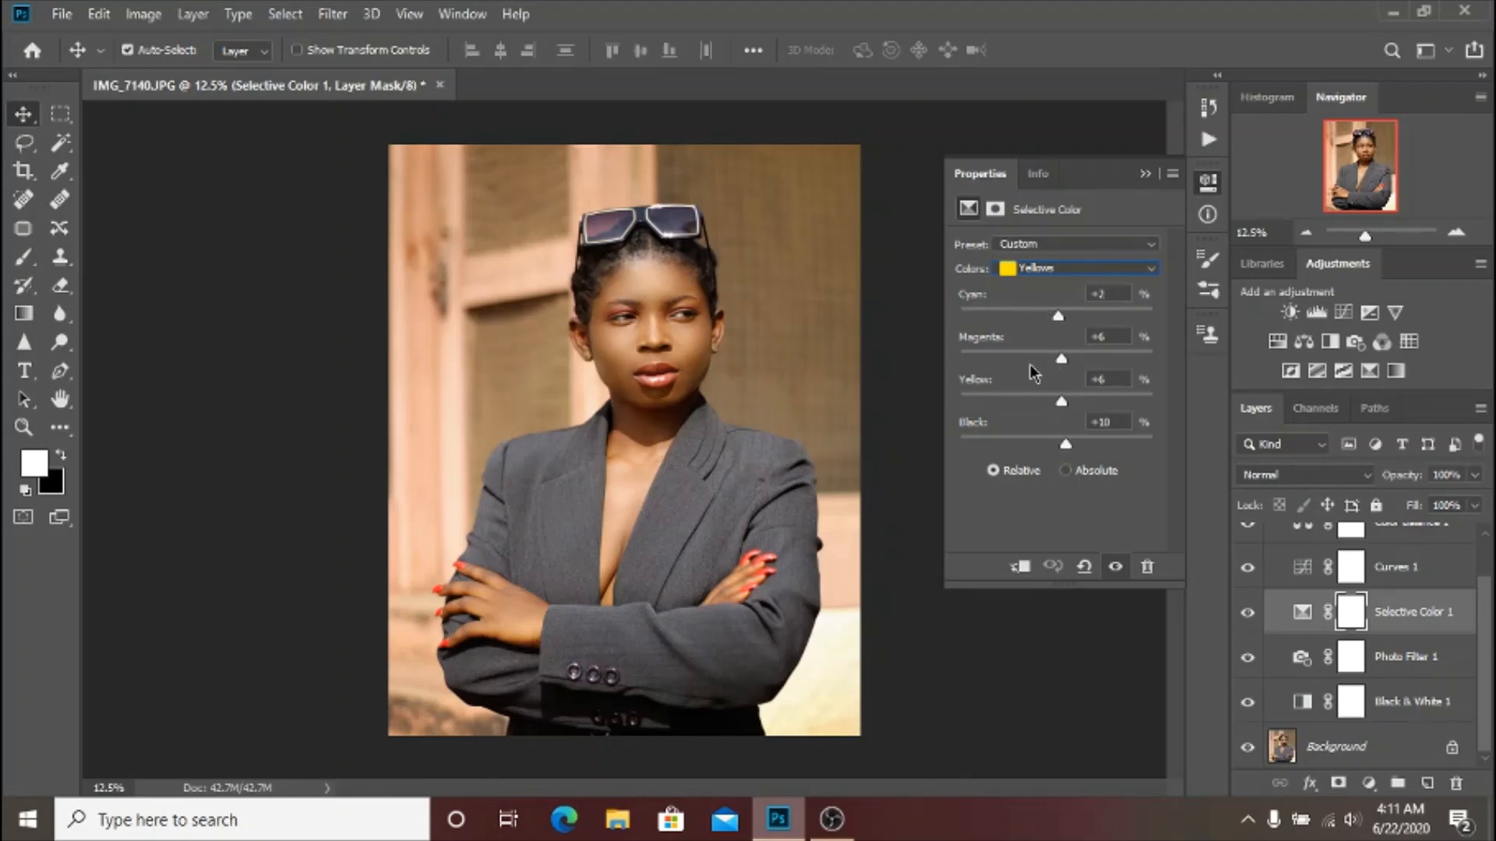
mouse_move(1093, 363)
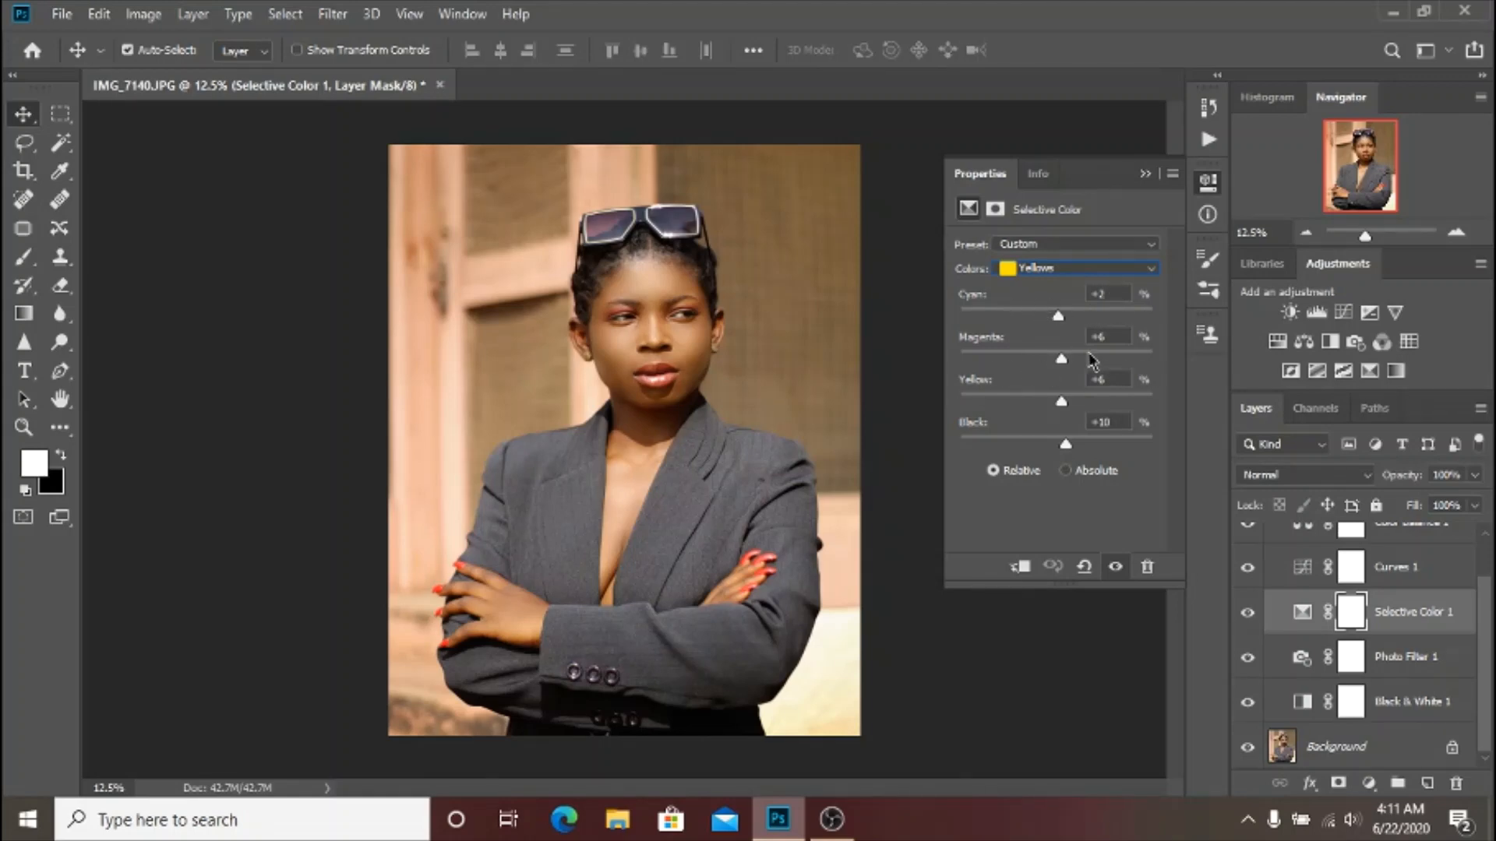
mouse_move(1092, 451)
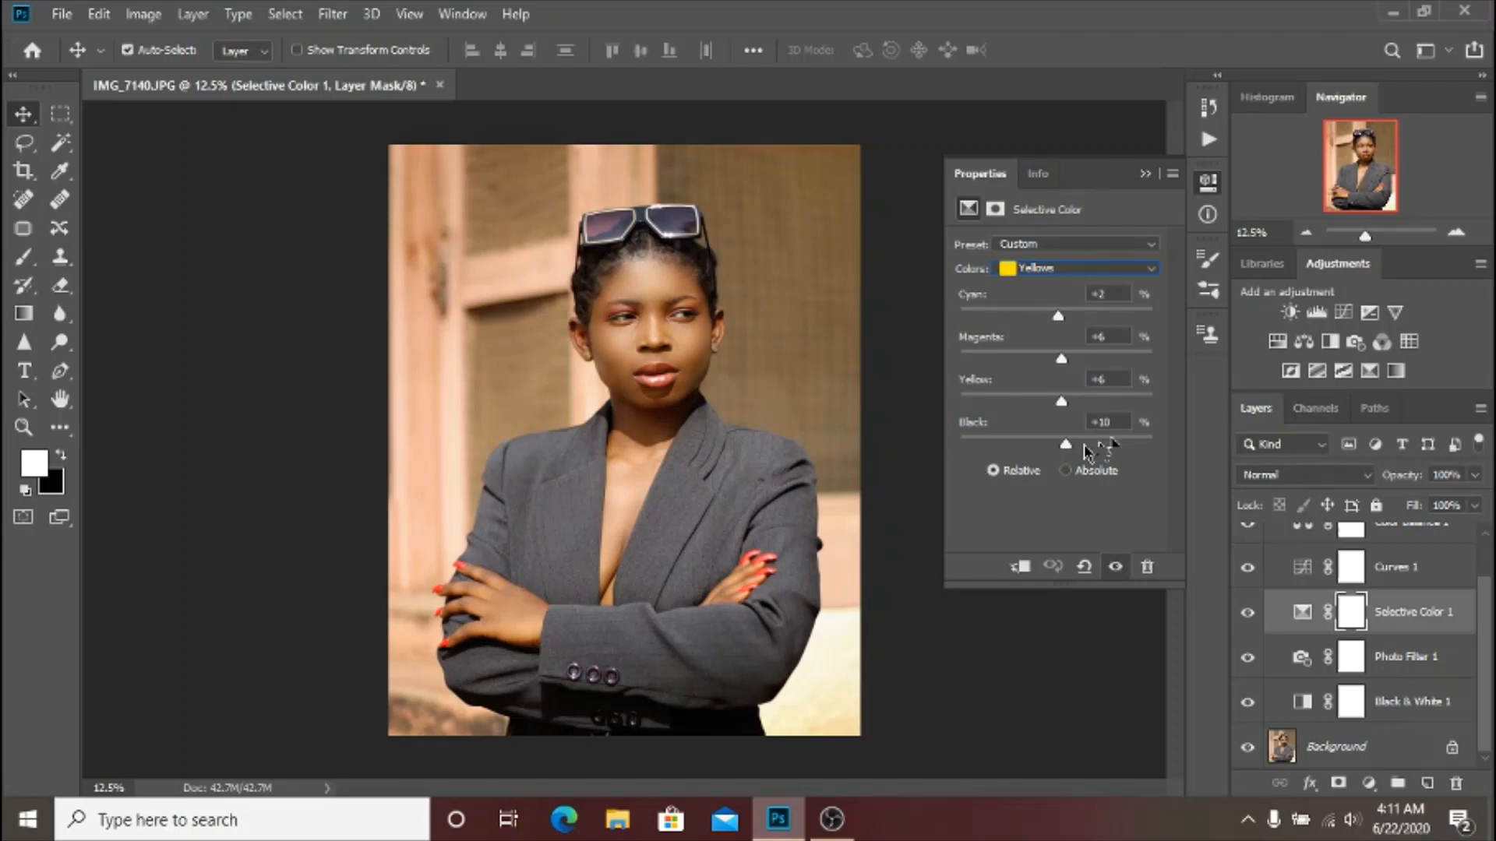
mouse_move(1078, 290)
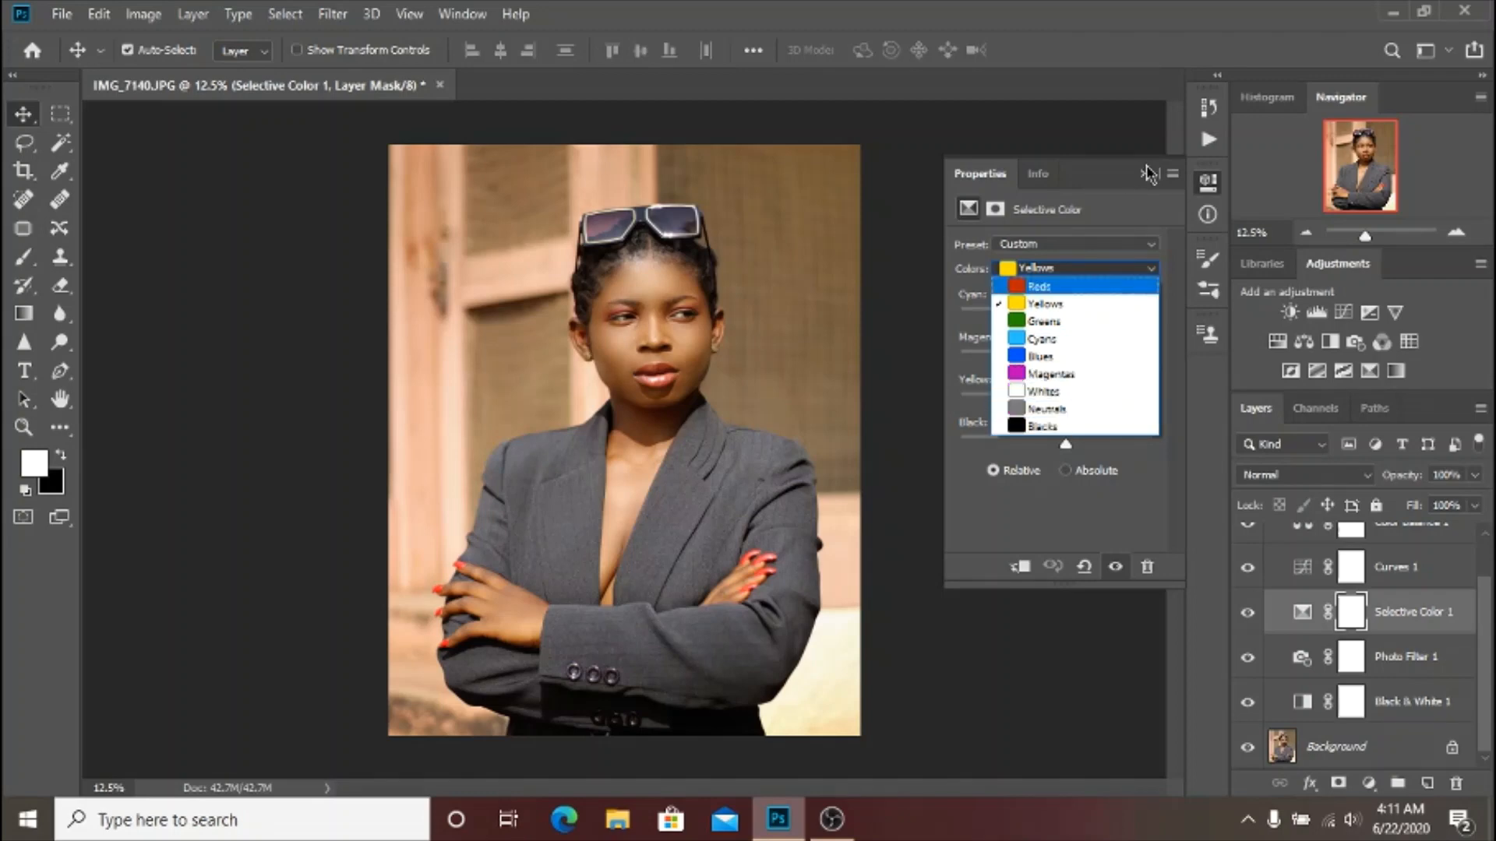
left_click(1044, 304)
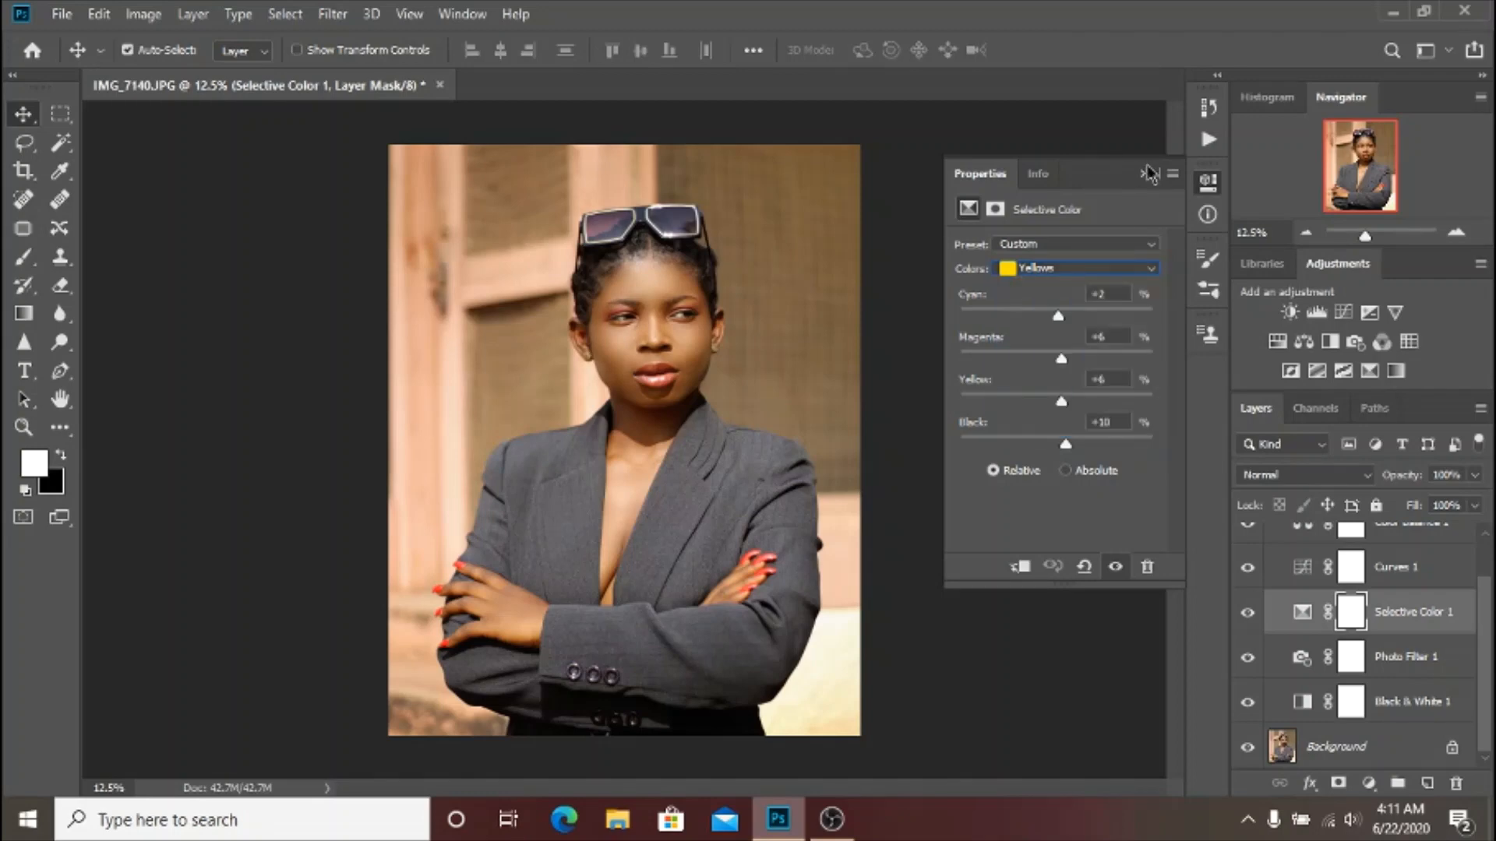
left_click(1148, 173)
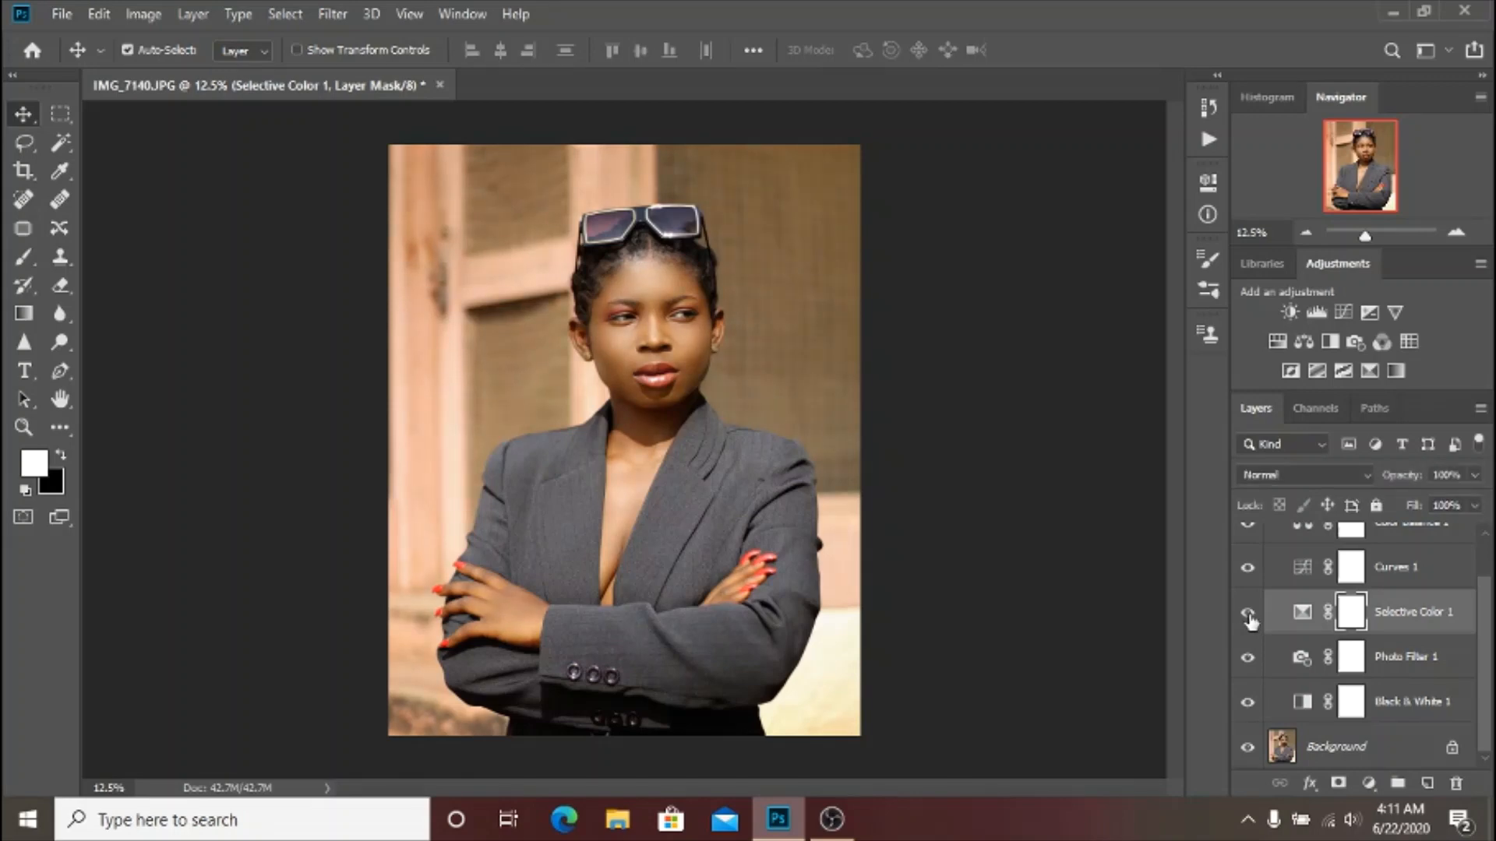
Step: Toggle the Selective Color and Curves layers off and on to compare their effect
left_click(1246, 610)
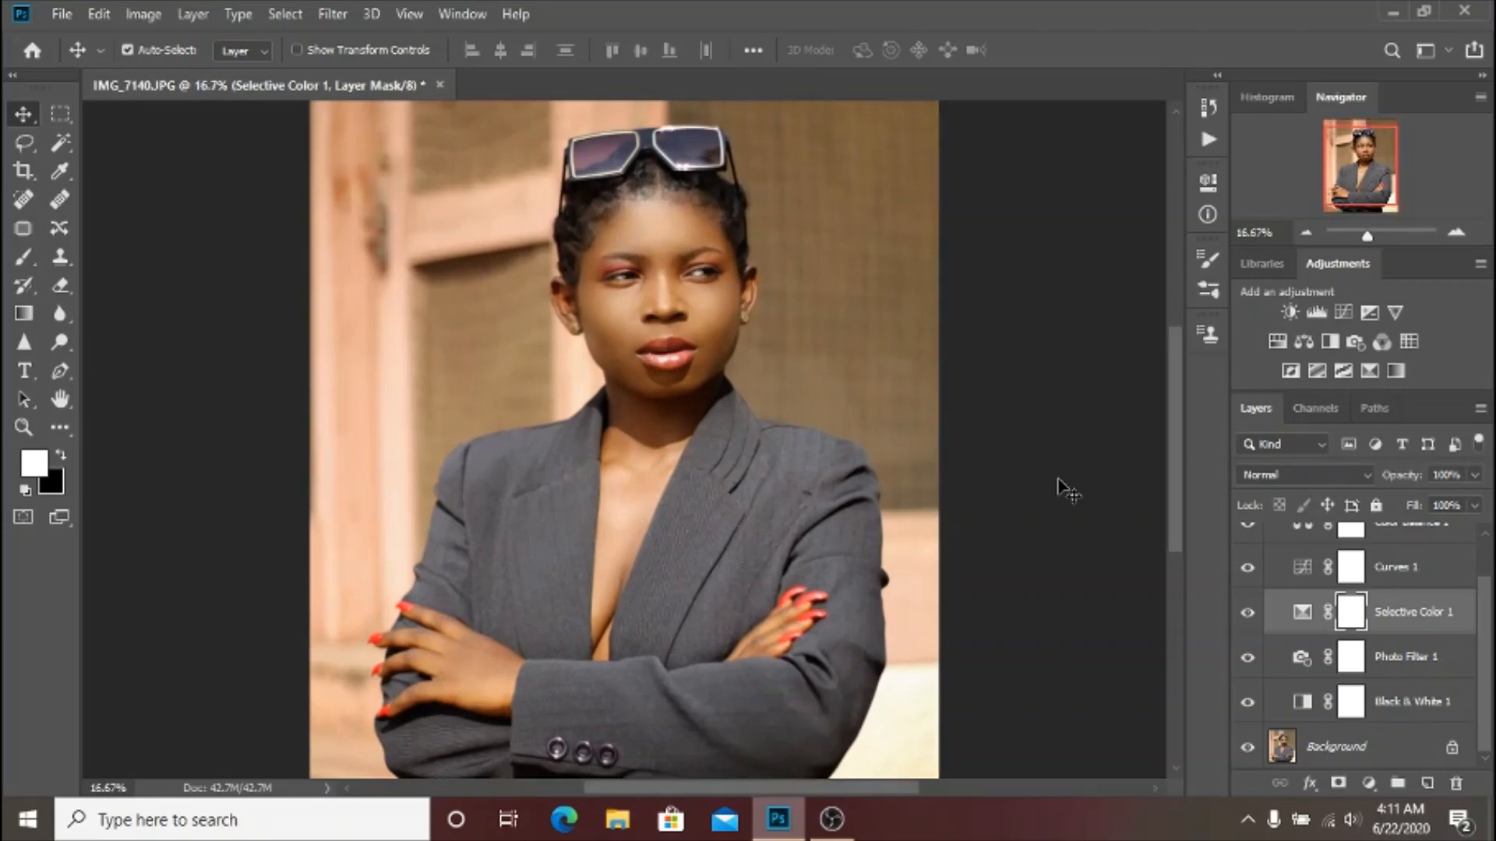
left_click(1247, 611)
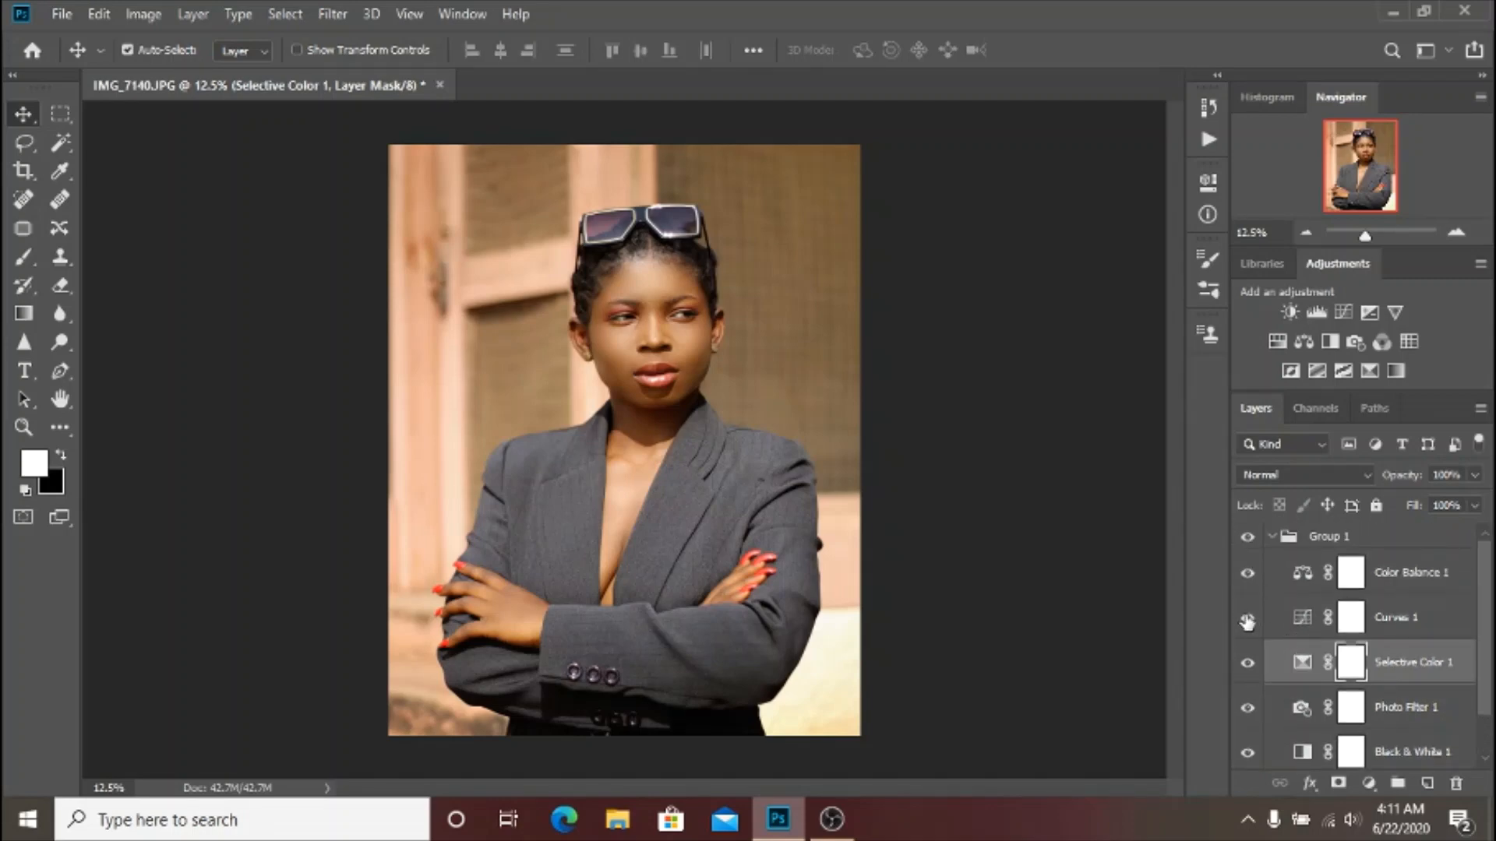
left_click(1246, 617)
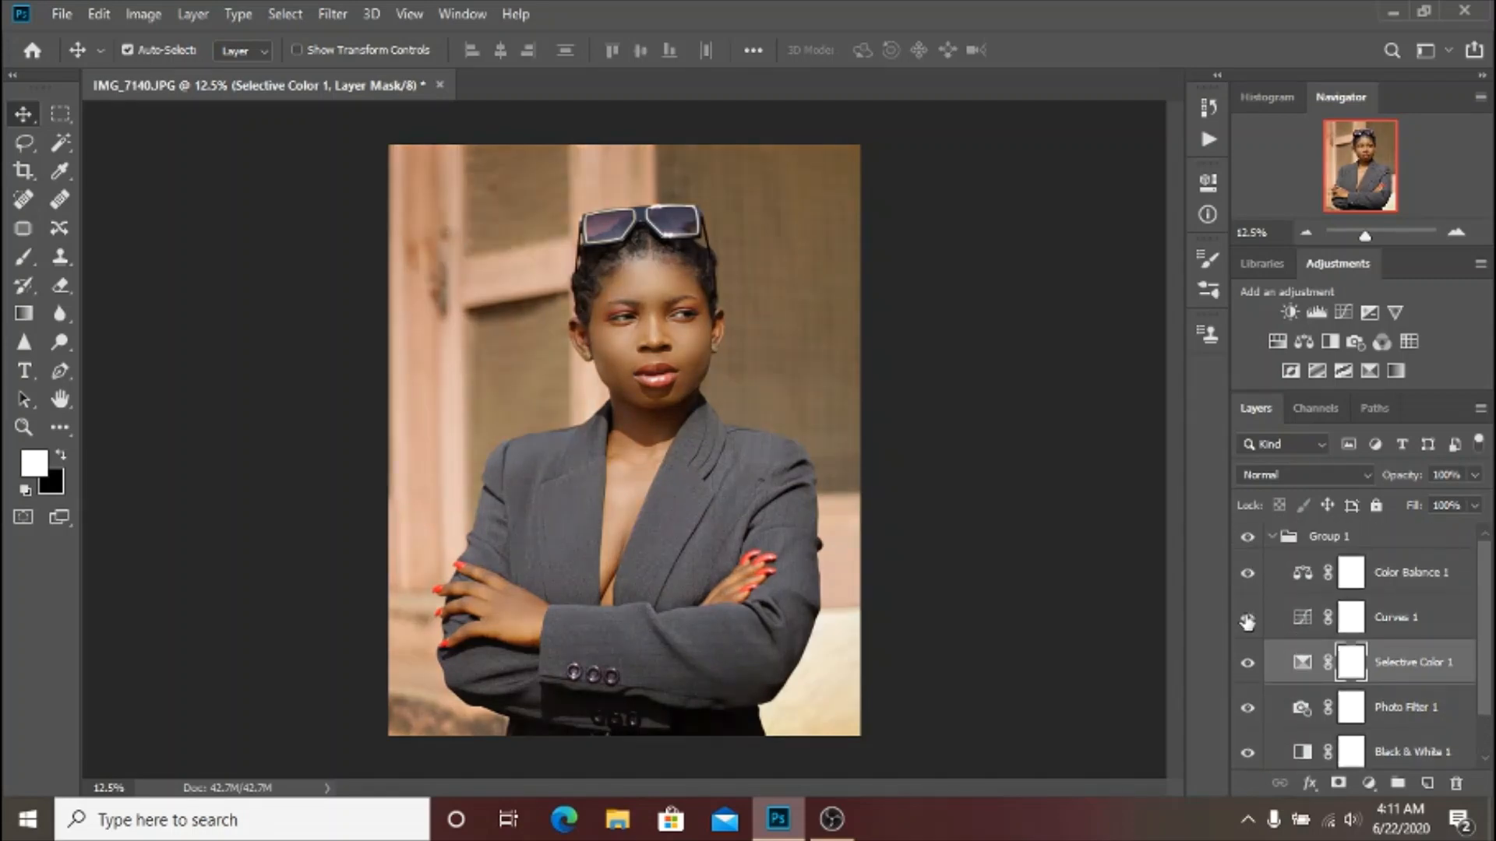
left_click(1247, 617)
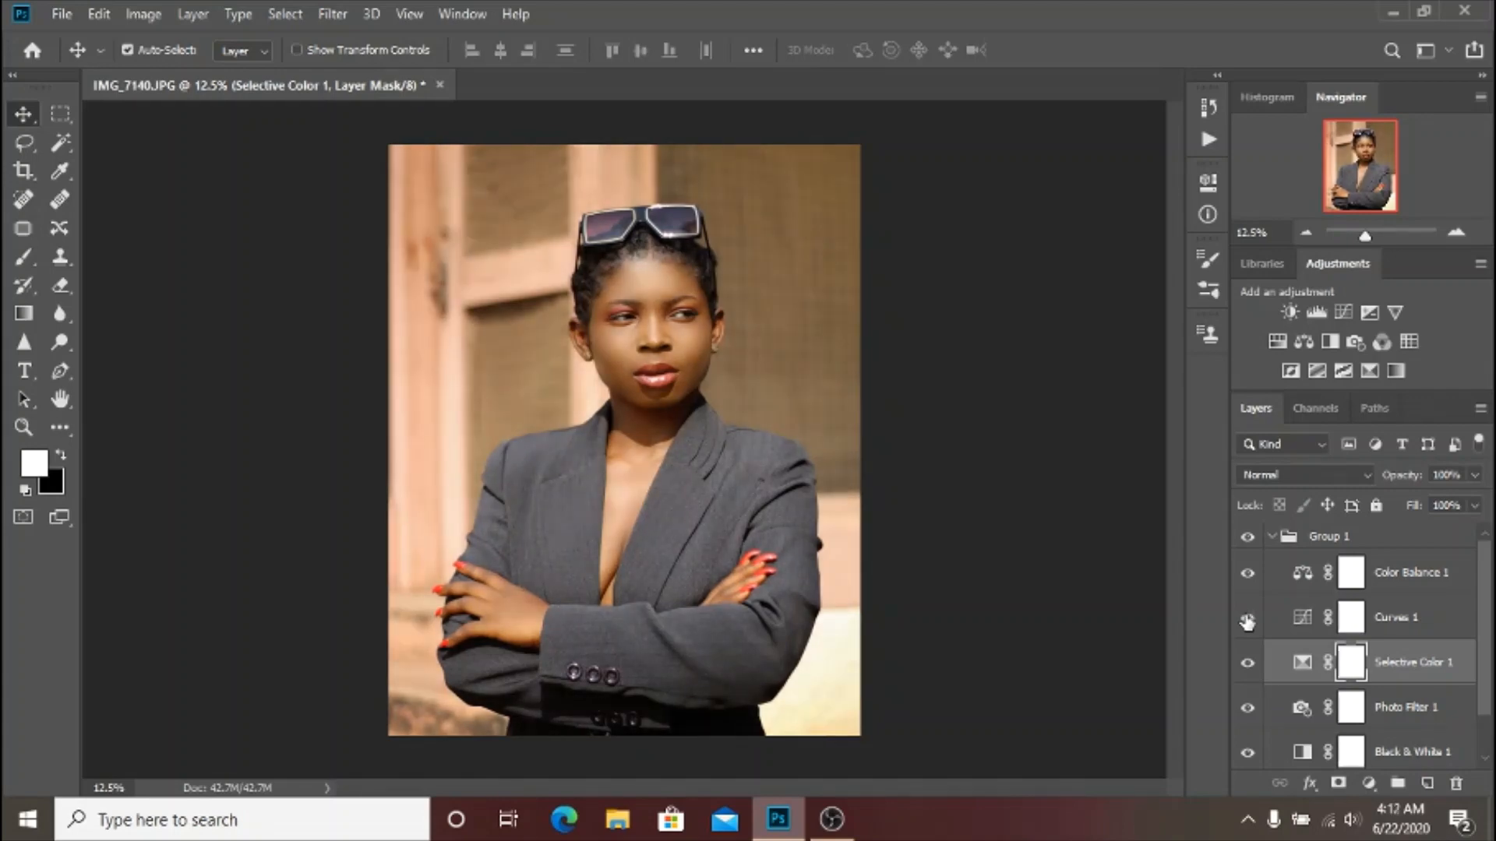
left_click(1246, 617)
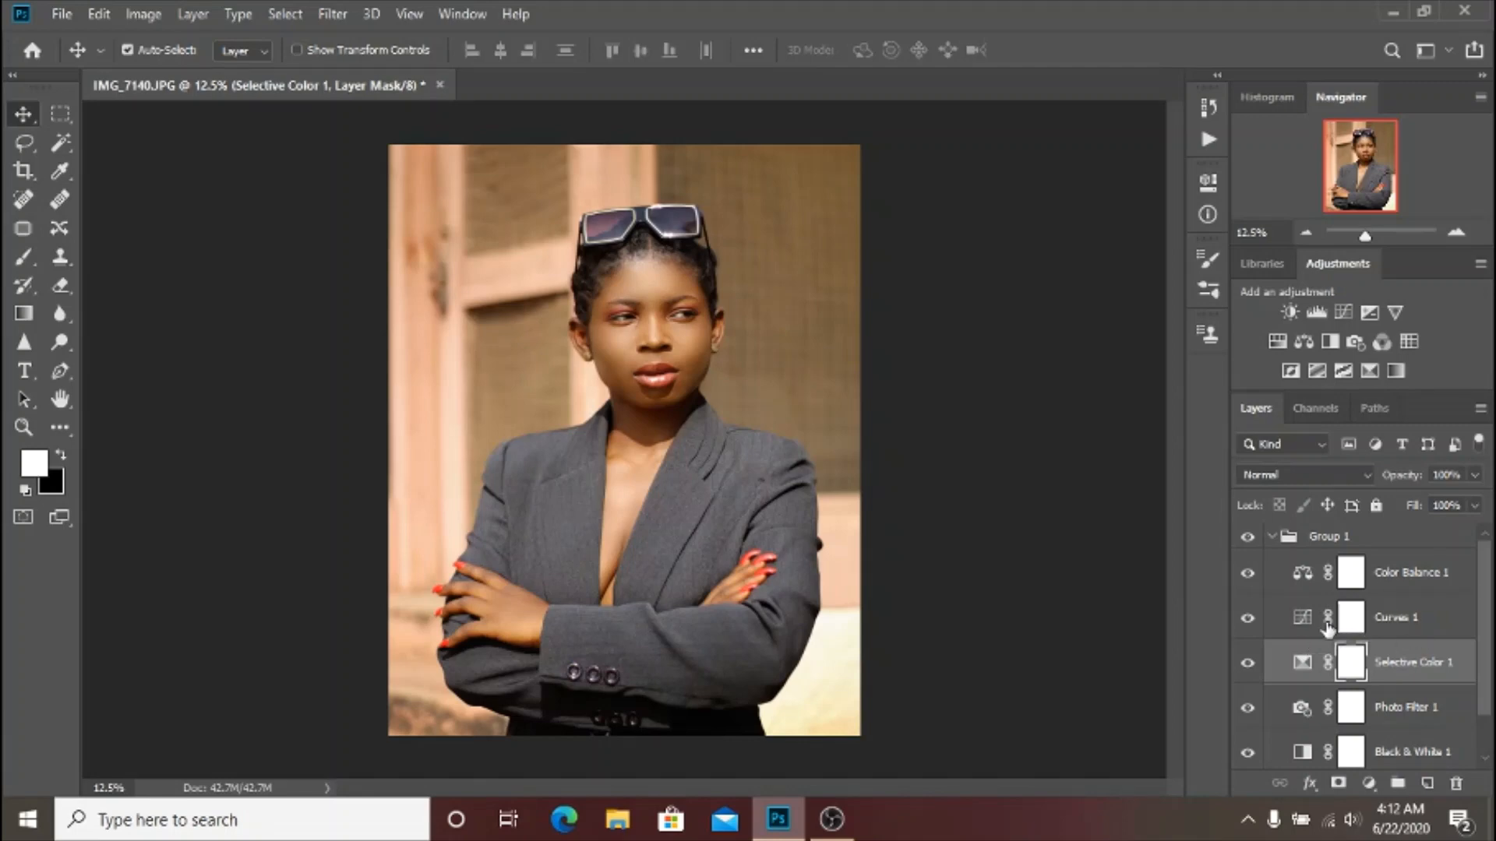
left_click(1392, 617)
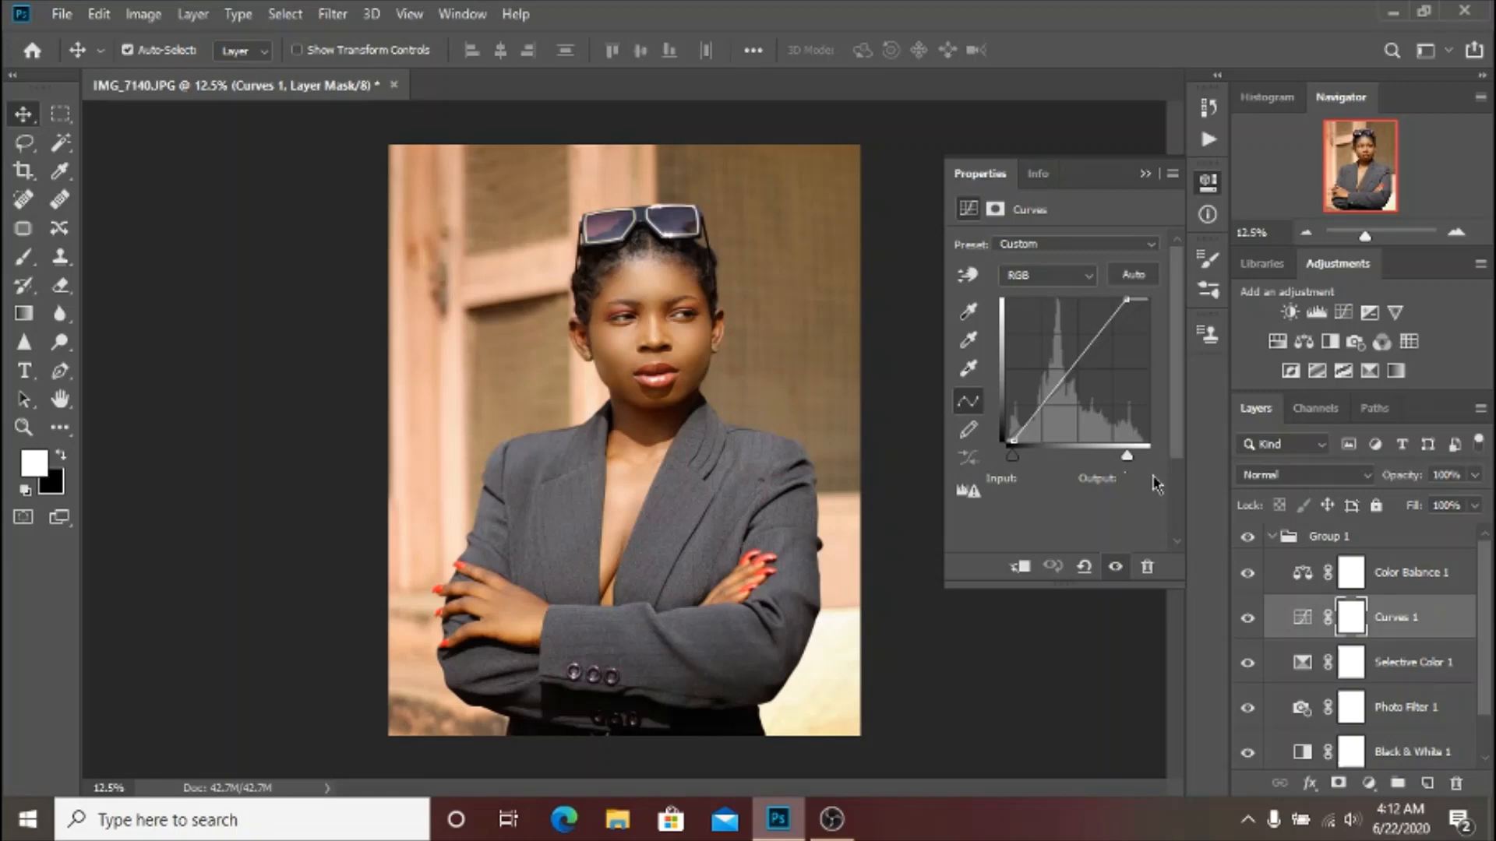
mouse_move(1044, 602)
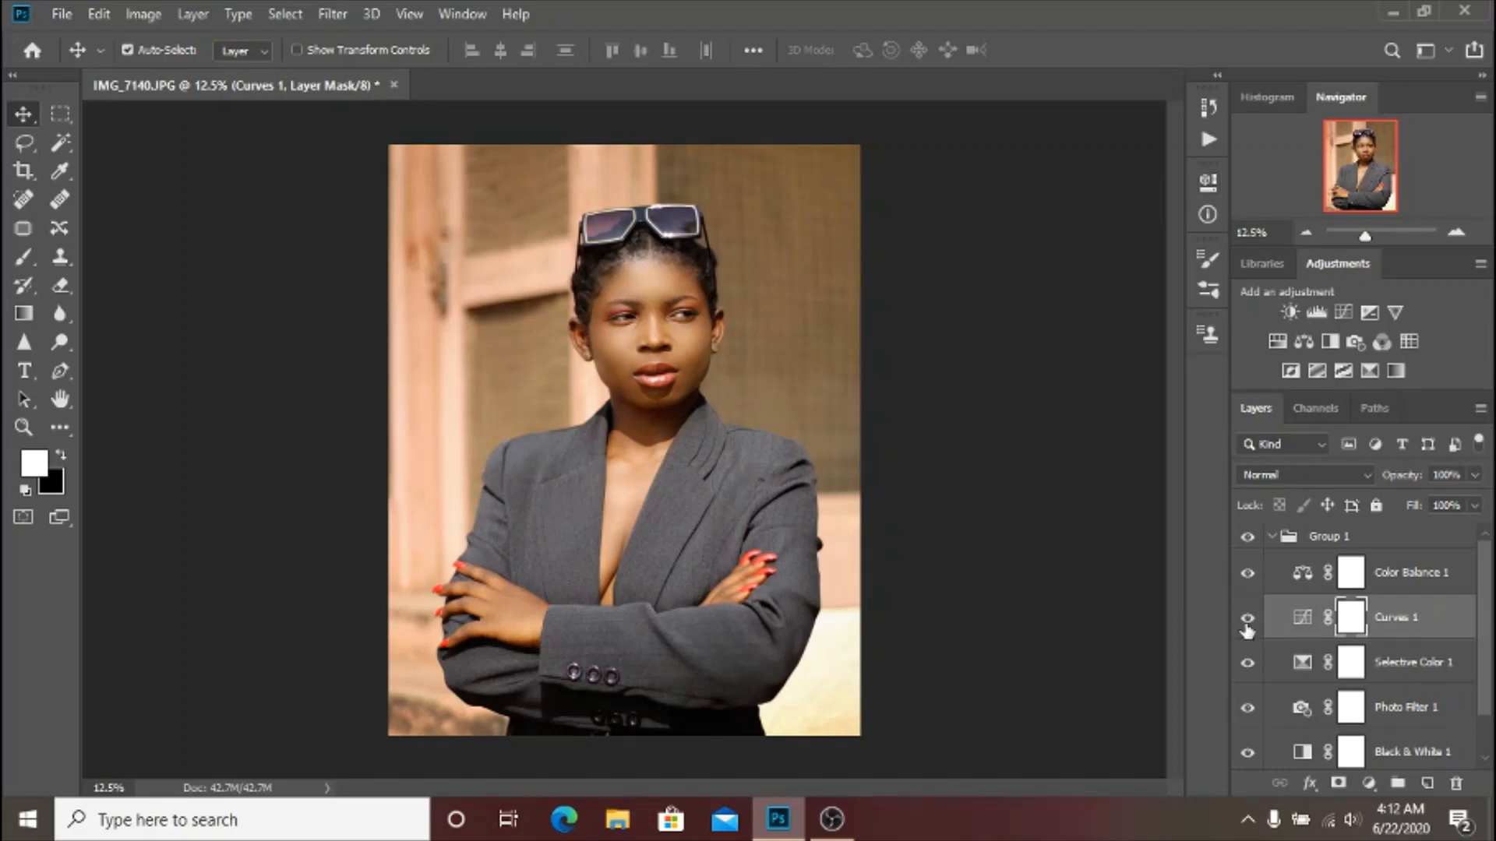
left_click(1246, 617)
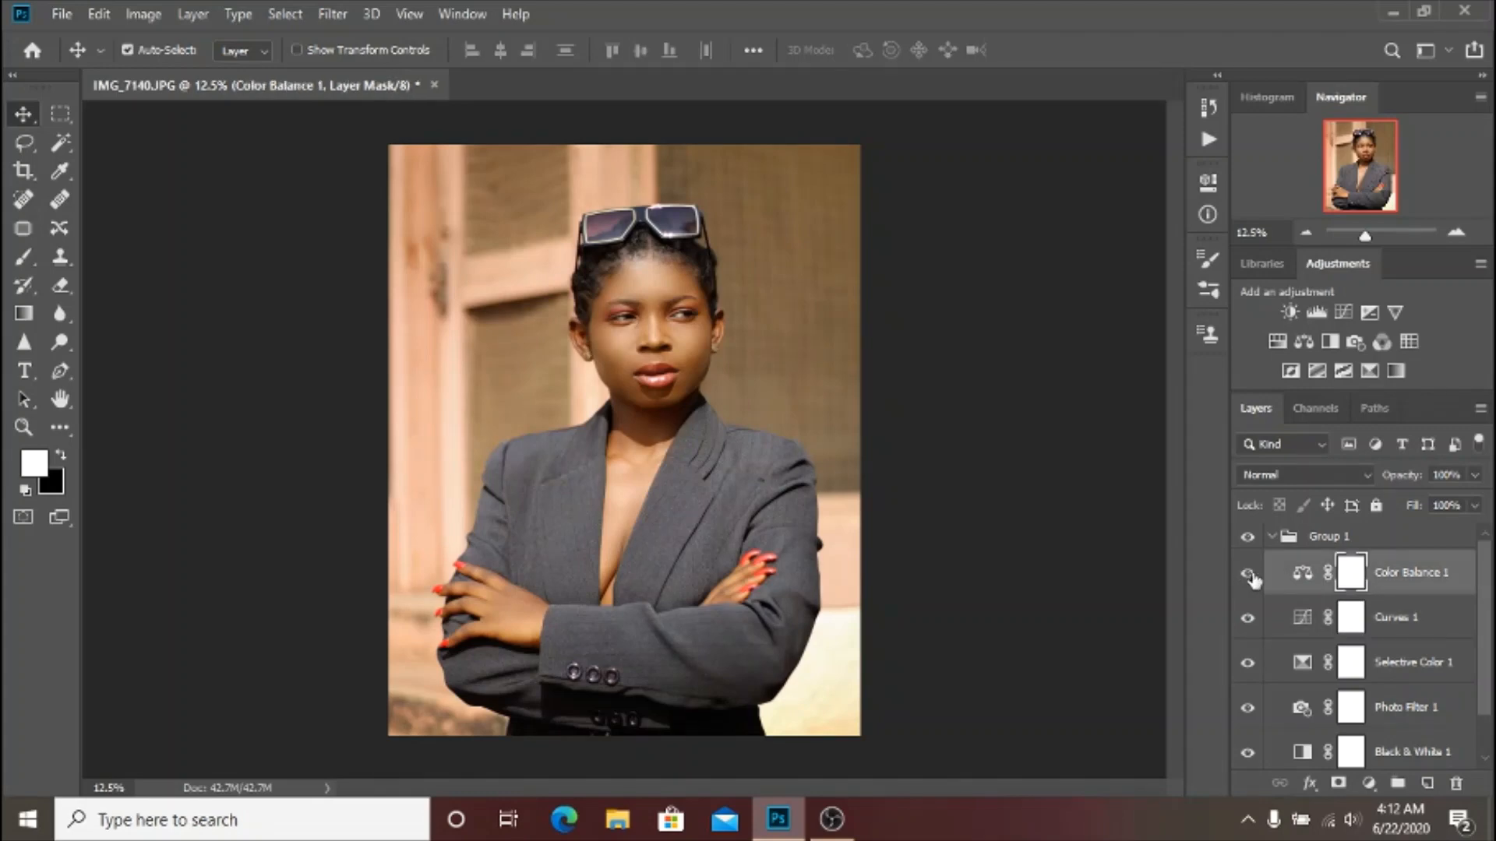
double_click(1350, 571)
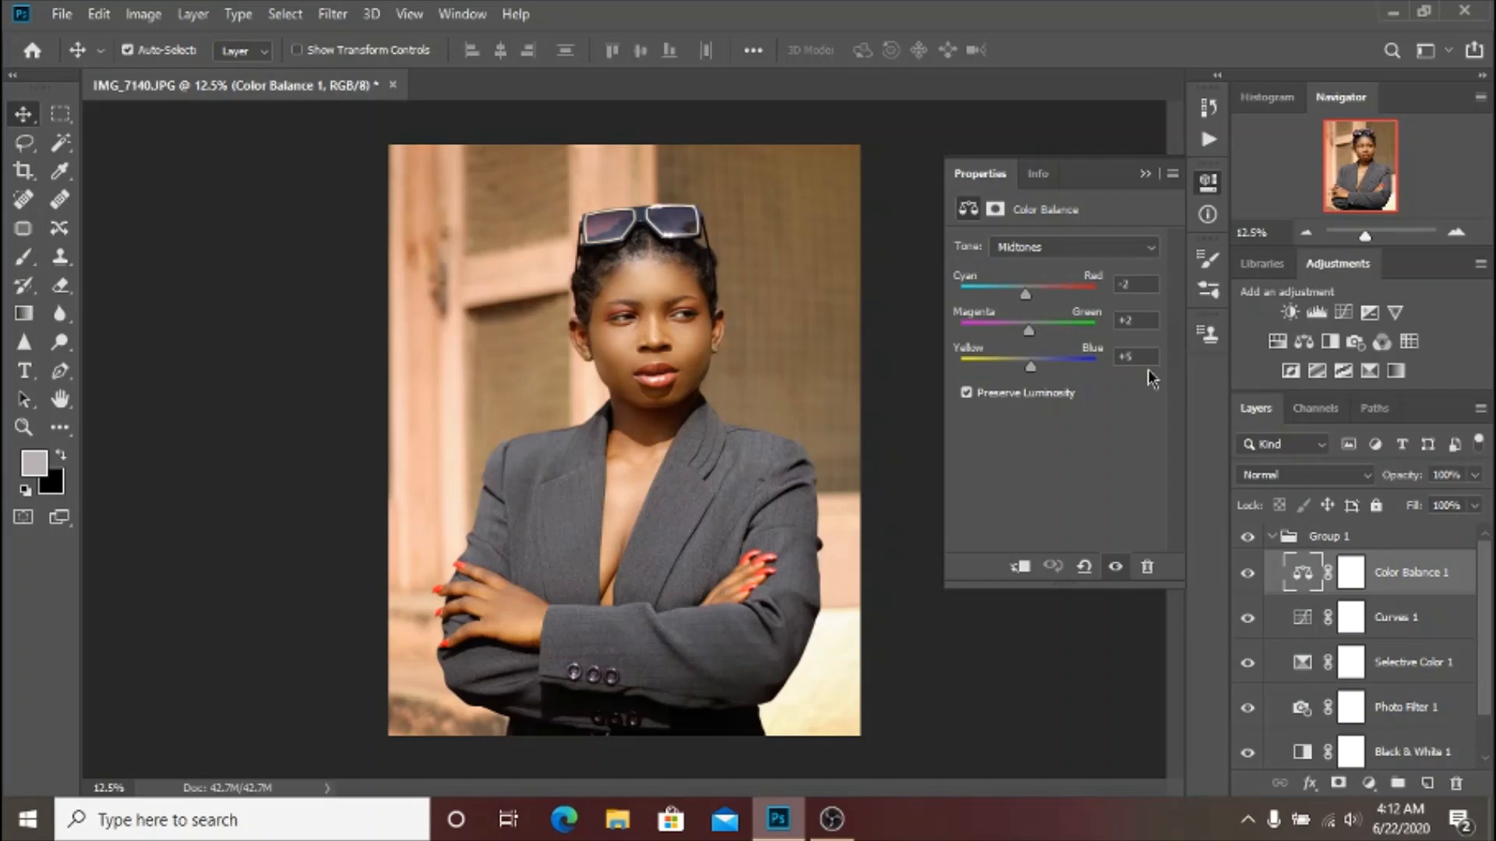
left_click(1074, 246)
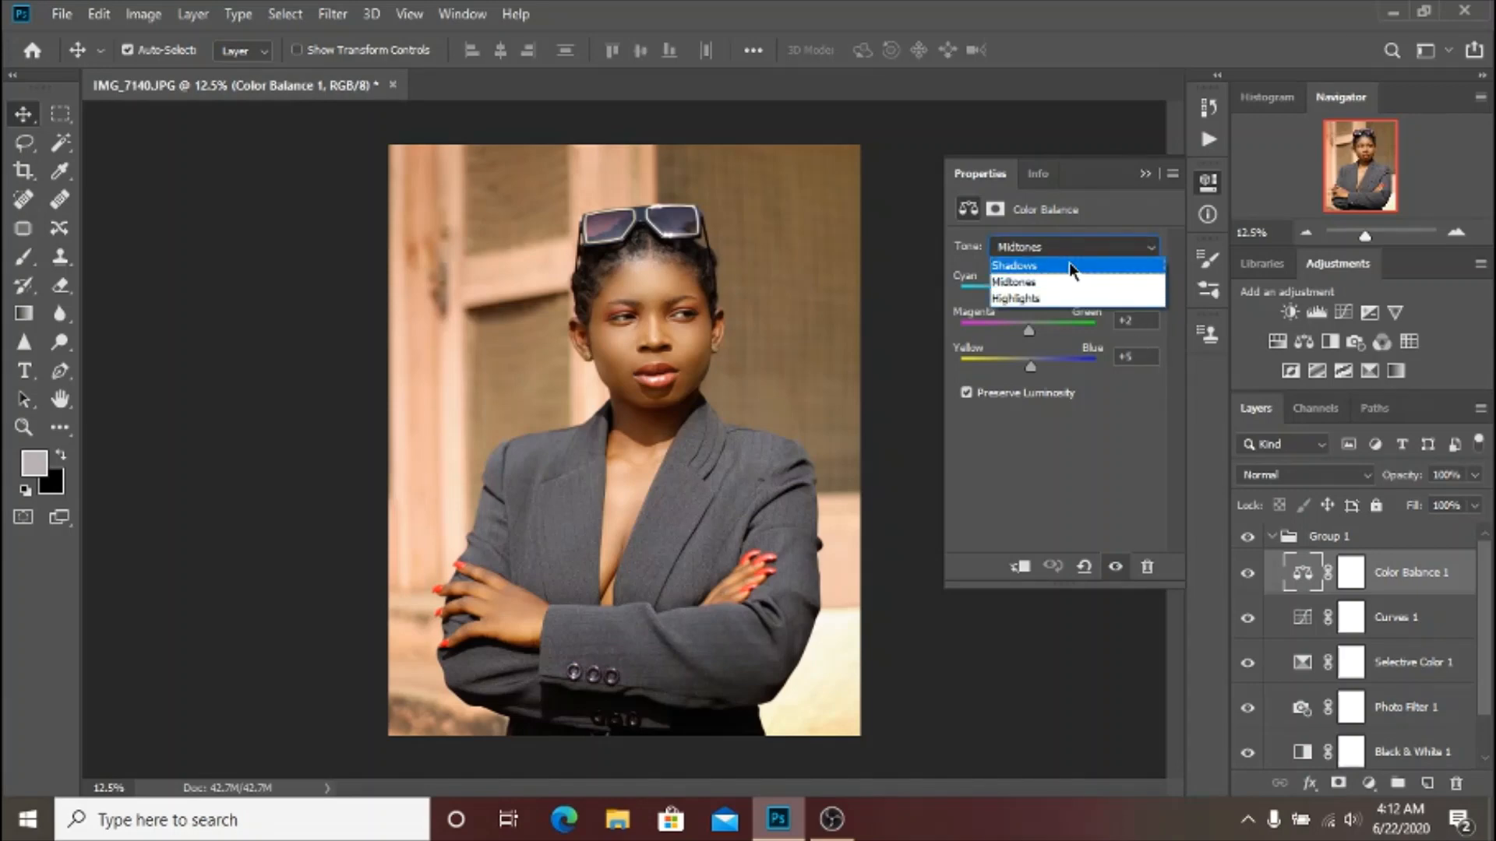
left_click(1014, 265)
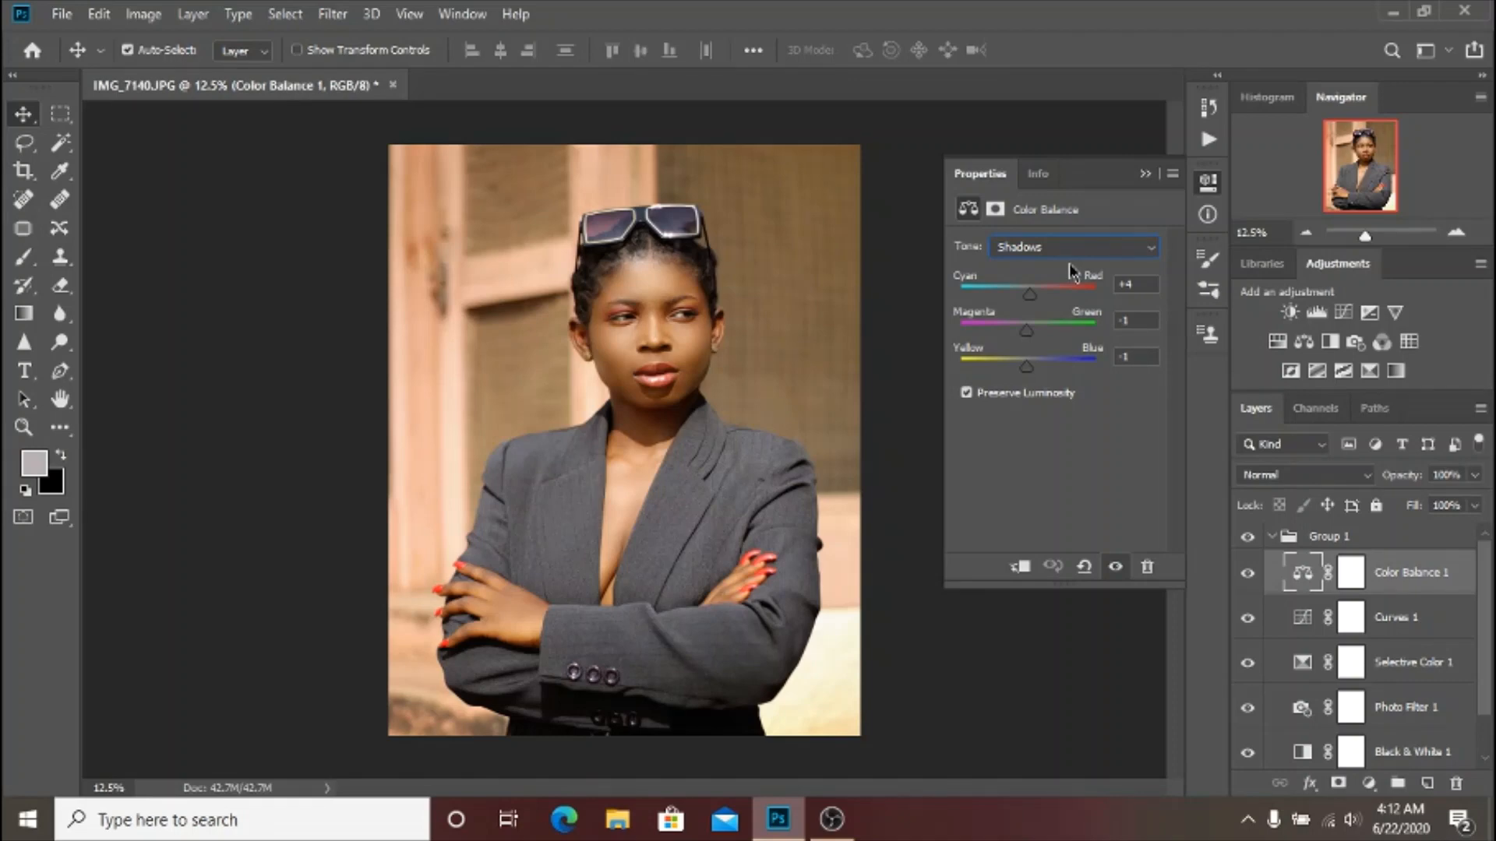
mouse_move(1086, 275)
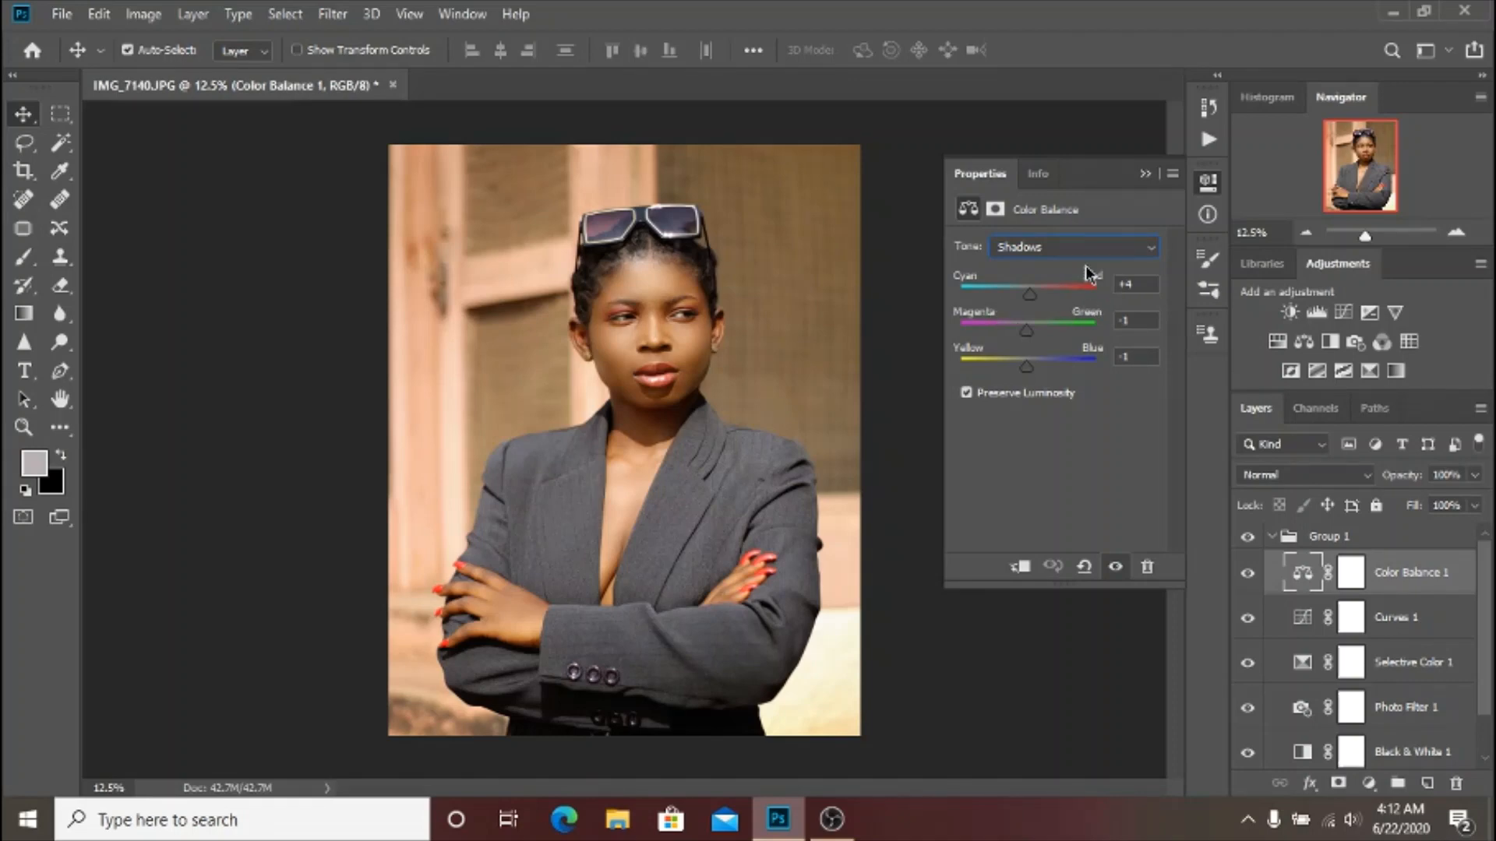
mouse_move(1077, 291)
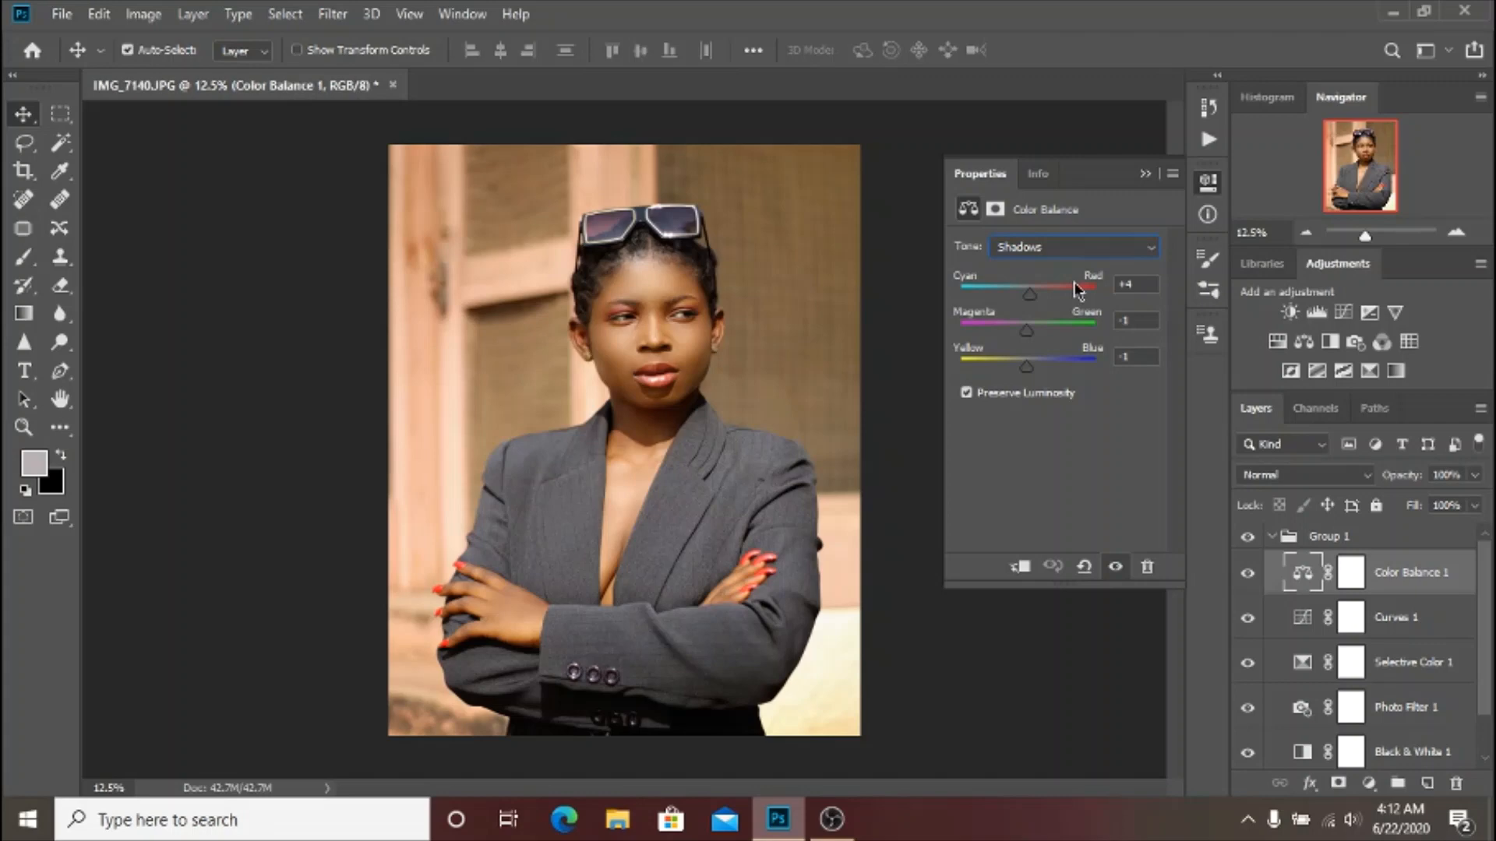
mouse_move(1157, 317)
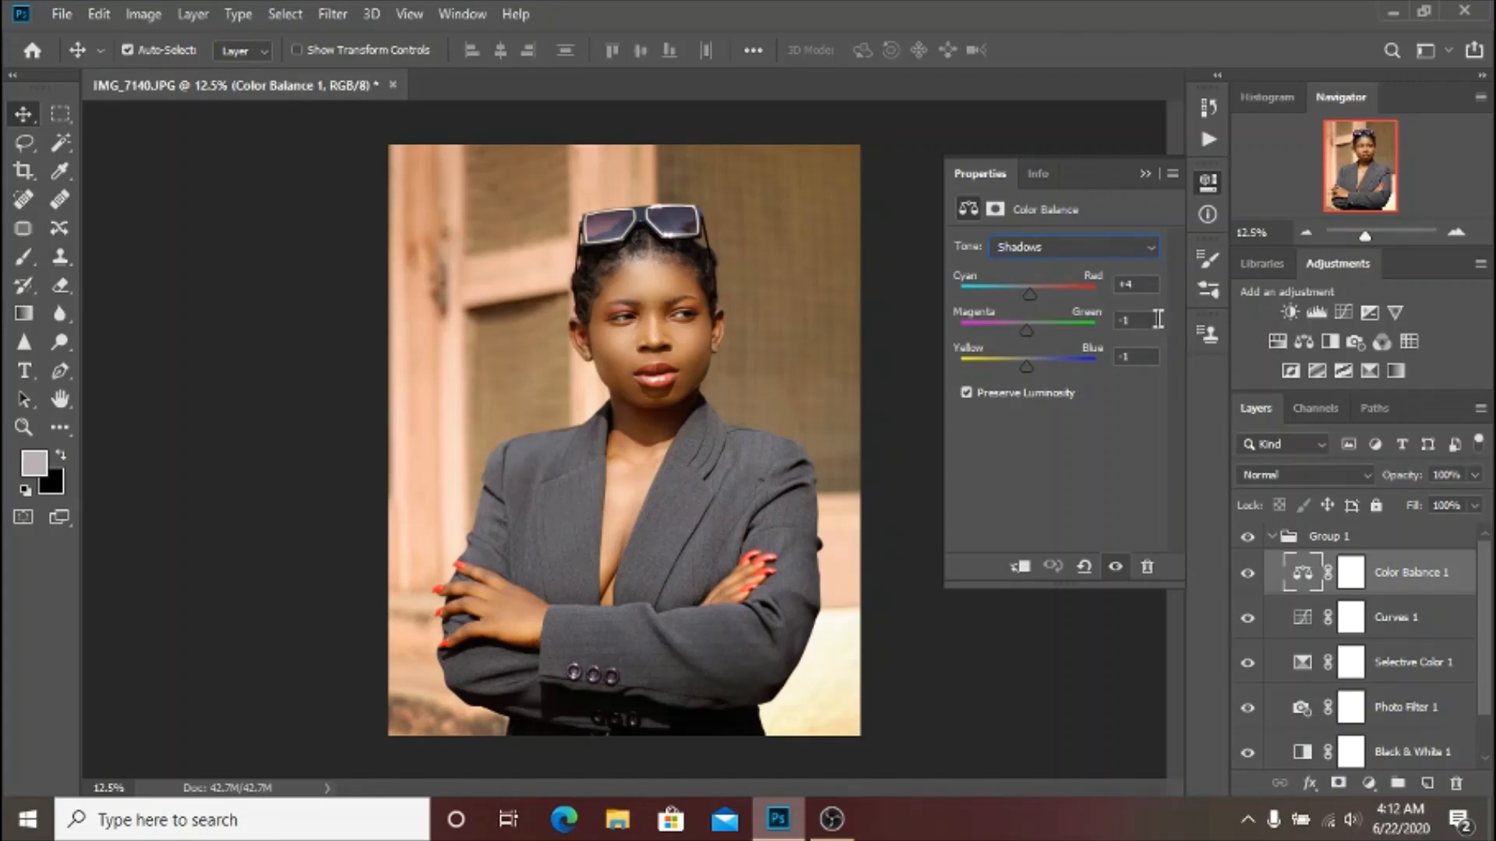
mouse_move(1111, 341)
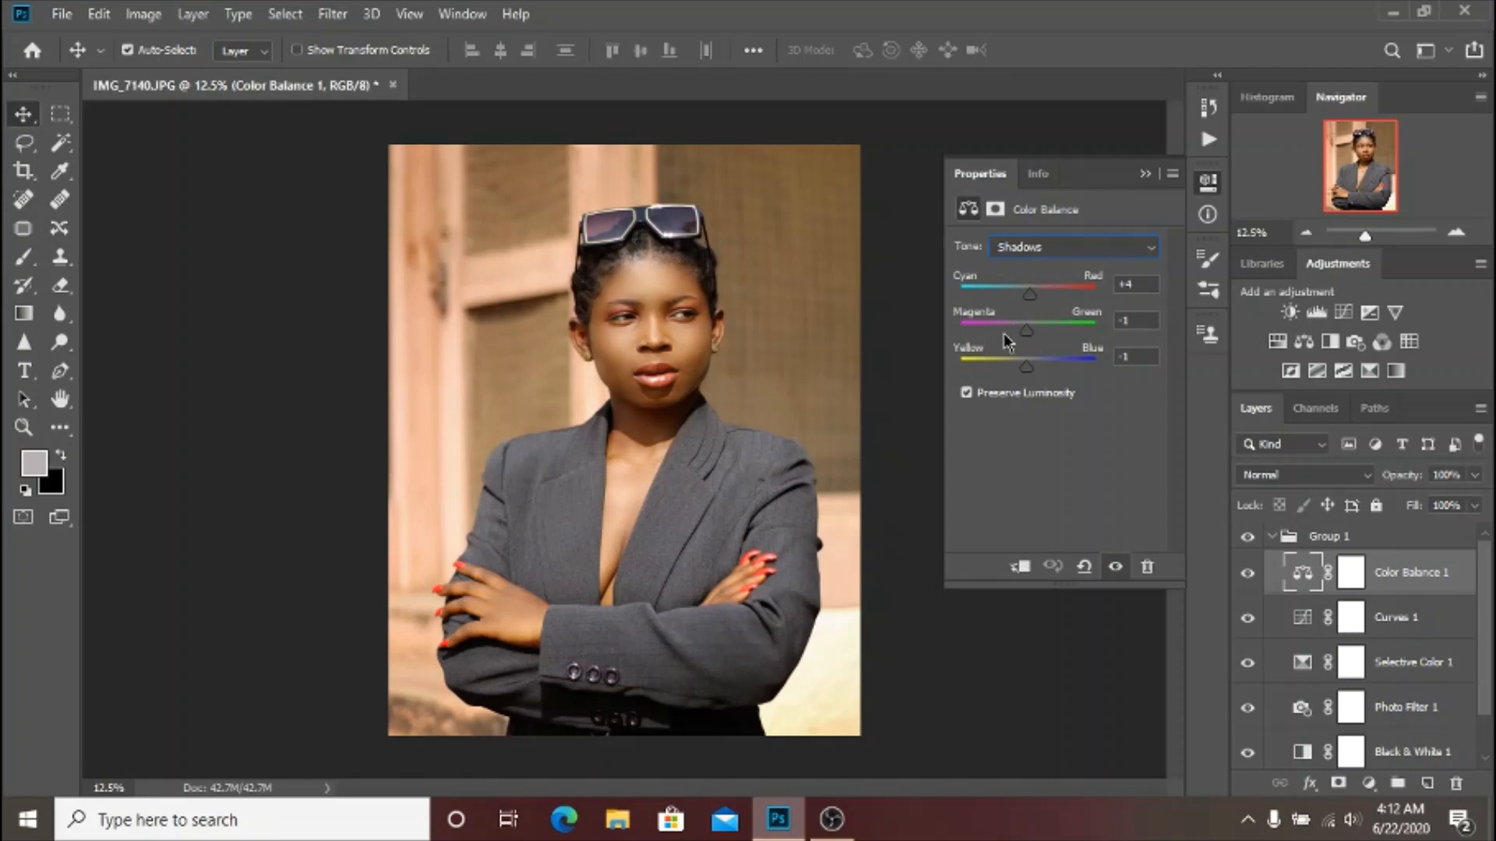
mouse_move(1077, 364)
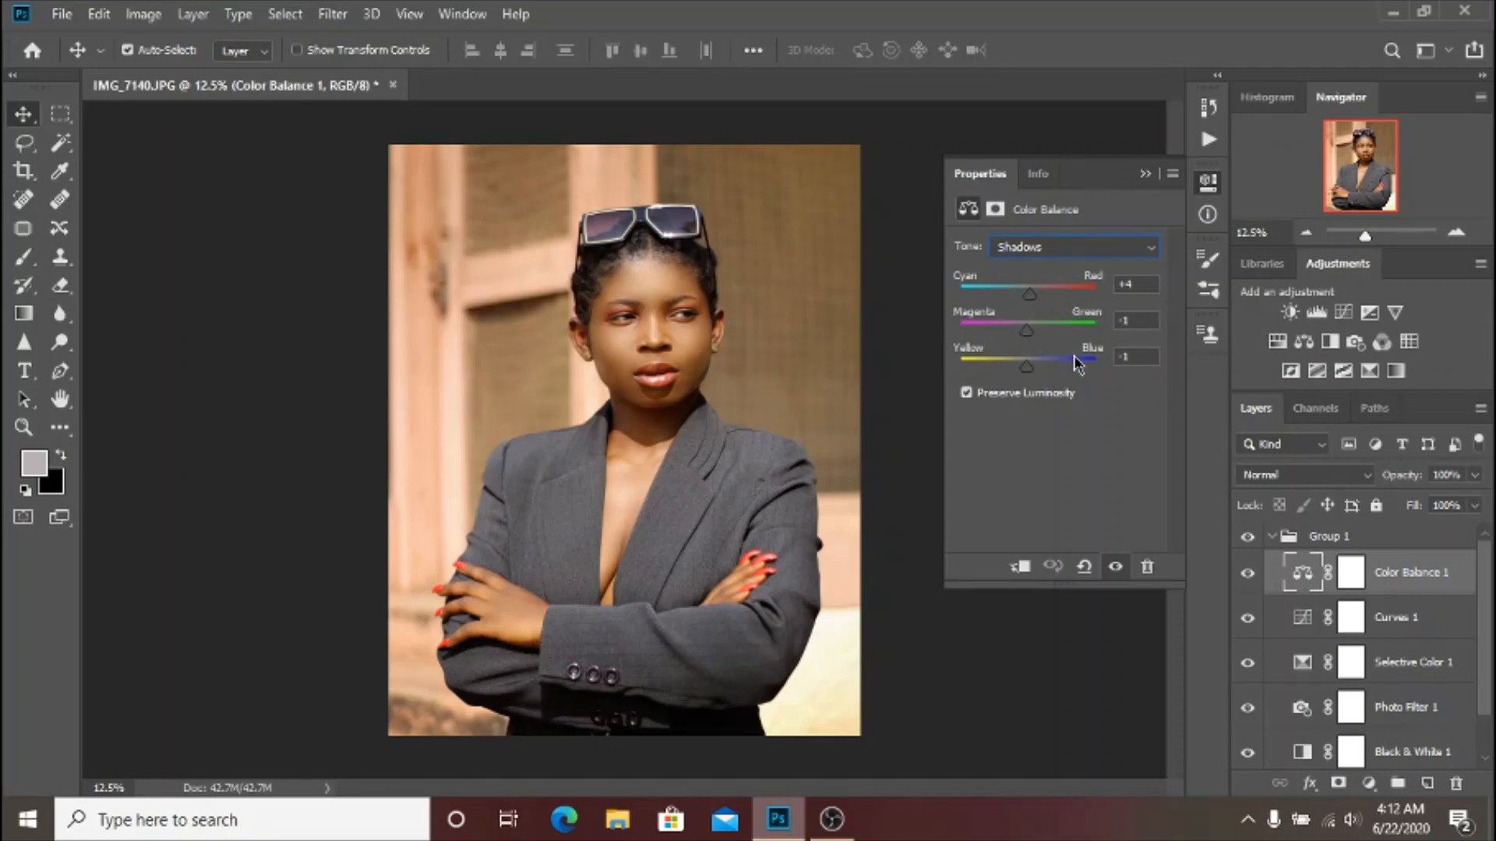
mouse_move(1129, 249)
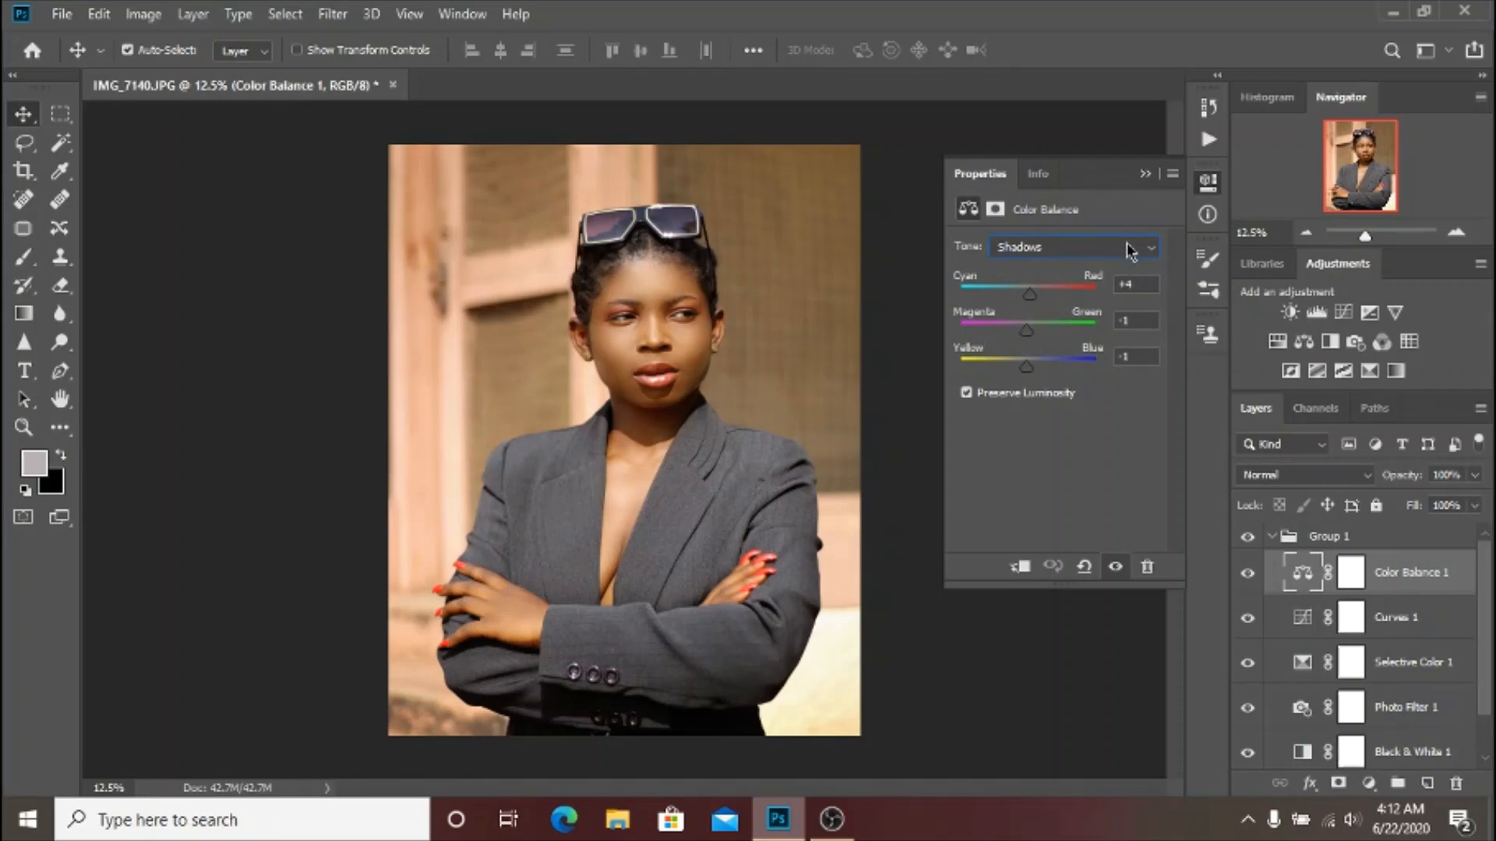
left_click(1072, 246)
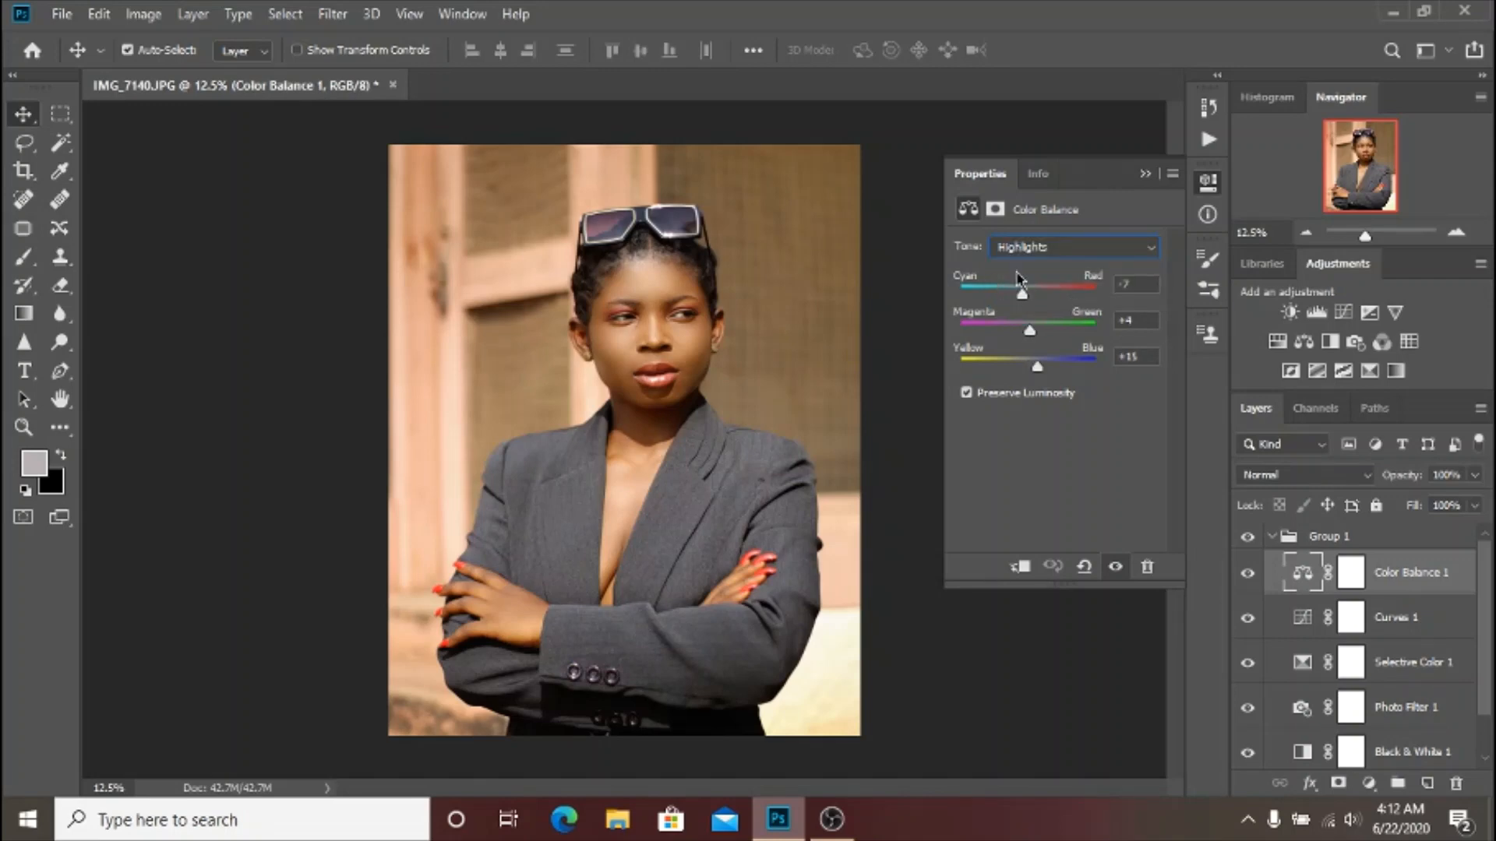
mouse_move(1017, 324)
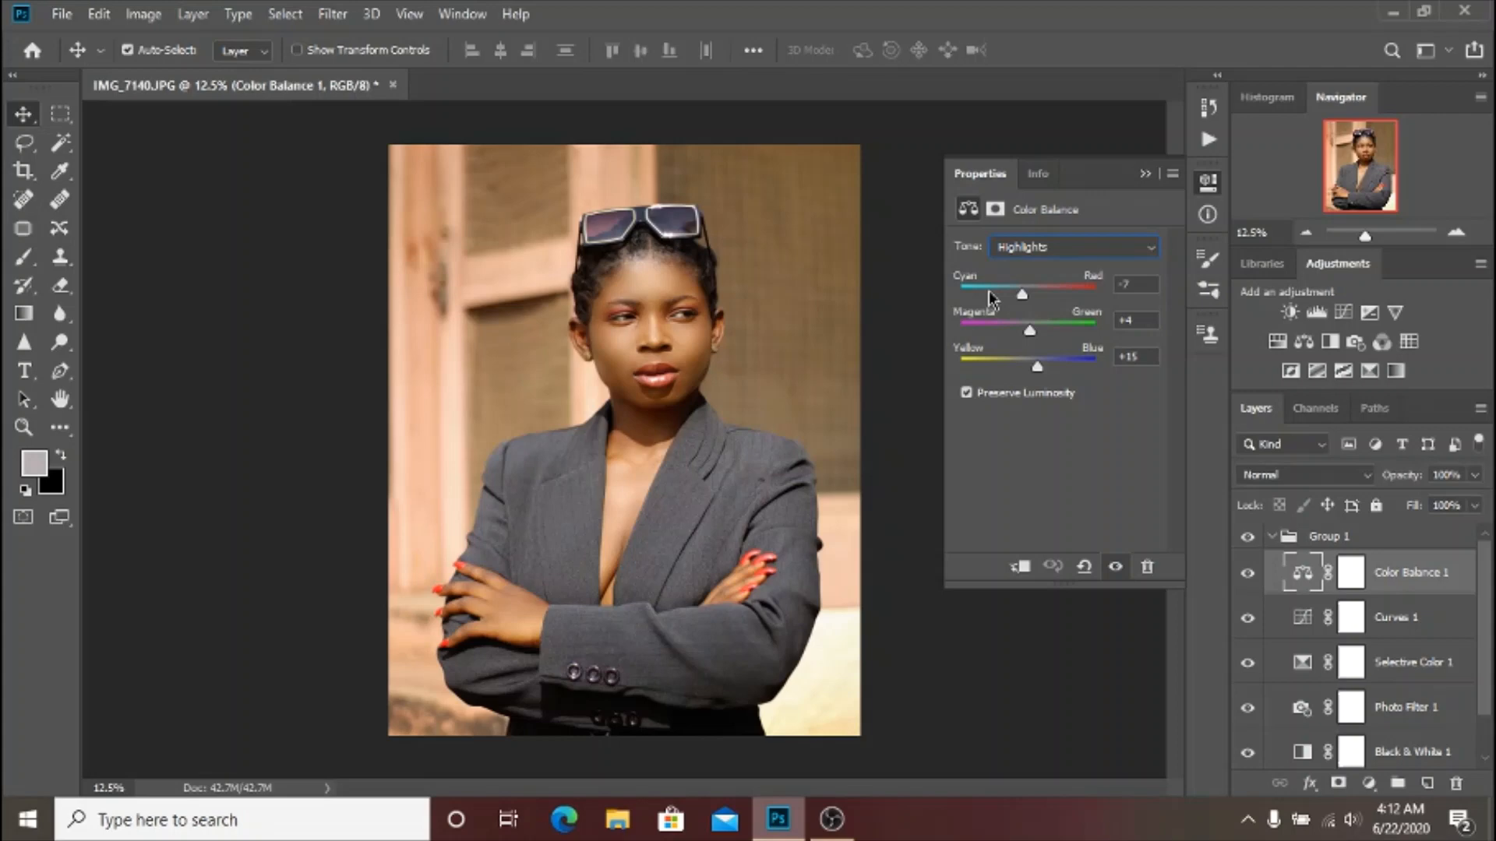
mouse_move(1072, 313)
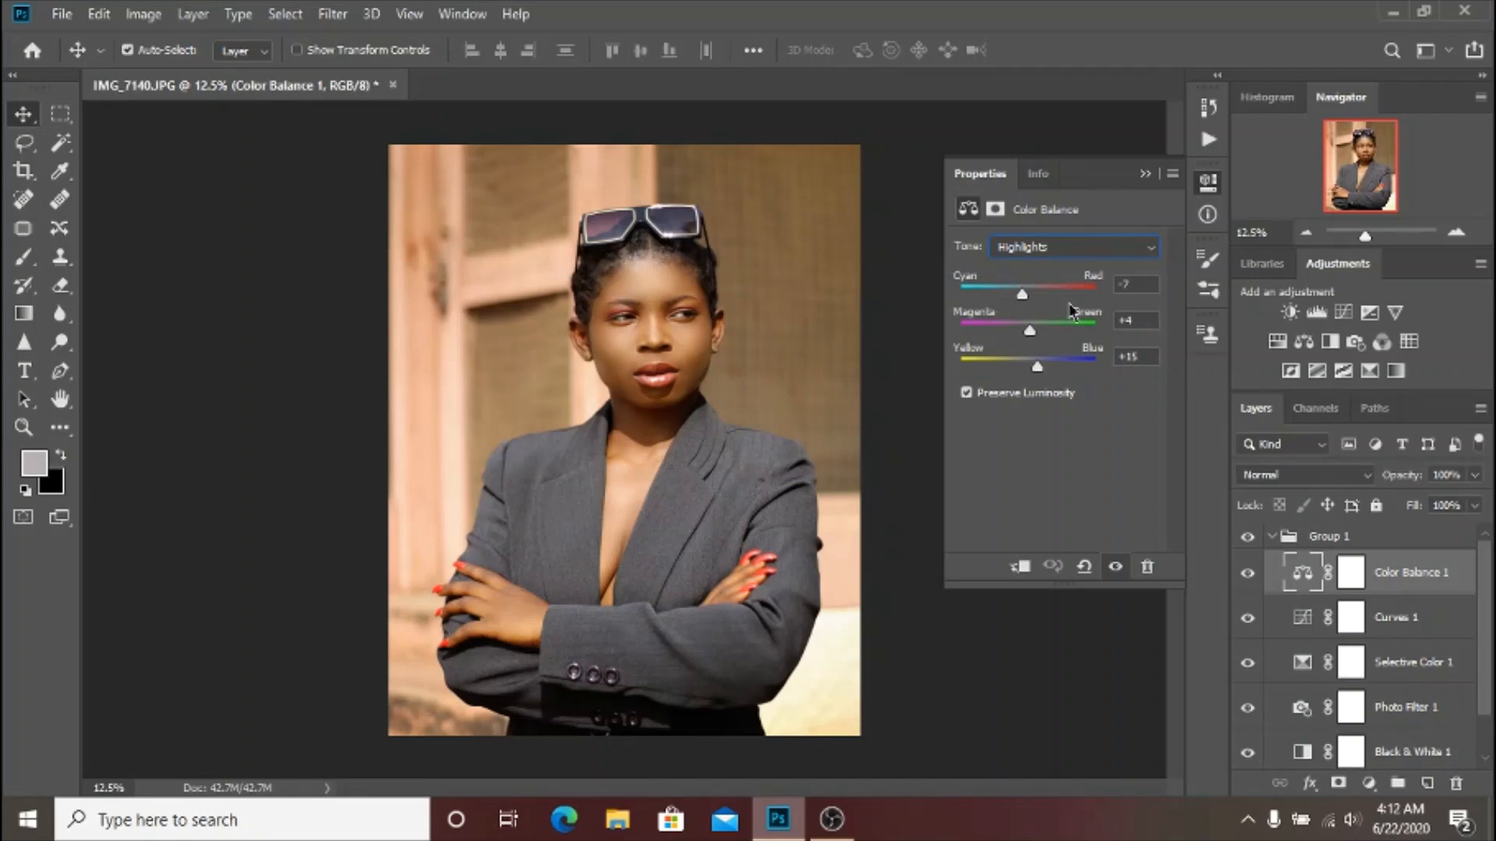
mouse_move(1149, 327)
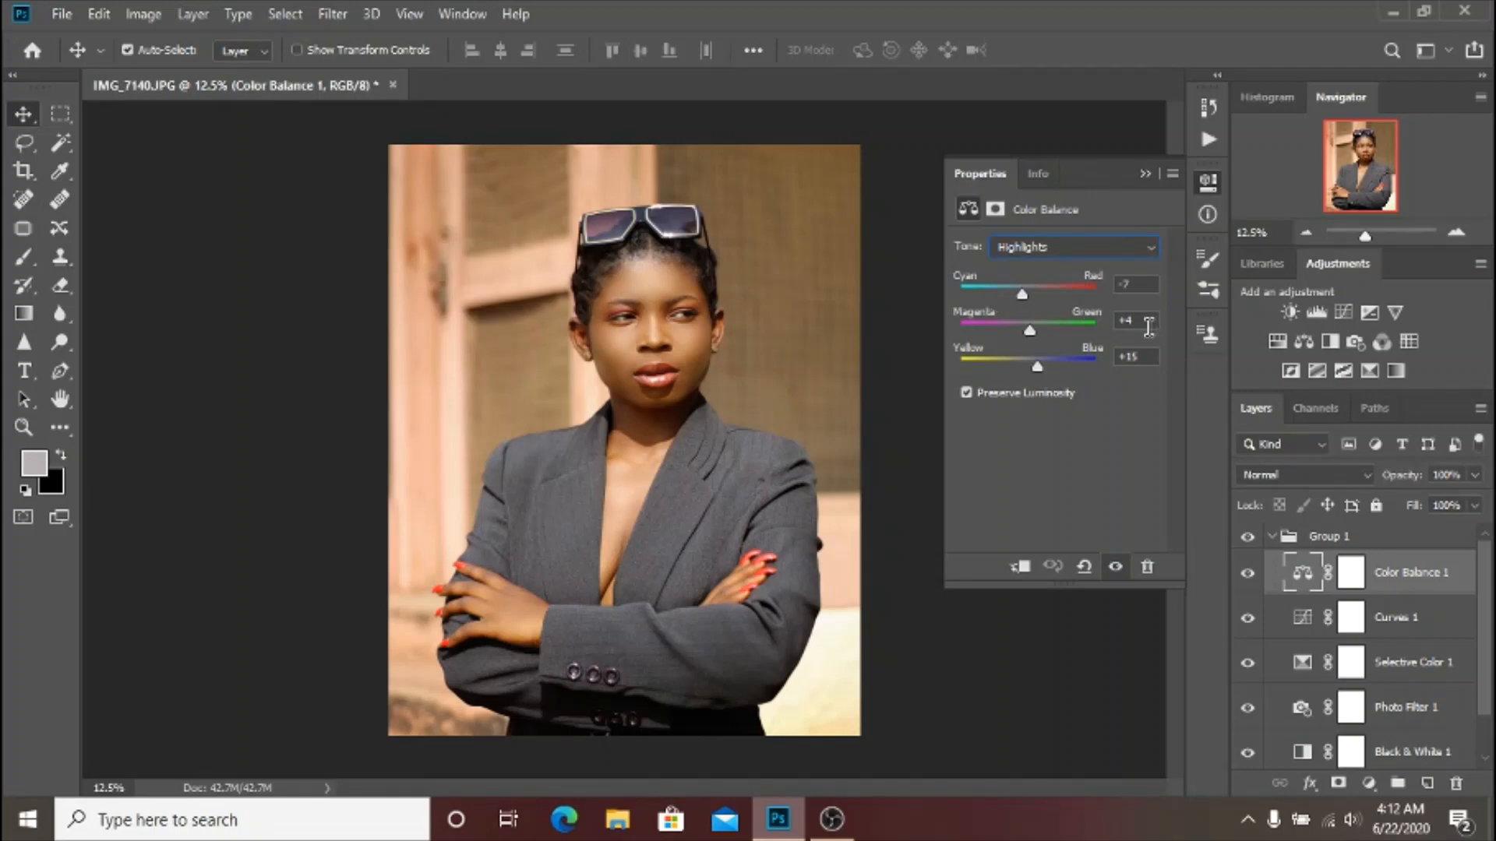
left_click(1072, 246)
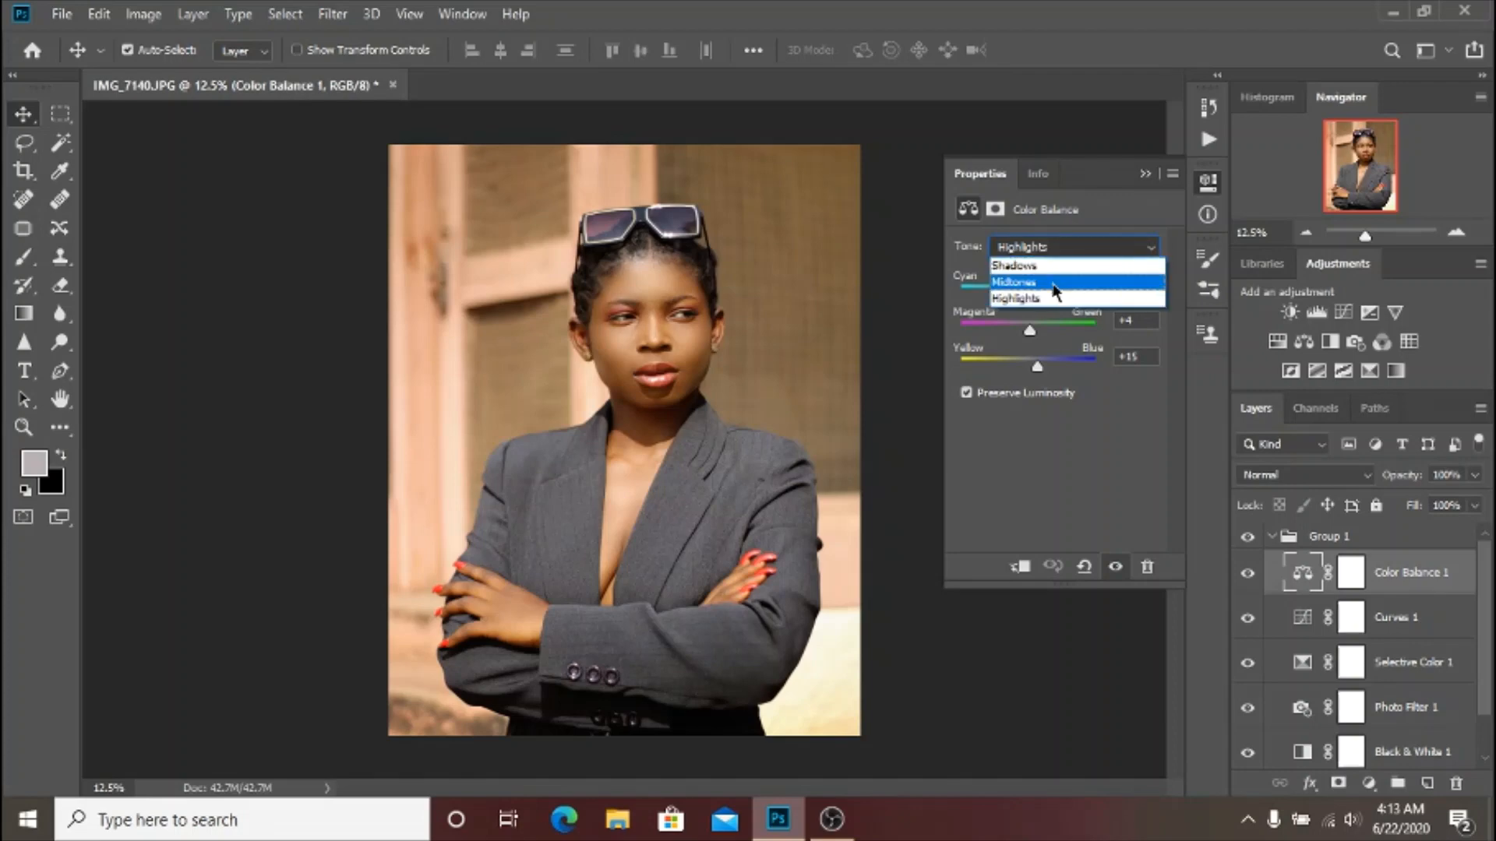
left_click(1015, 282)
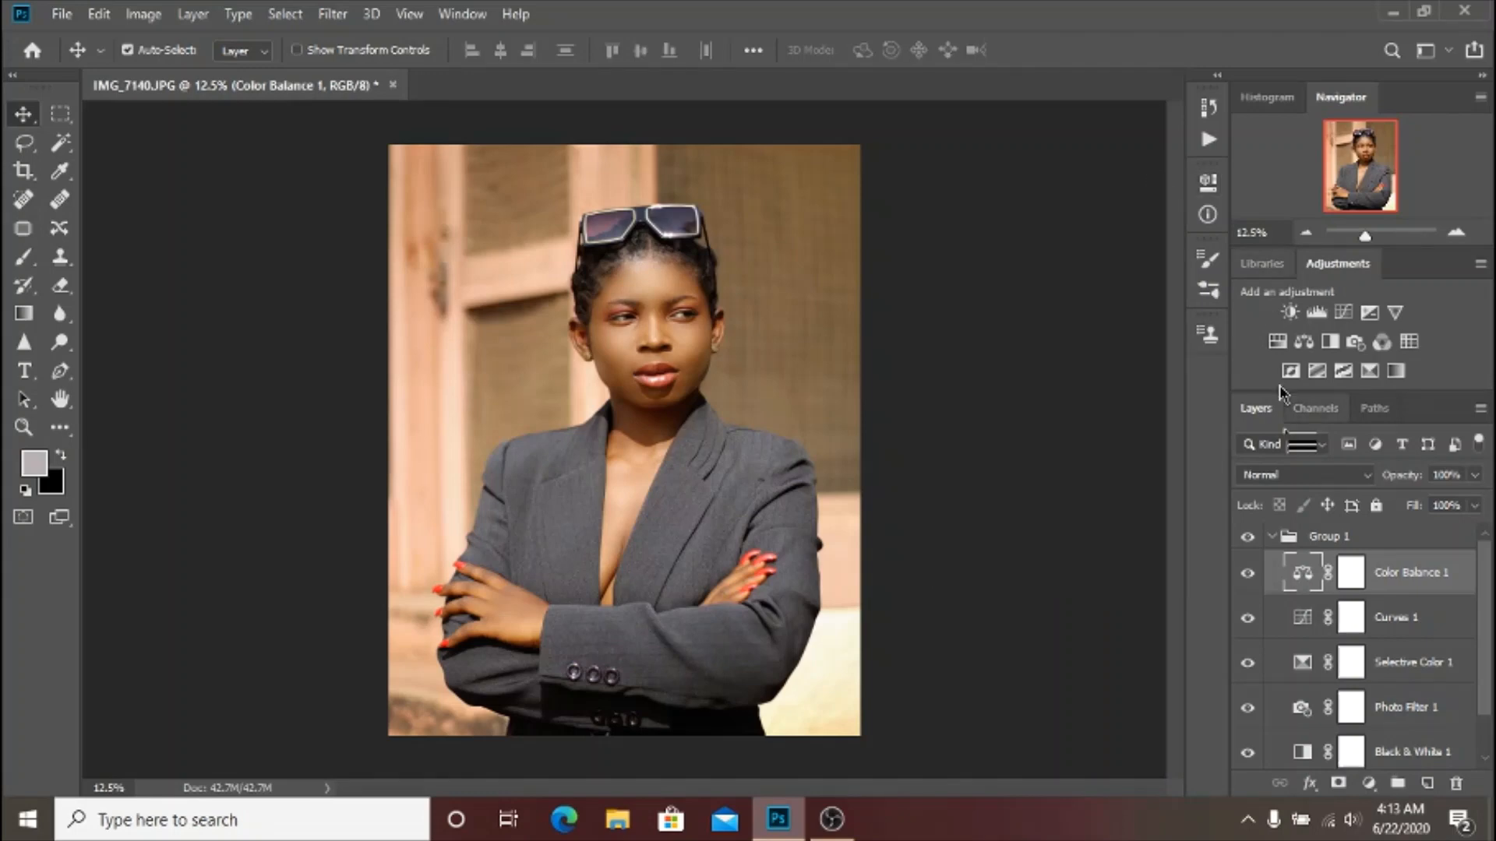
Step: Collapse Group 1, set its opacity to 60% and hide it briefly to compare before and after
scroll("down", 3)
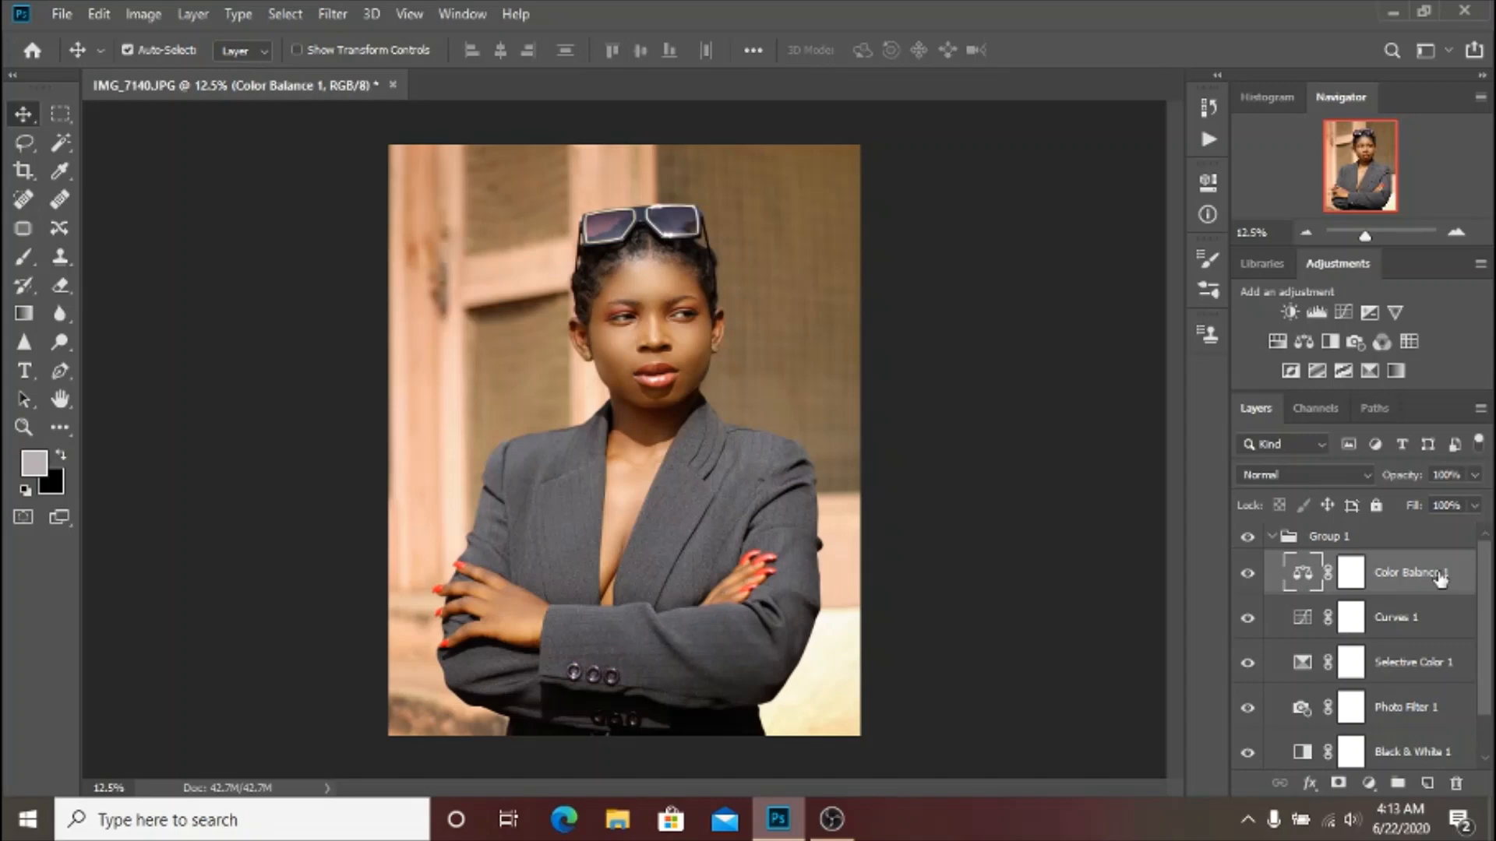
mouse_move(1421, 710)
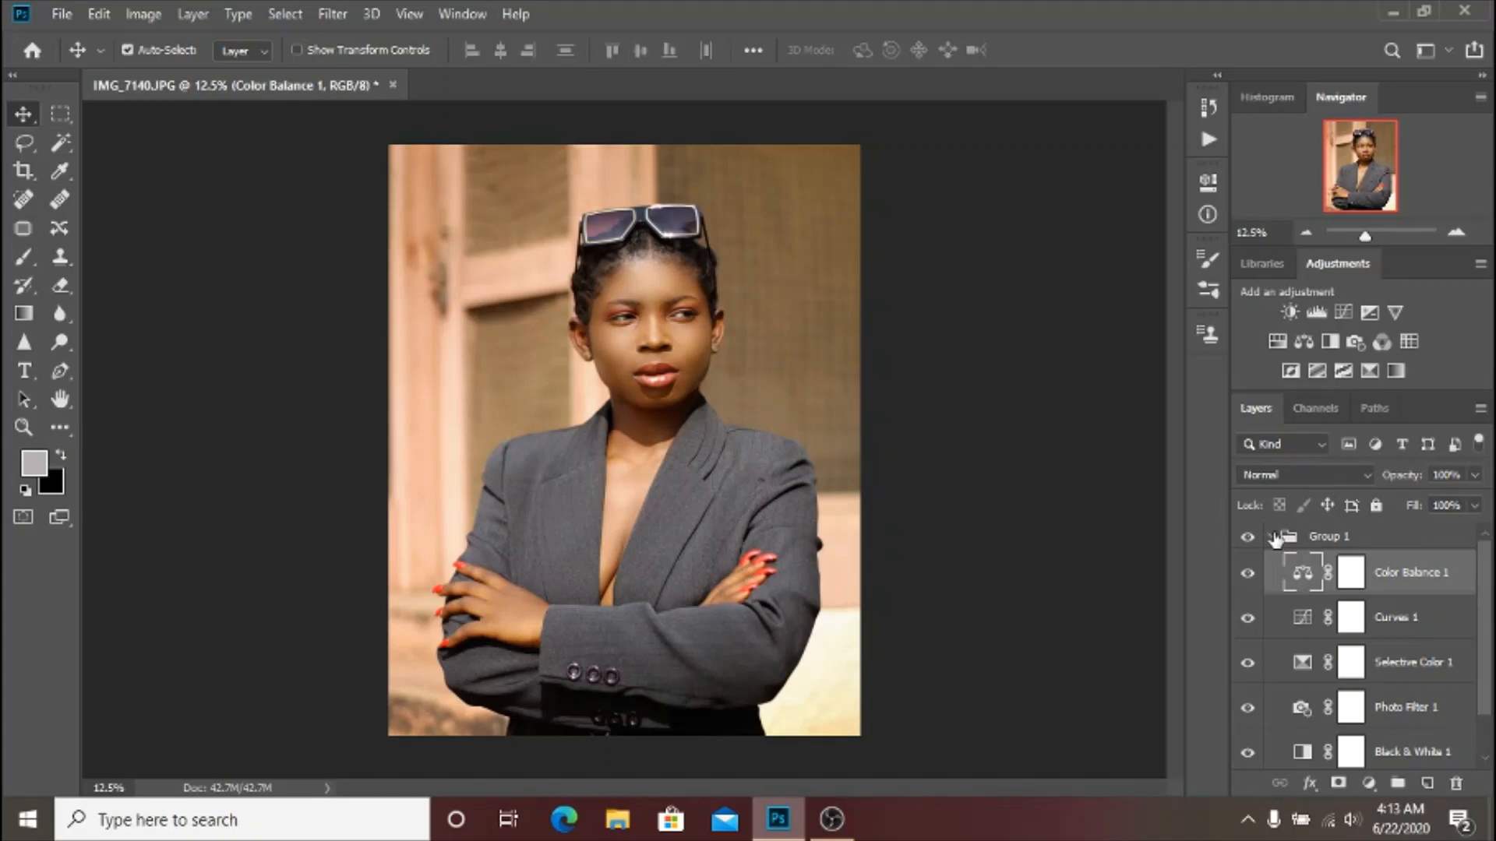
left_click(1273, 536)
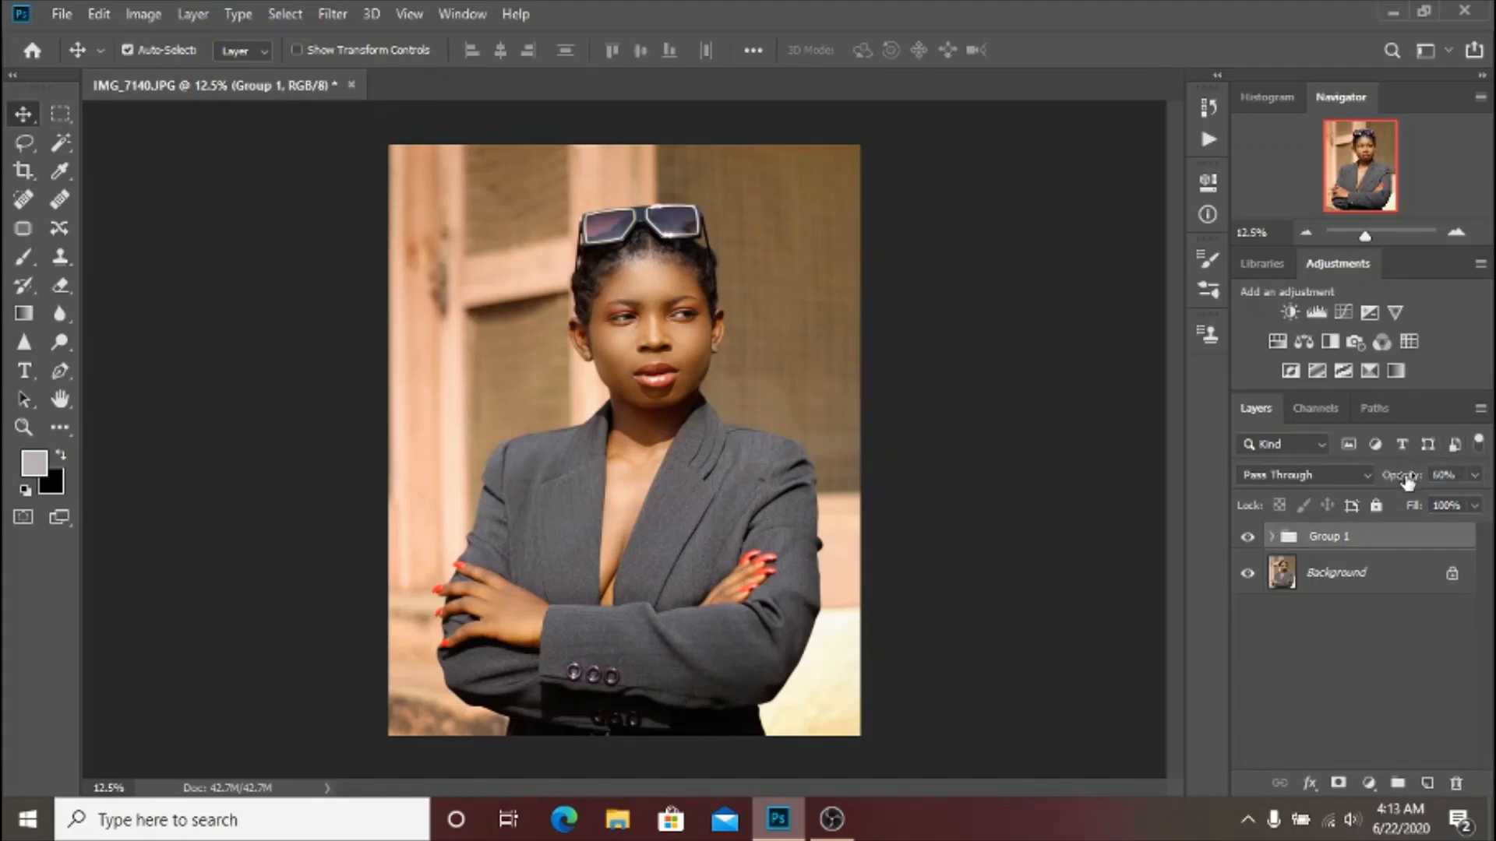
left_click(1246, 536)
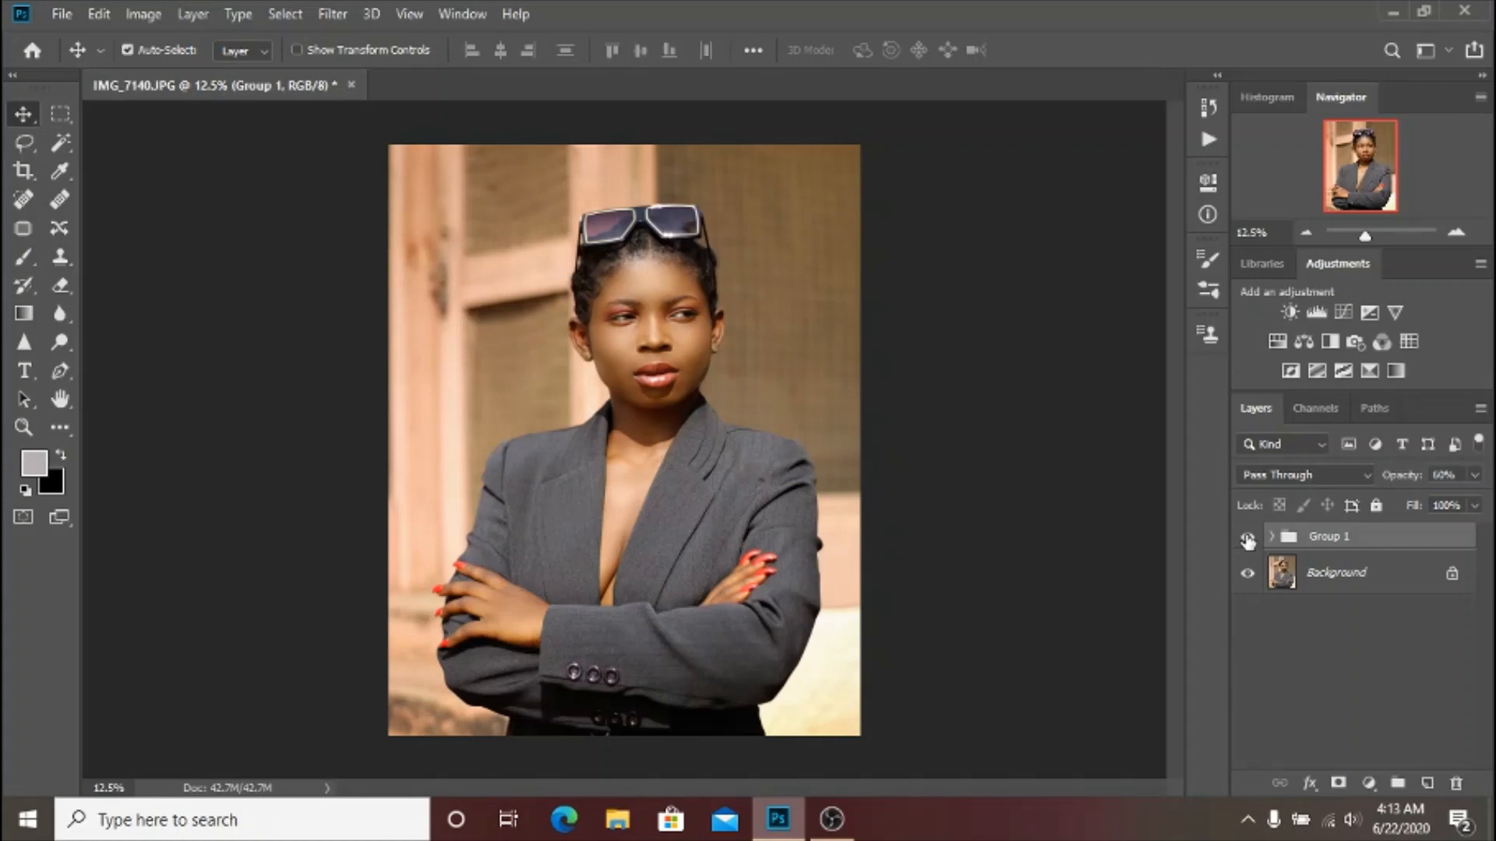
left_click(1246, 536)
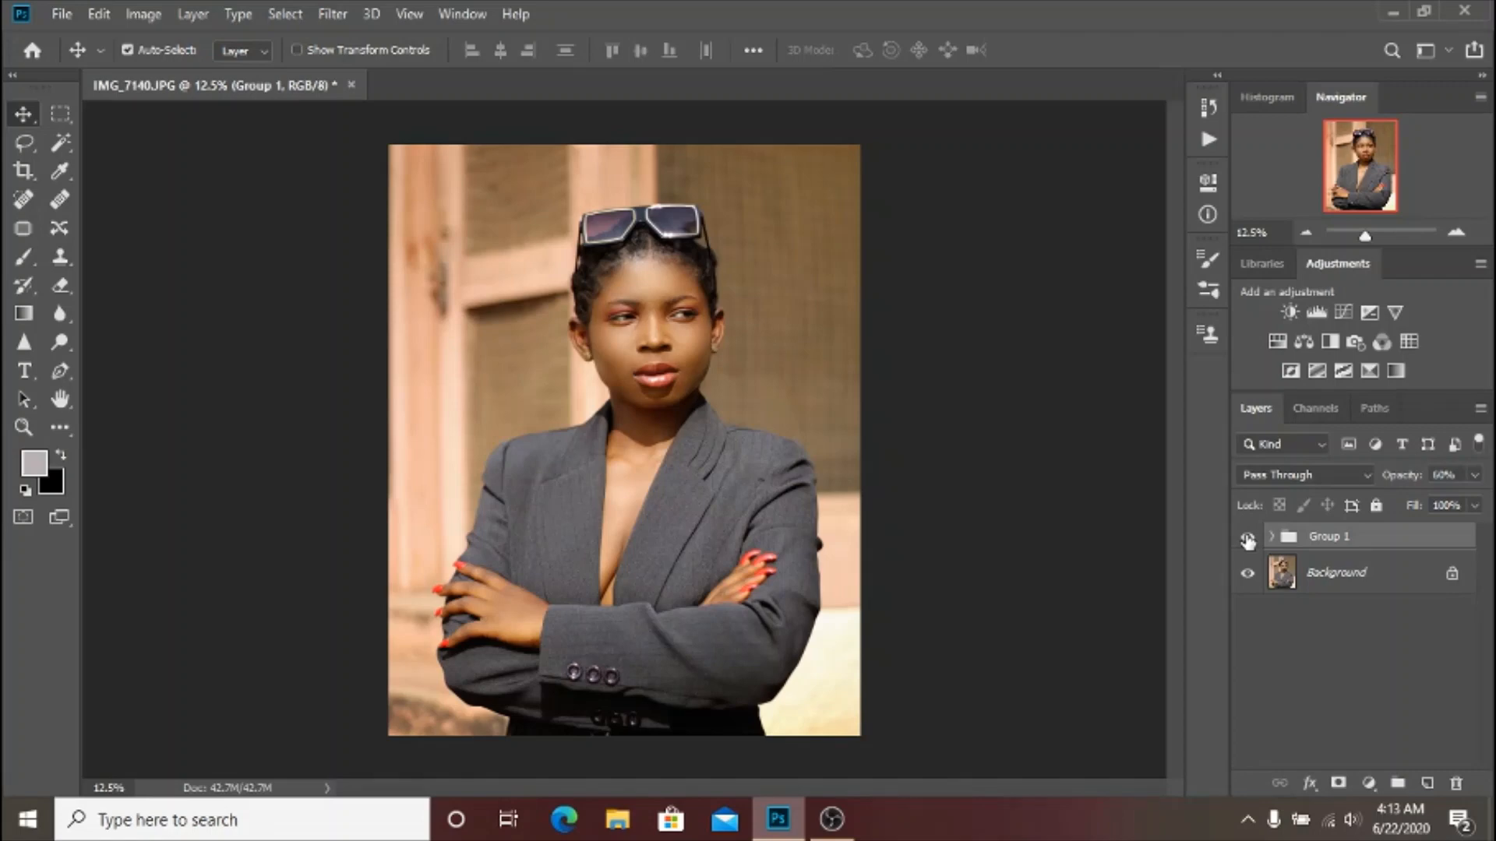